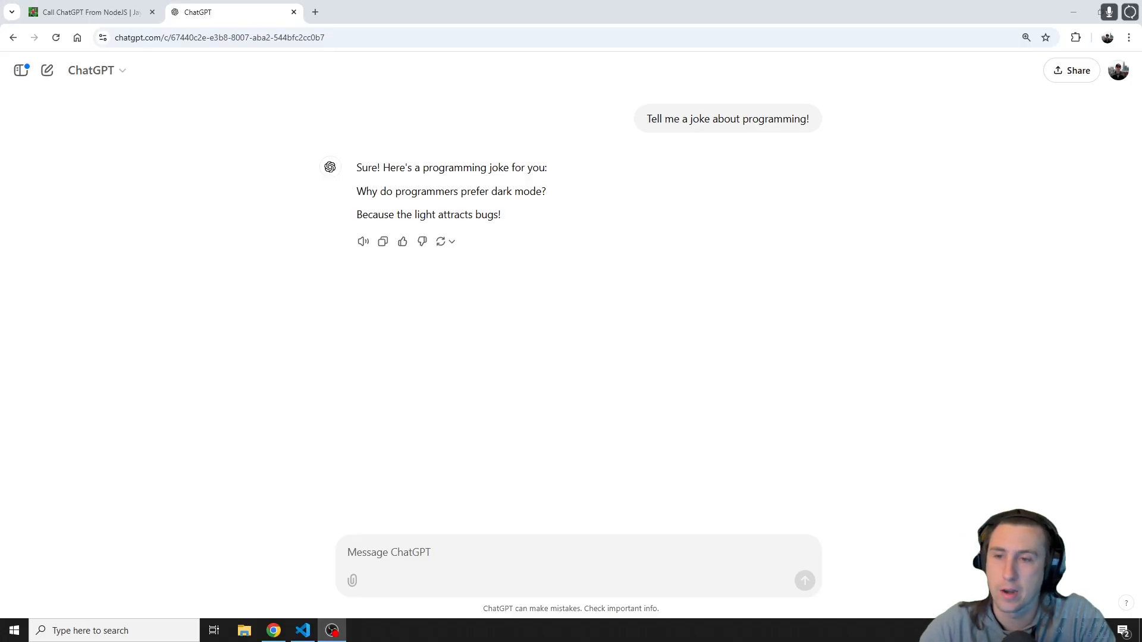
mouse_move(364, 91)
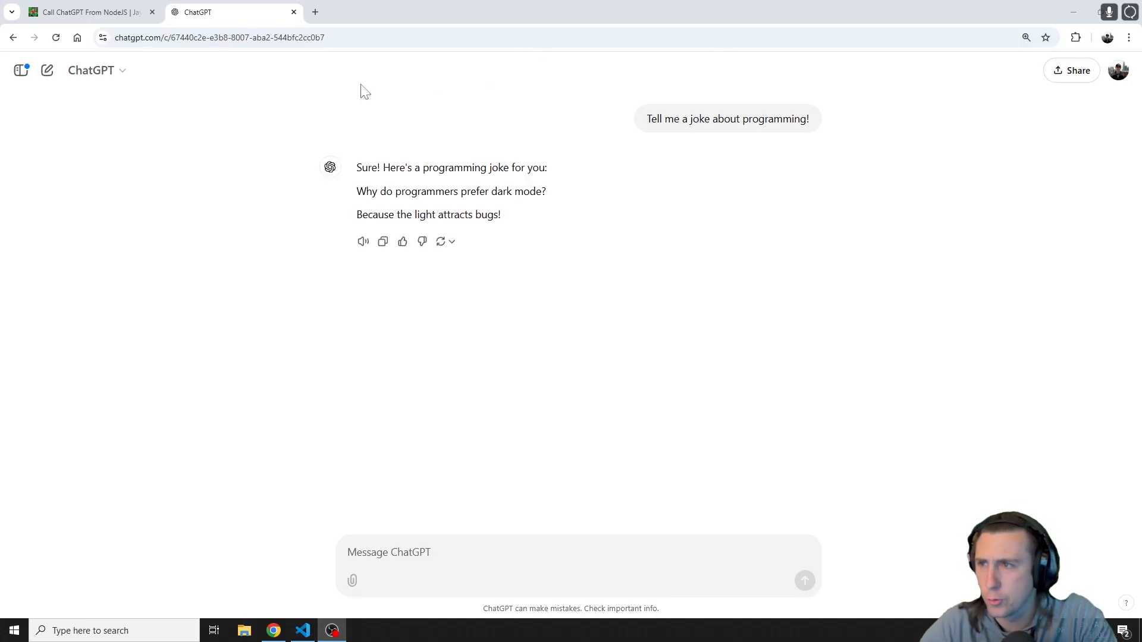
Switch to the Call ChatGPT From NodeJS tutorial and read its Overview section
left_click(86, 12)
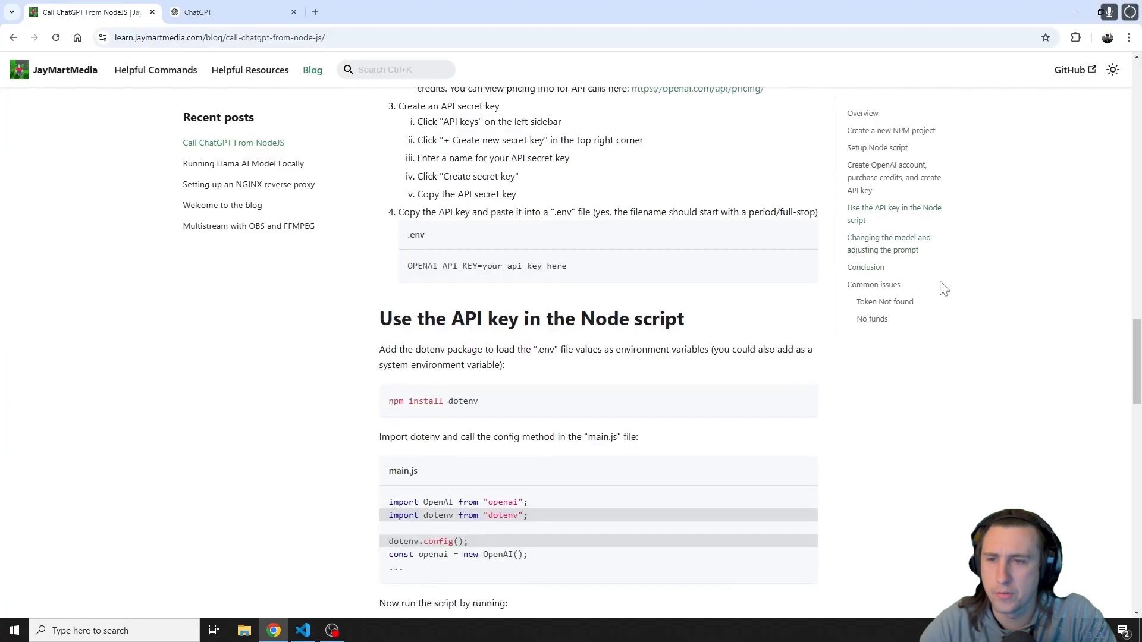
scroll("up", 3)
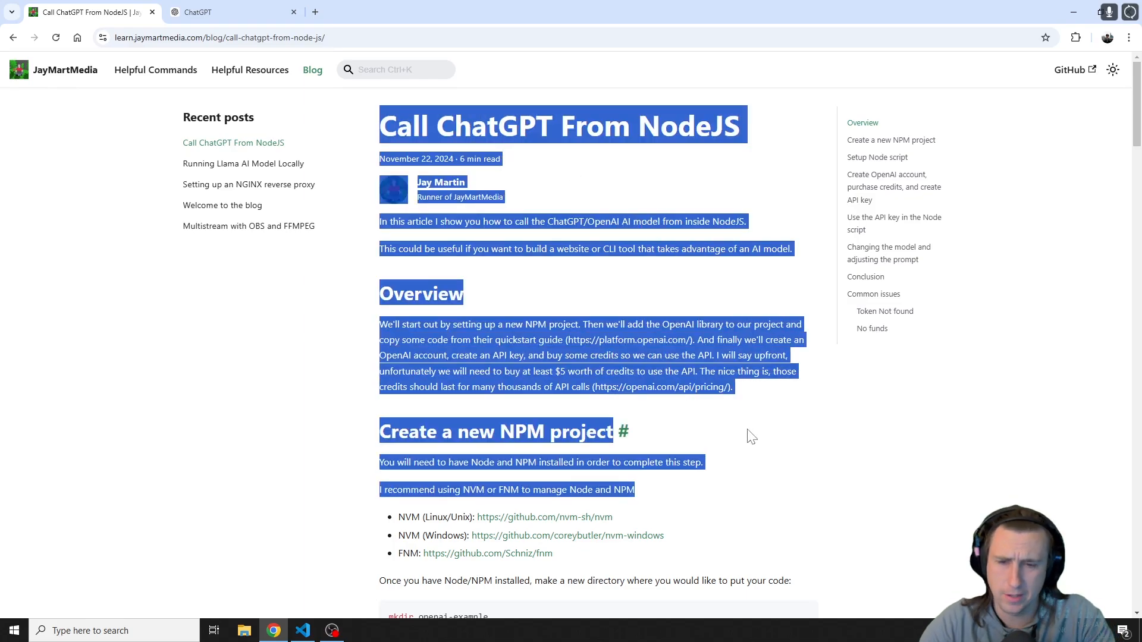
left_click(743, 394)
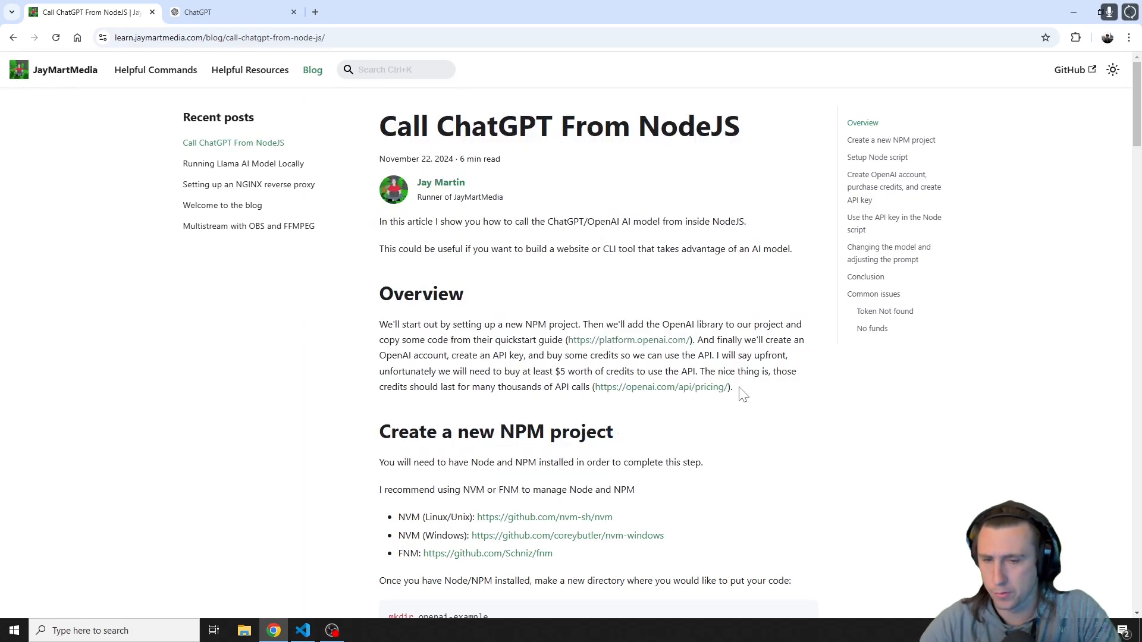
mouse_move(378, 226)
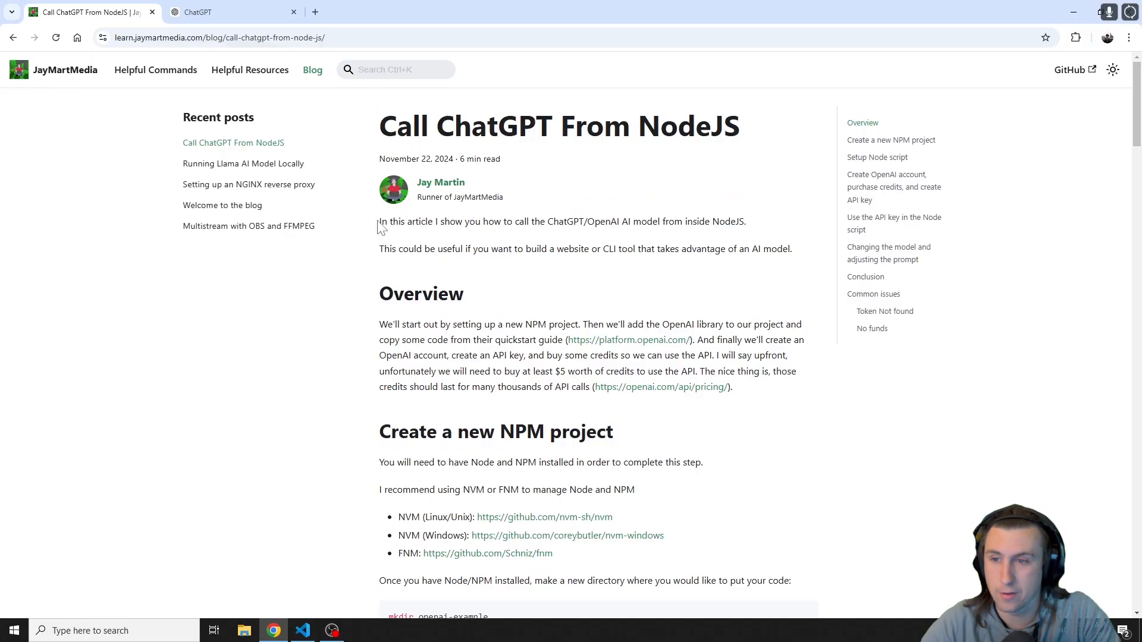
scroll("down", 3)
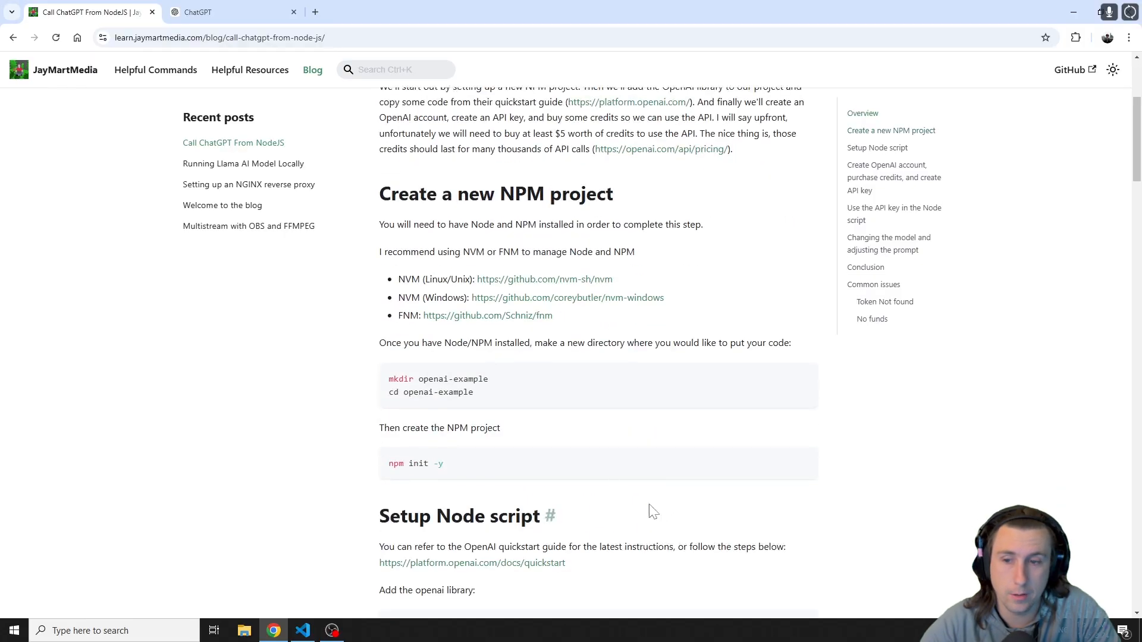
scroll("up", 3)
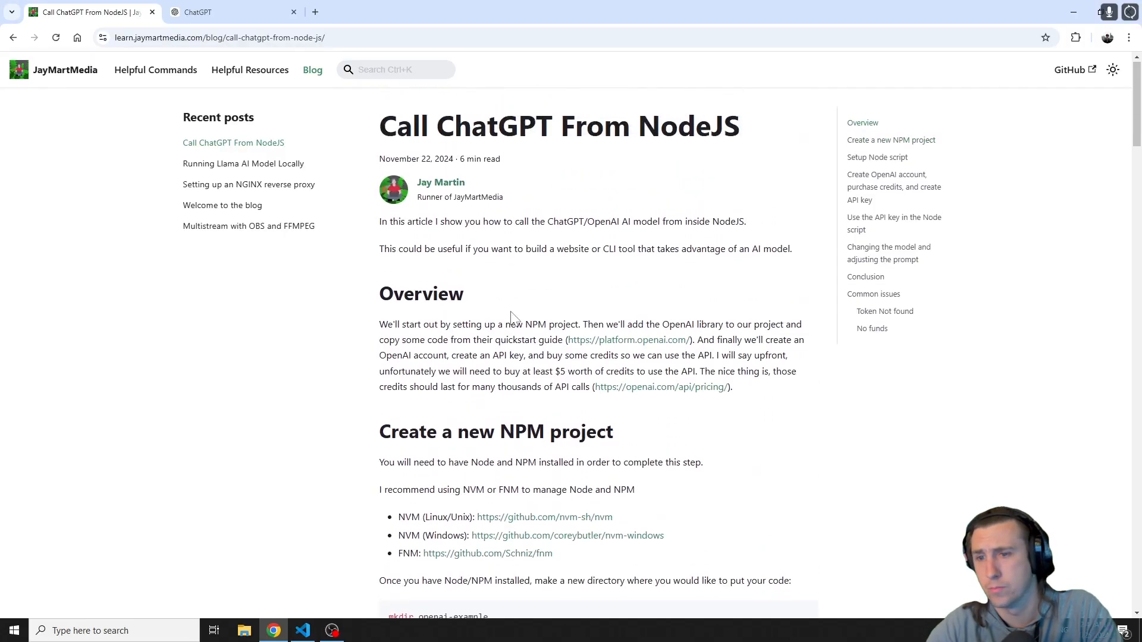
mouse_move(710, 337)
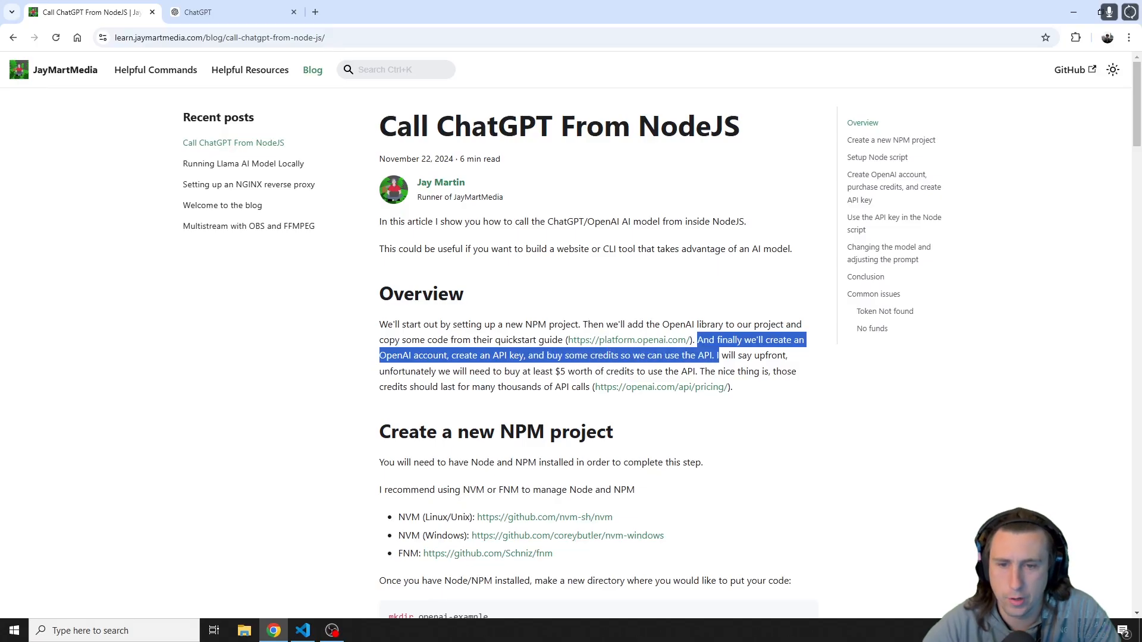
Scroll into the Create a new NPM project section and select the word NVM
scroll("down", 3)
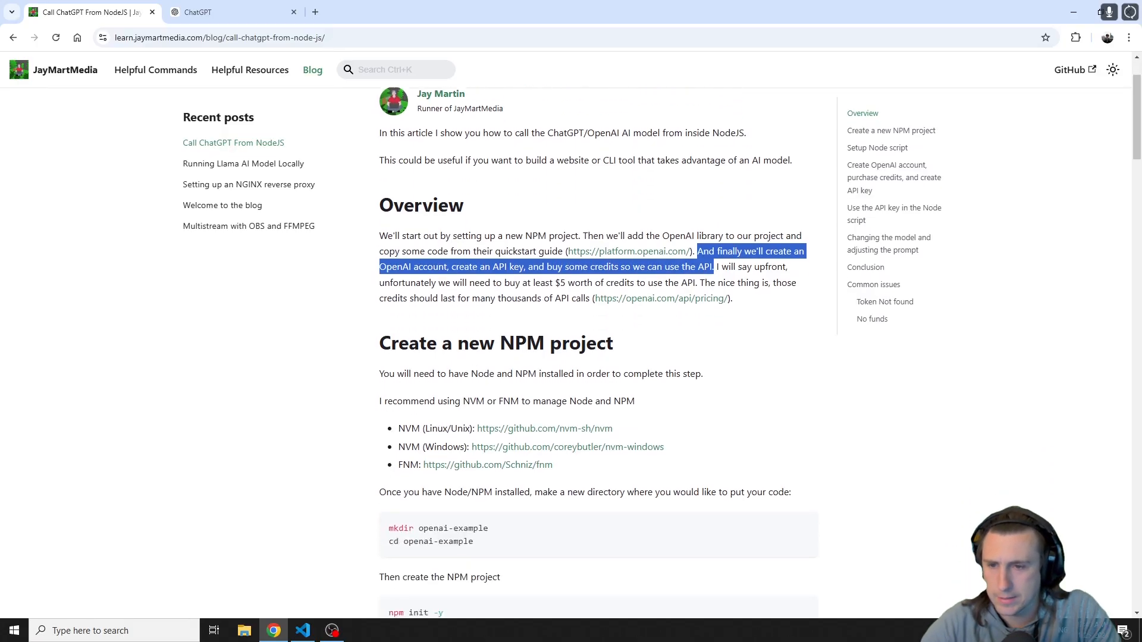
scroll("down", 3)
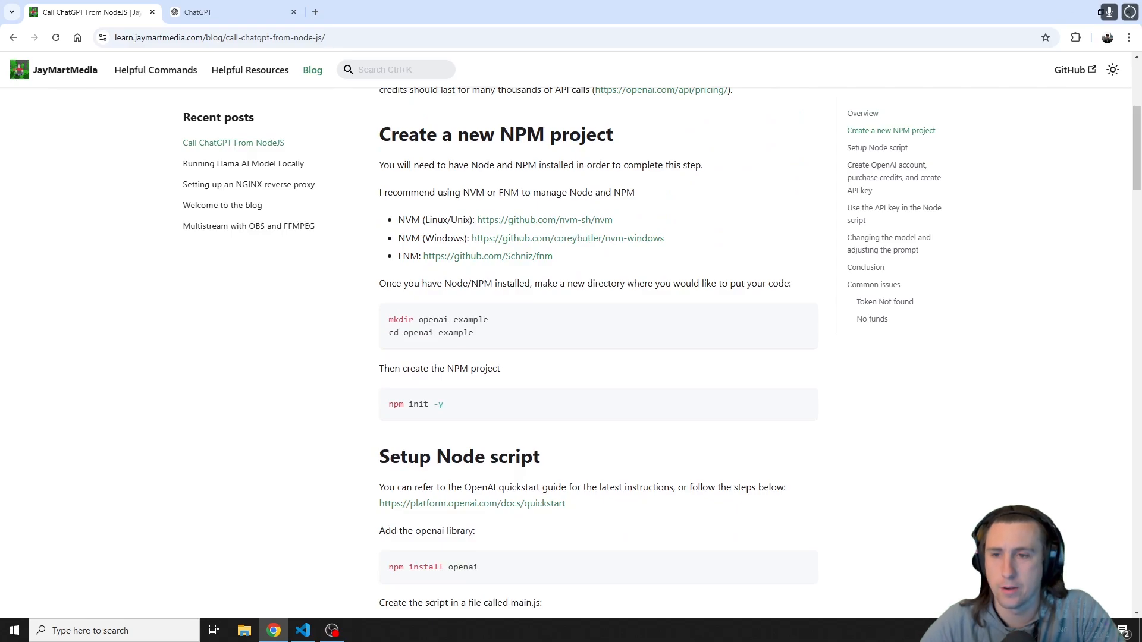
mouse_move(400, 225)
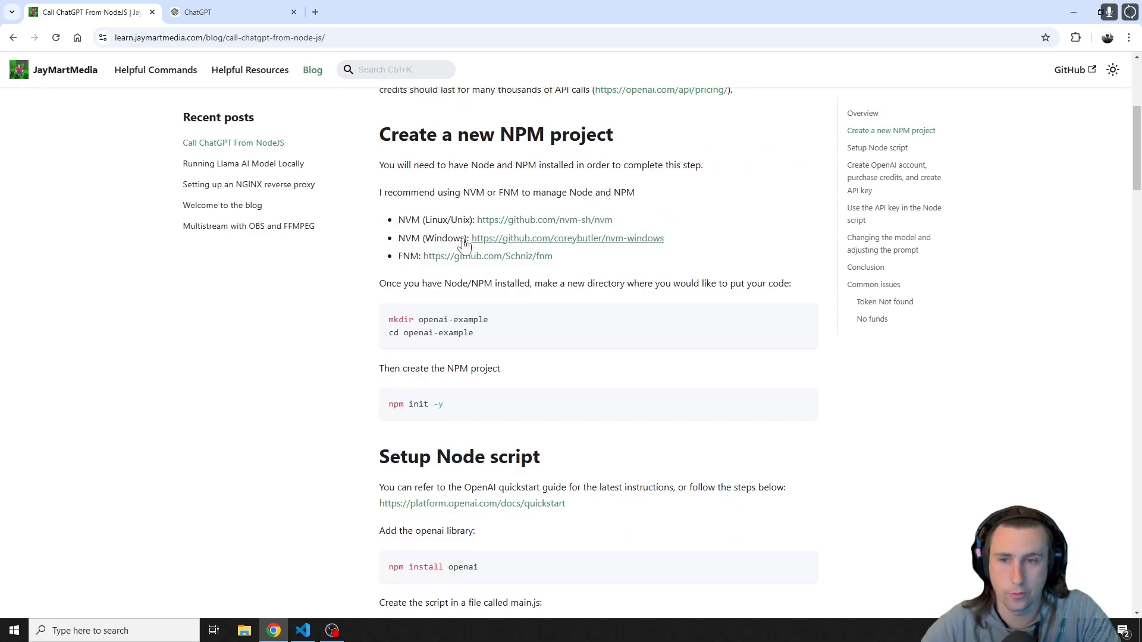
double_click(411, 238)
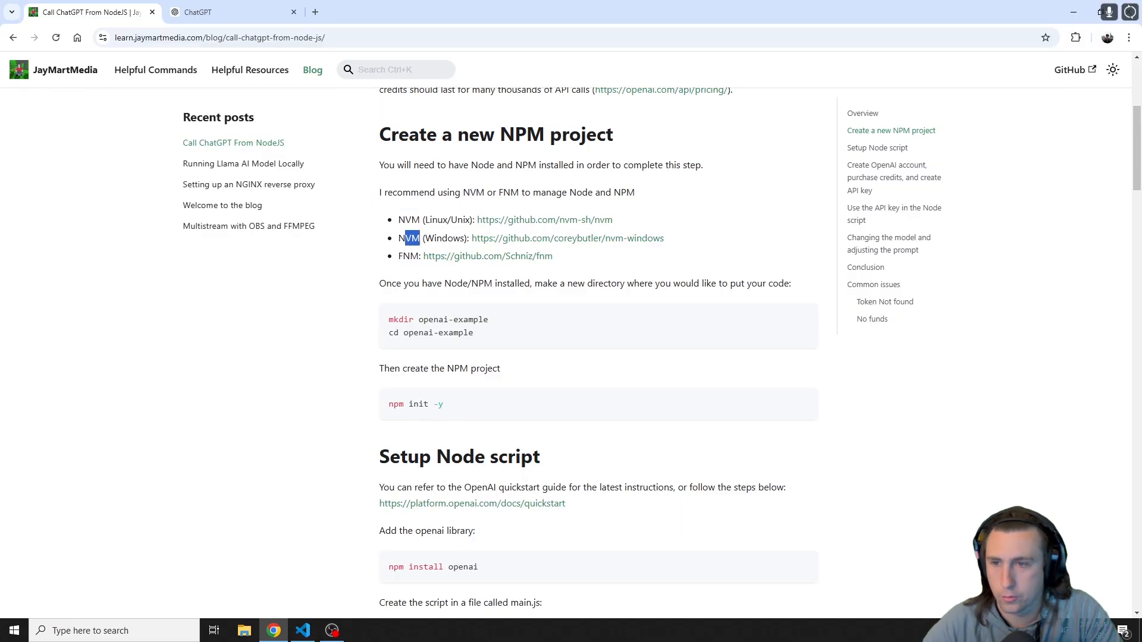
mouse_move(604, 266)
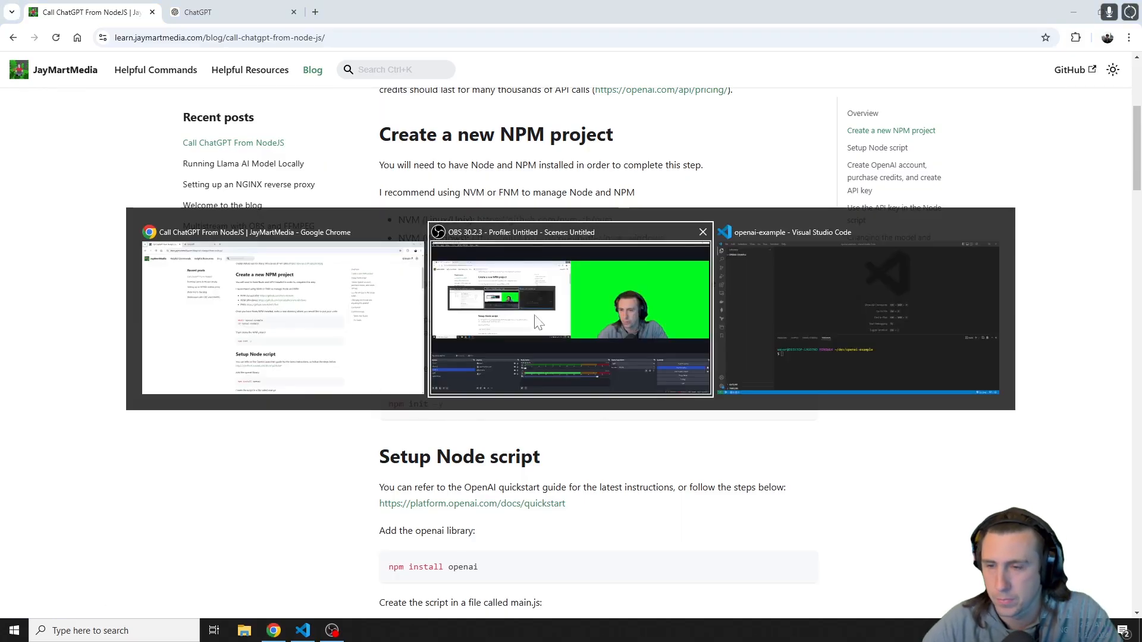
Run npm -v in the openai-example terminal to check the installed npm version
left_click(859, 309)
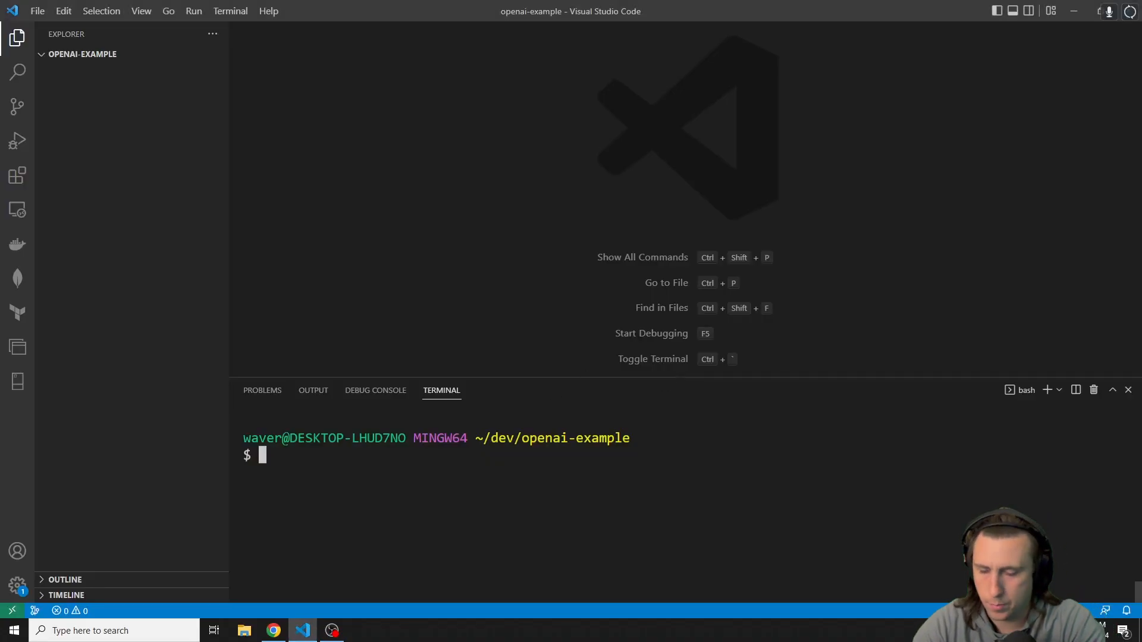
type("npm -v")
type("node -v")
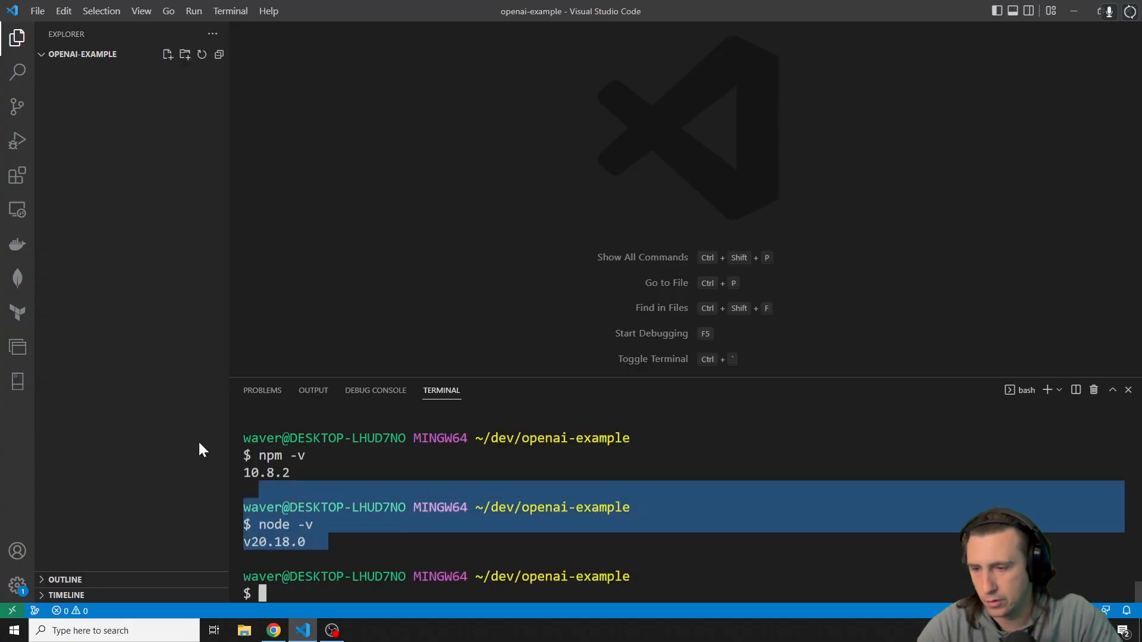
Highlight the tutorial's npm init -y command and return to the VS Code terminal
left_click(271, 631)
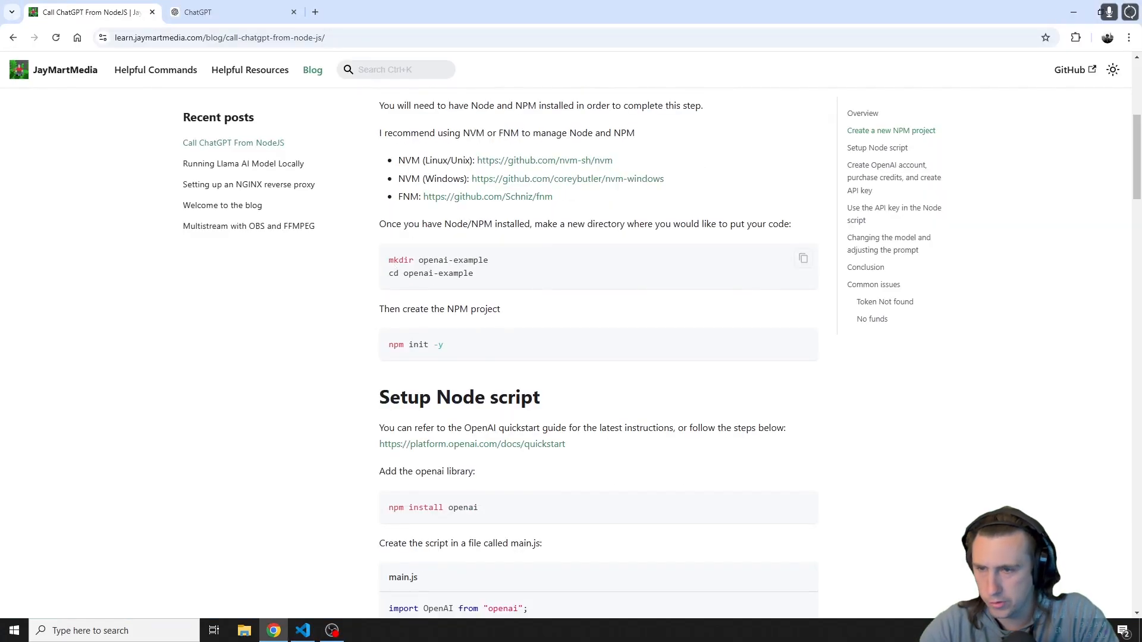
double_click(438, 260)
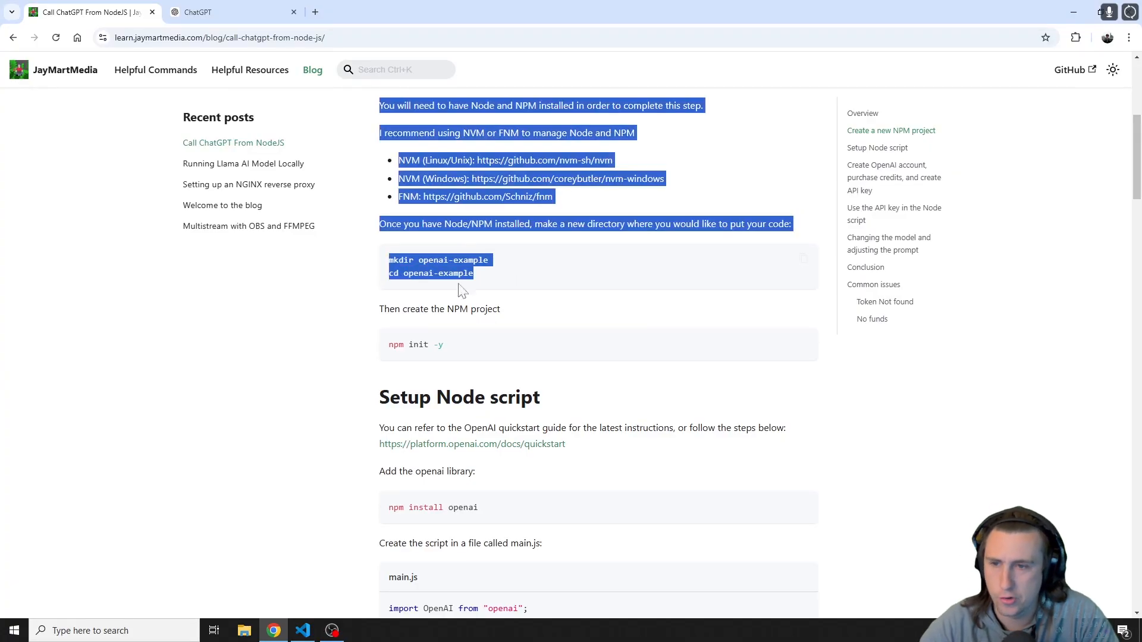
left_click(463, 290)
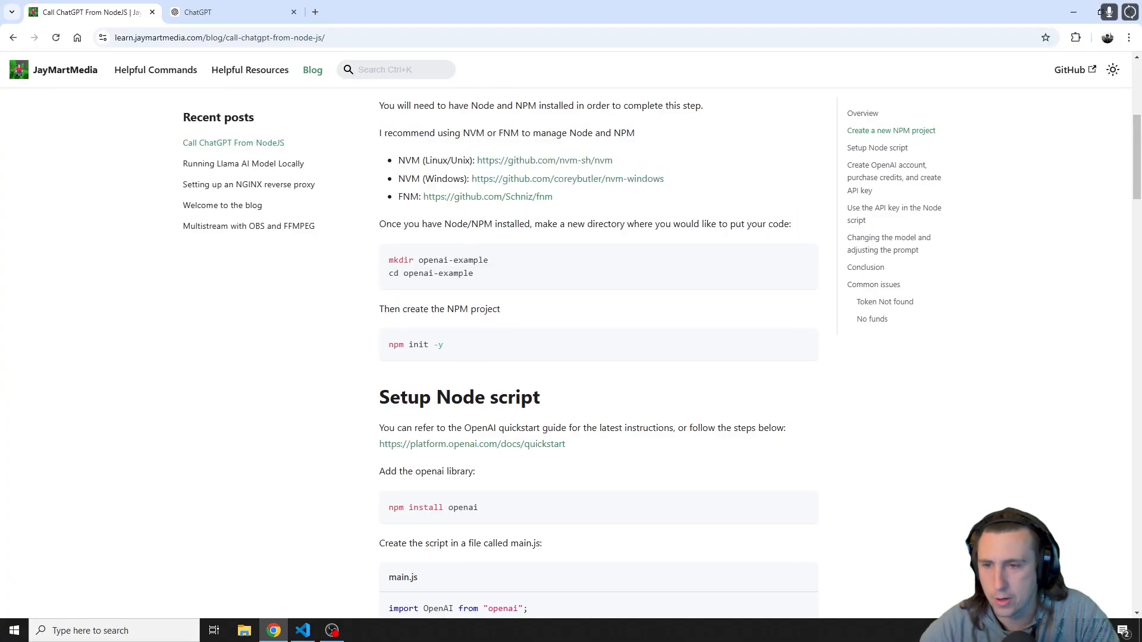
double_click(416, 345)
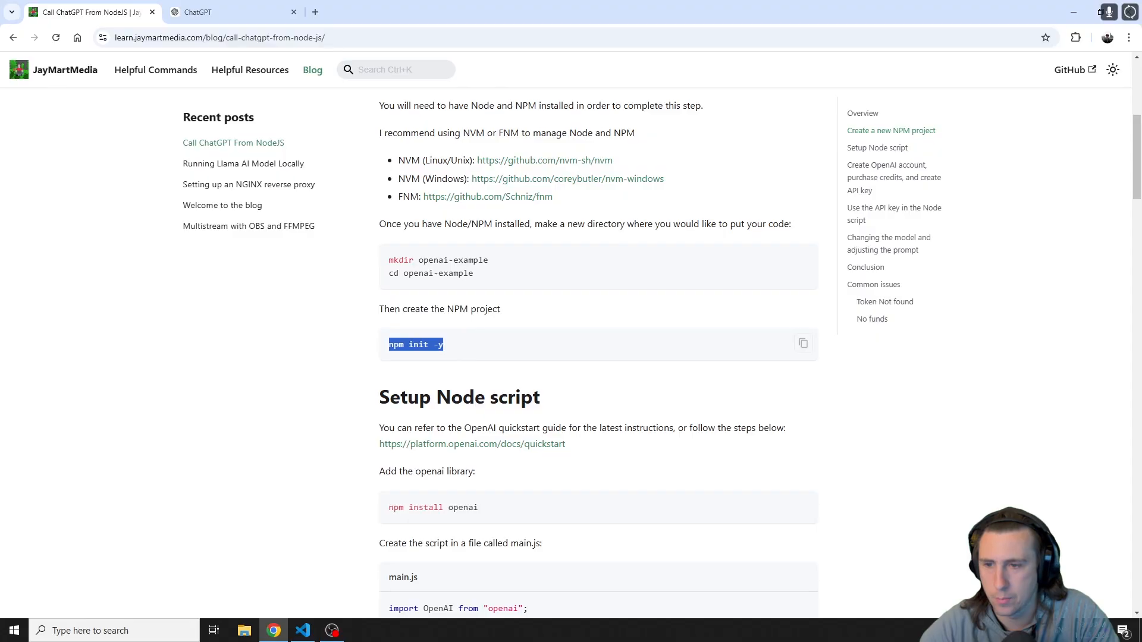
left_click(301, 631)
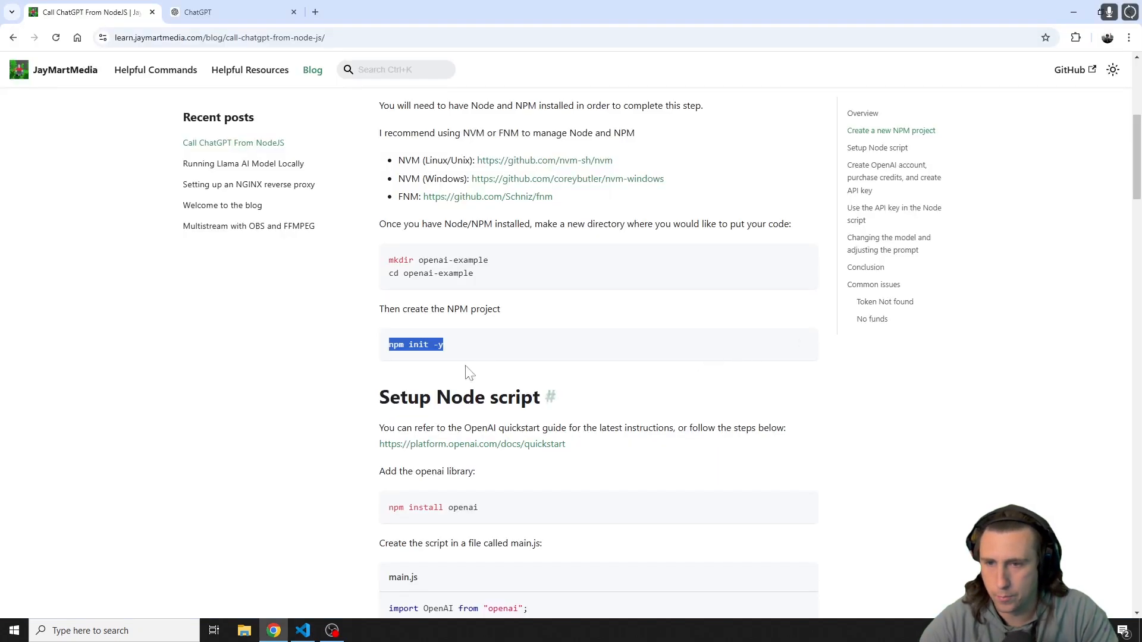
Open the platform.openai.com quickstart in a new tab and view its first API request example
right_click(472, 206)
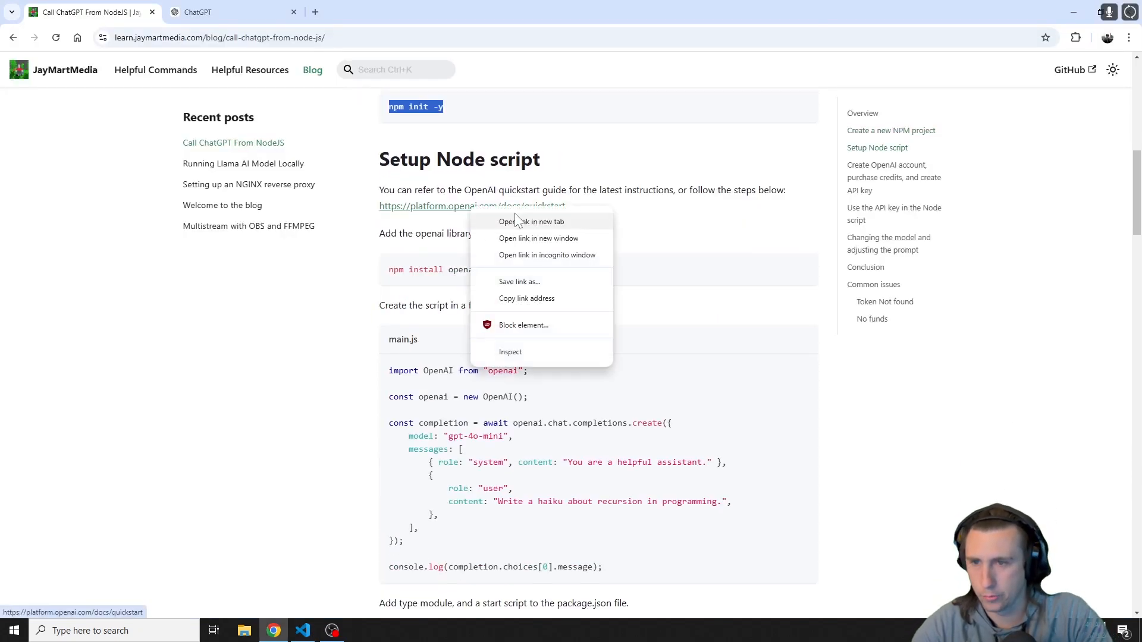
left_click(533, 221)
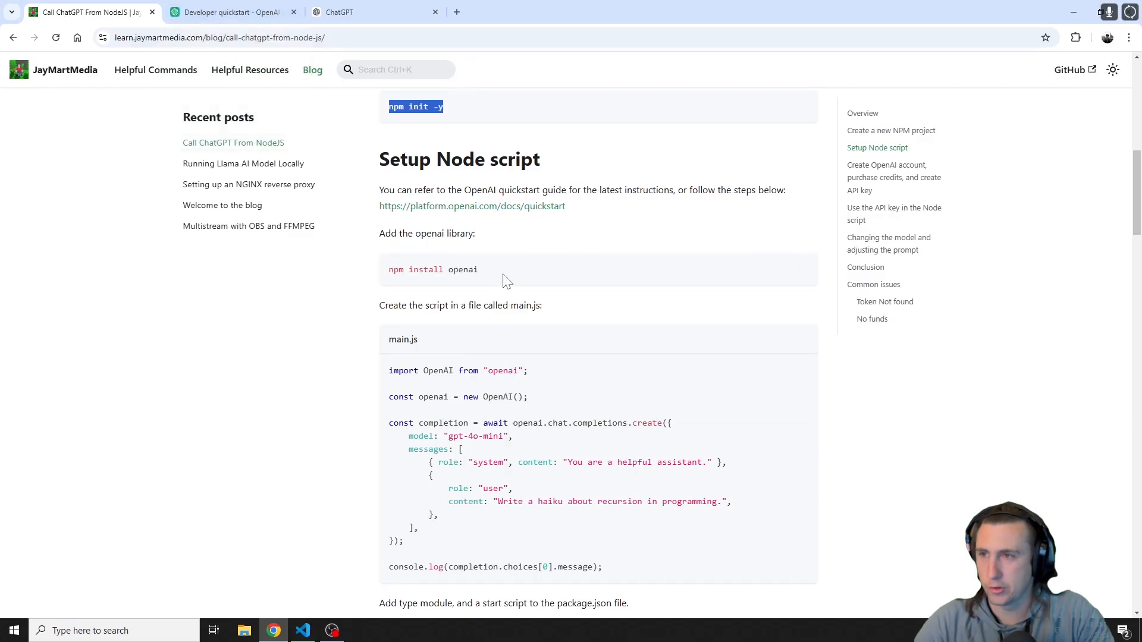
mouse_move(530, 241)
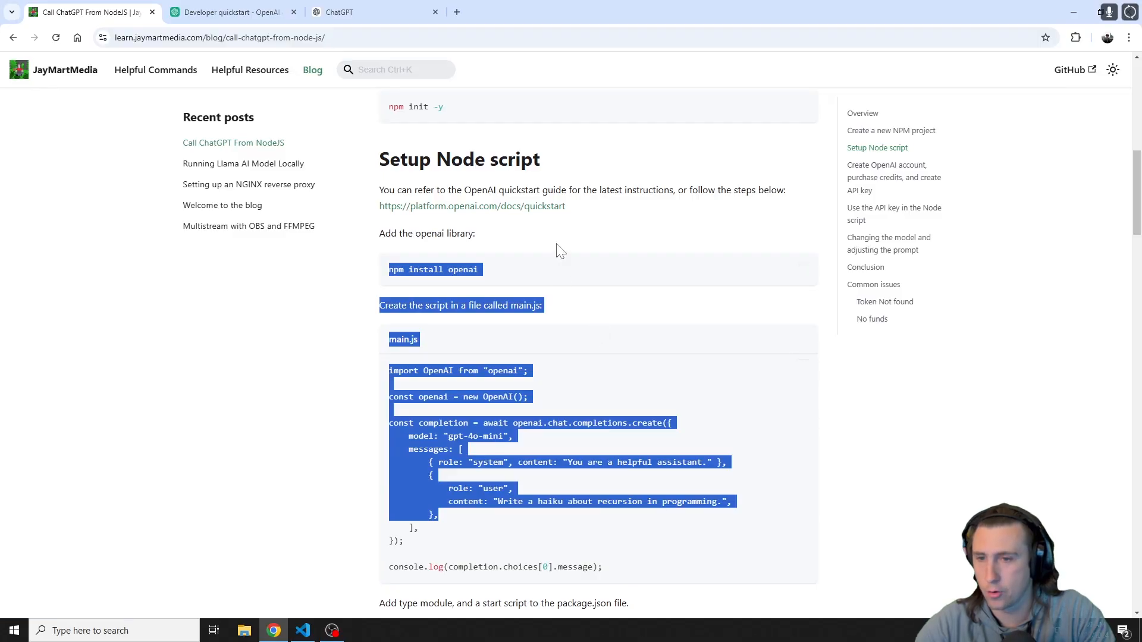
left_click(230, 12)
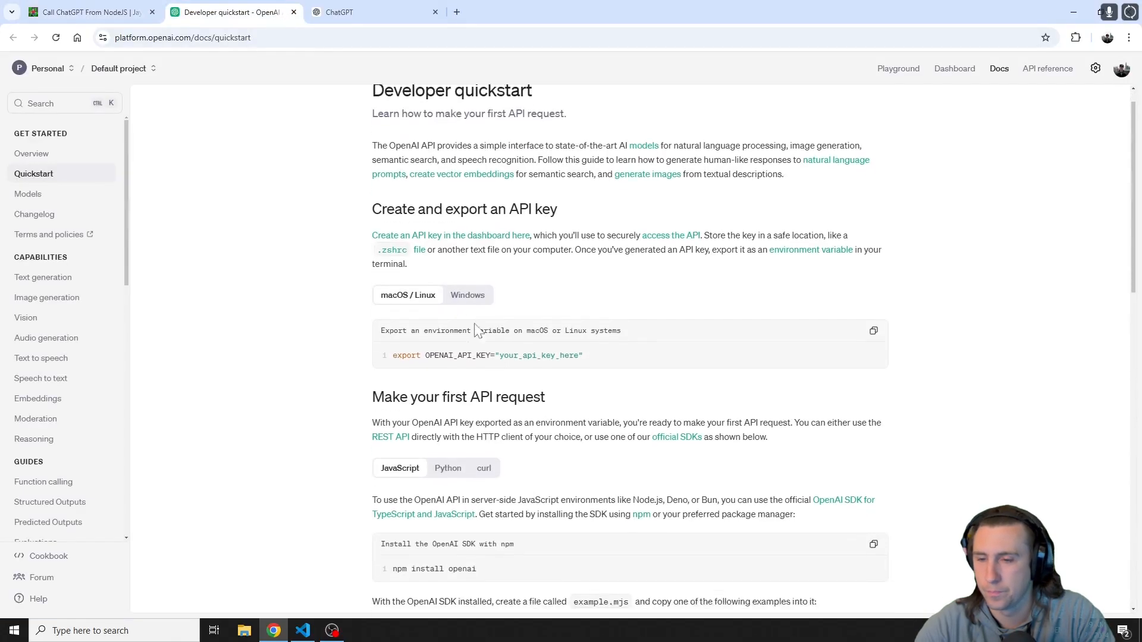
scroll("down", 3)
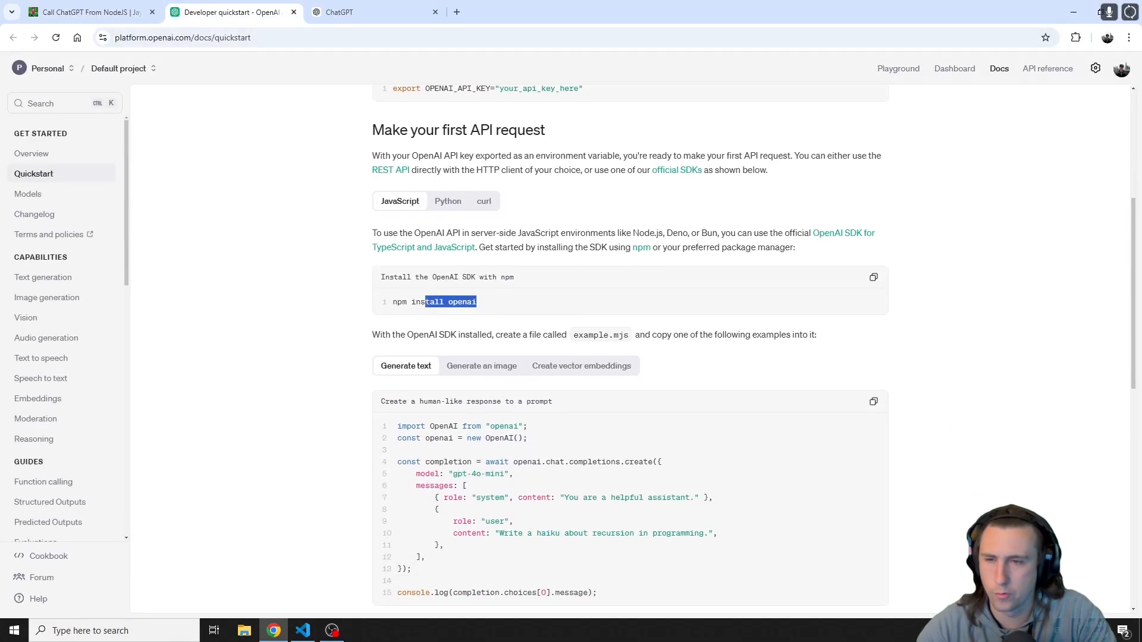
left_click(87, 12)
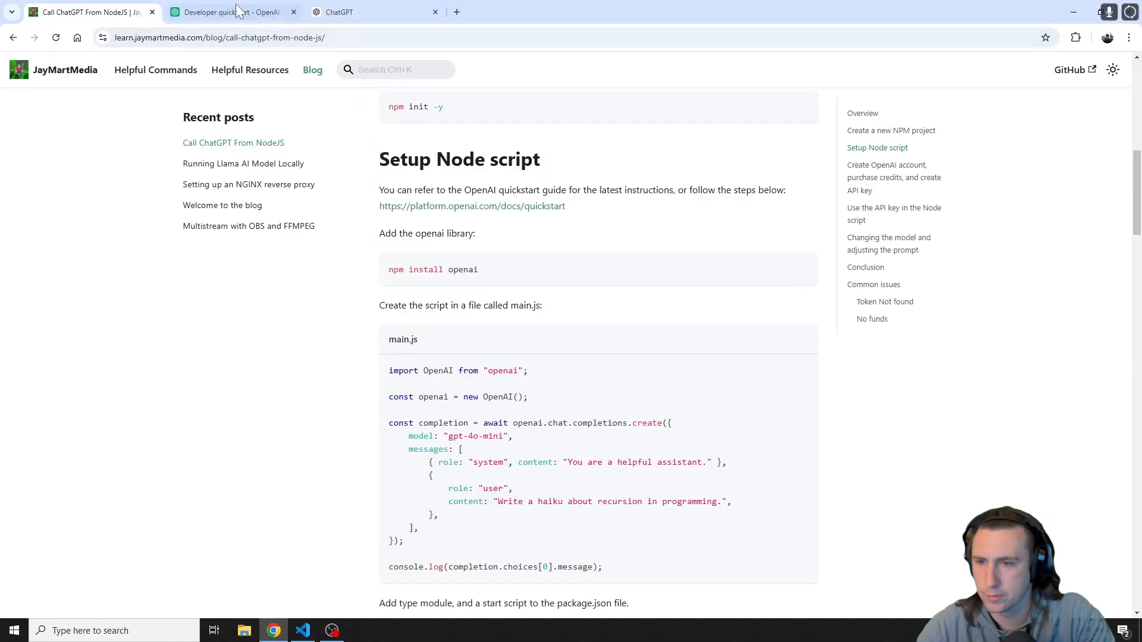
left_click(230, 12)
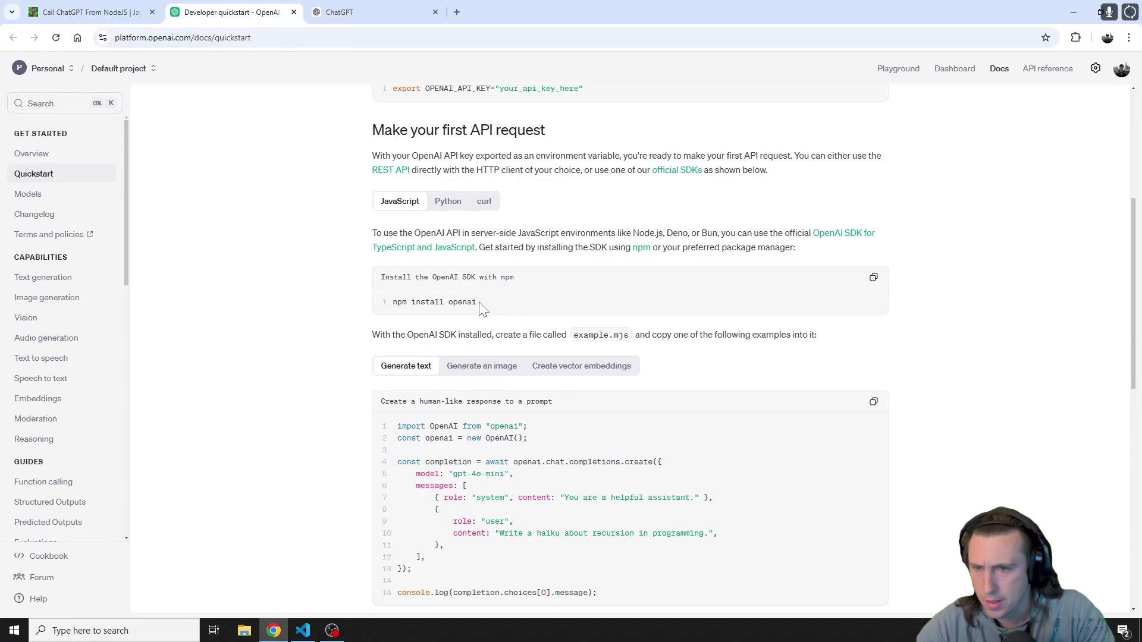
Run npm install openai in the project terminal
left_click(304, 631)
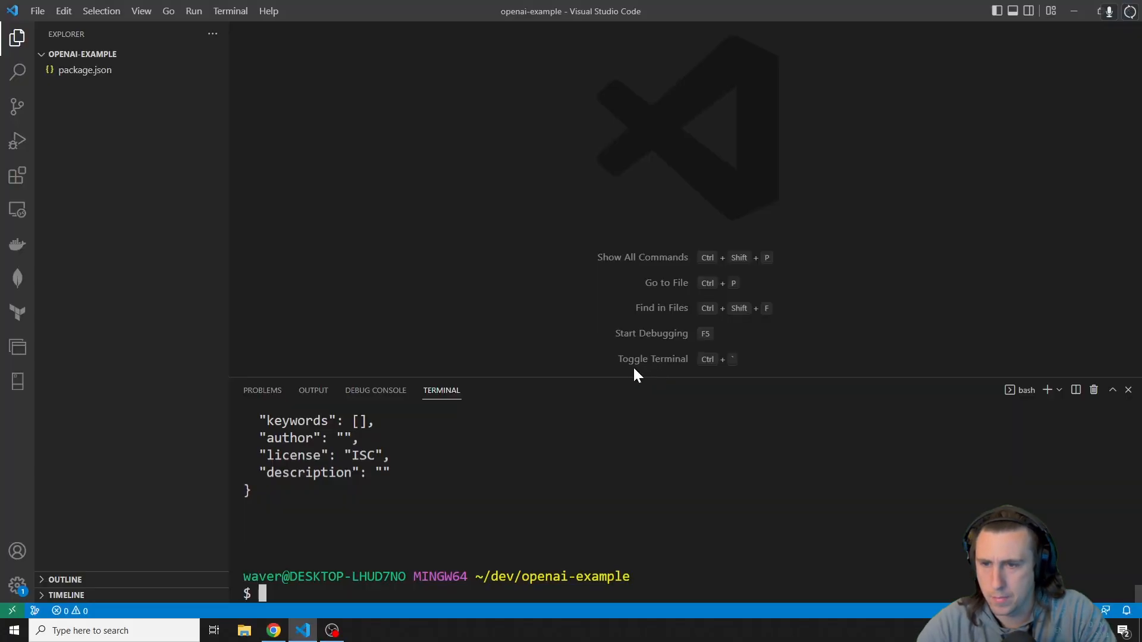
type("npm install openai")
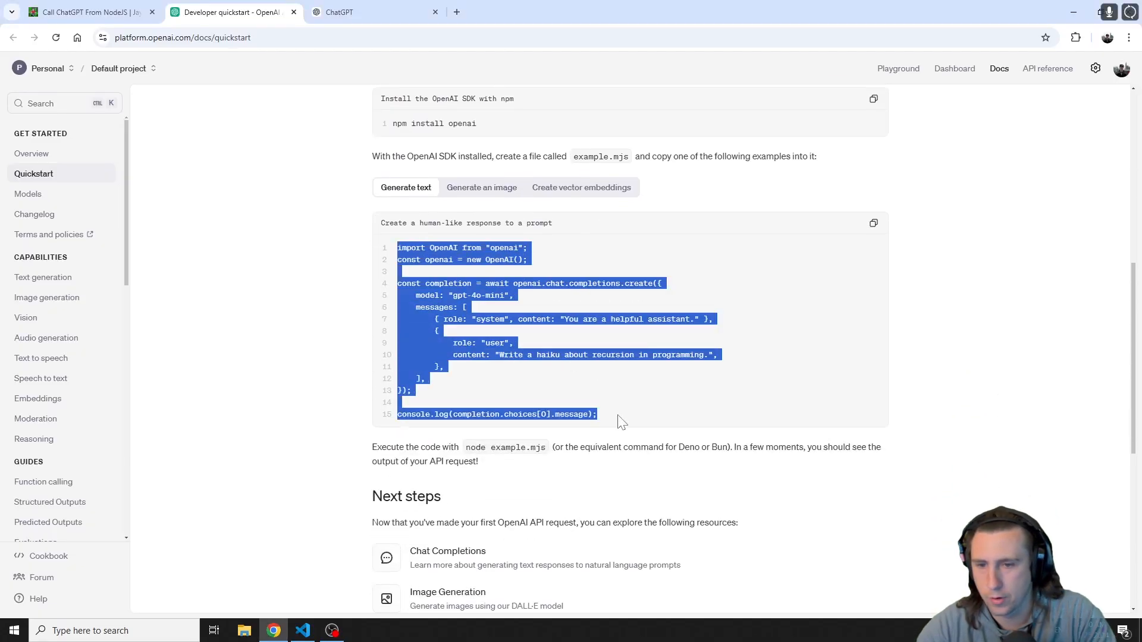
Return to the quickstart's gpt-4o-mini haiku example code to copy it
left_click(304, 630)
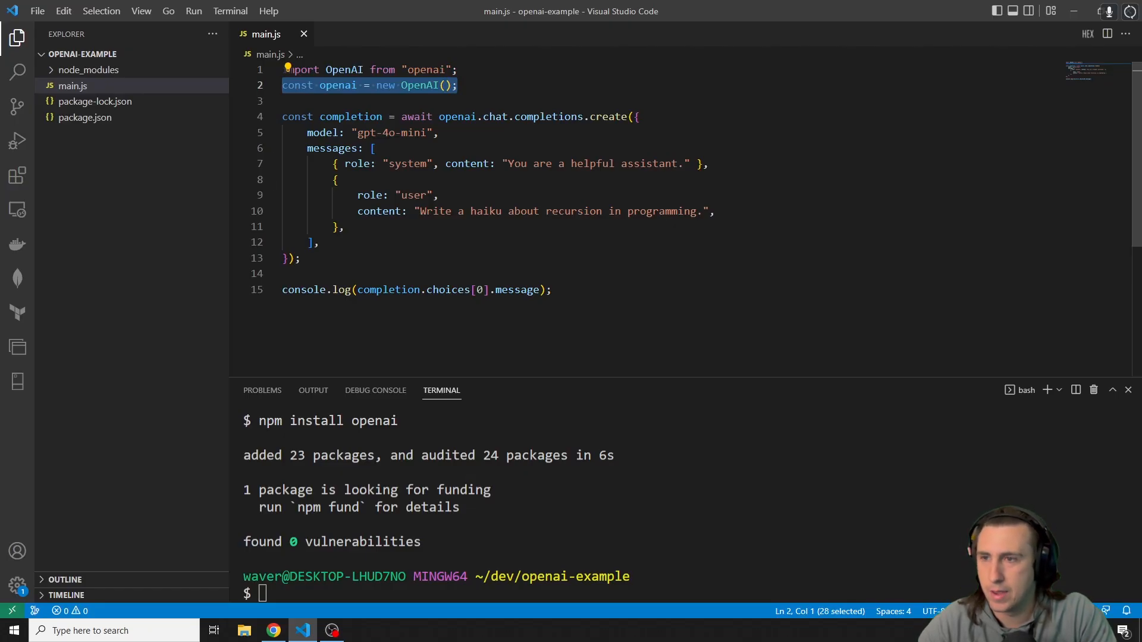
Review the pasted main.js code, highlighting the haiku-about-recursion user prompt
left_click_drag(283, 86, 300, 258)
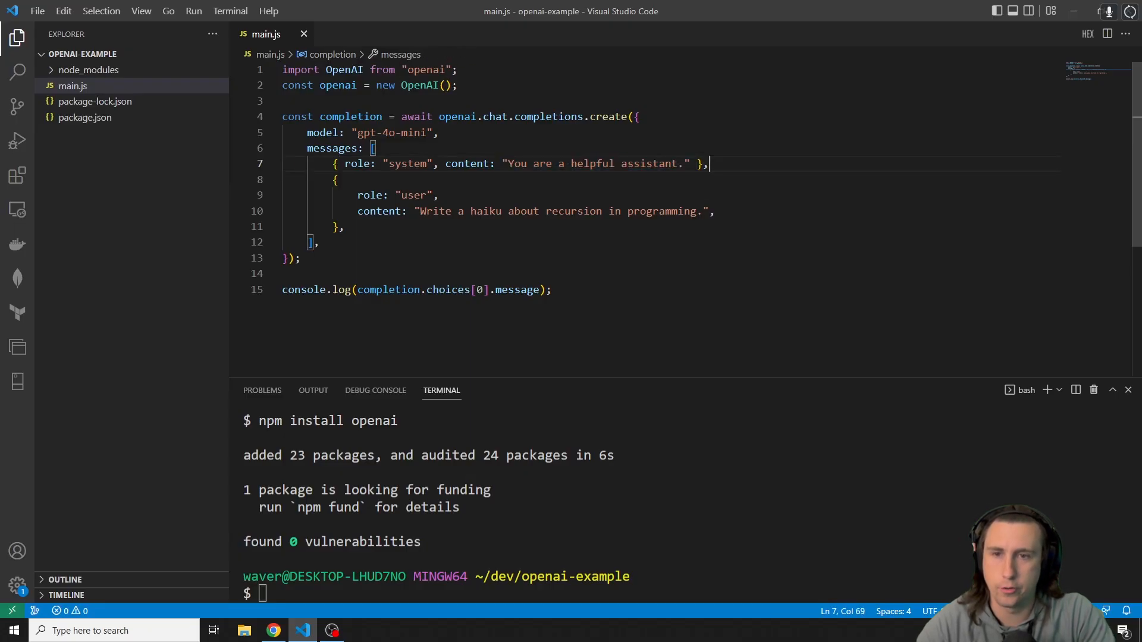
double_click(557, 212)
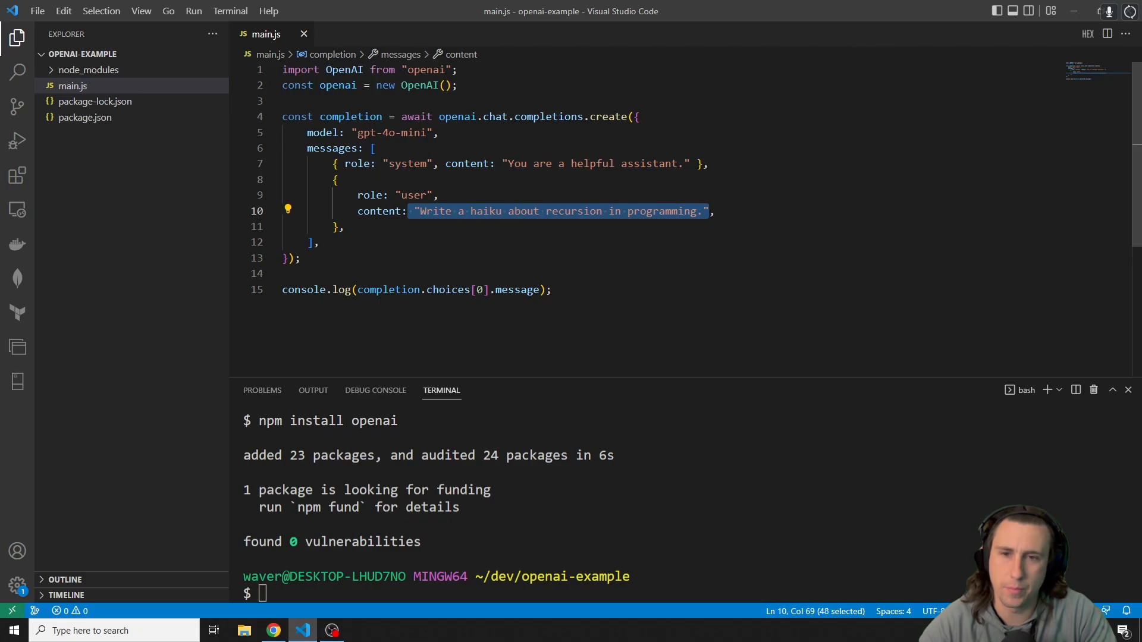
left_click(710, 212)
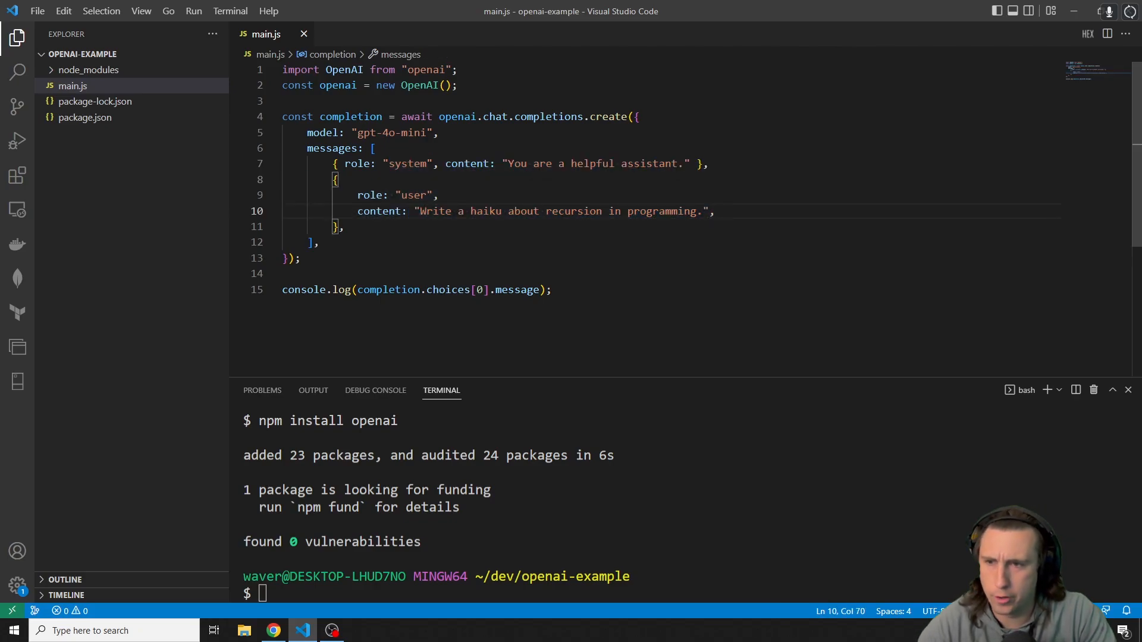
double_click(560, 212)
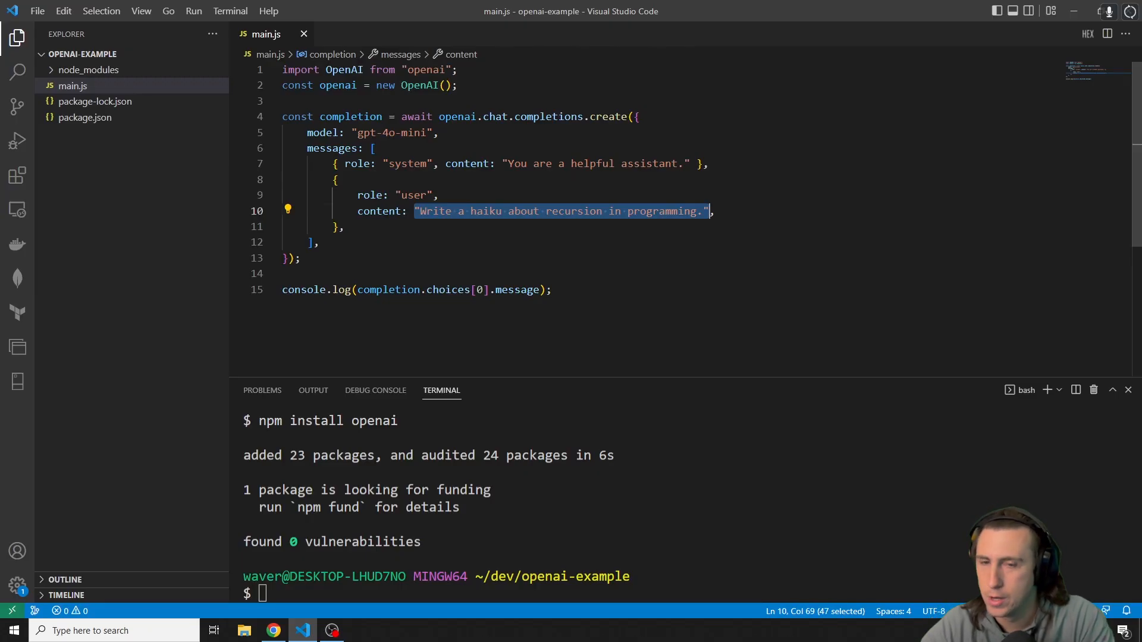
left_click(432, 194)
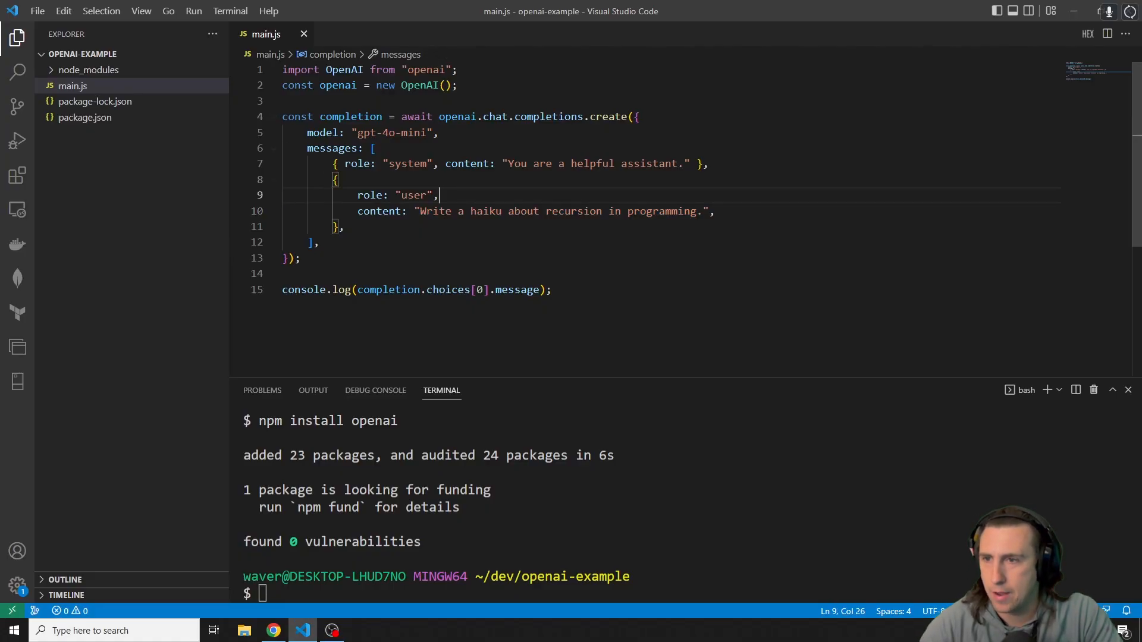
Highlight the completion variable and the whole chat.completions request block
double_click(350, 117)
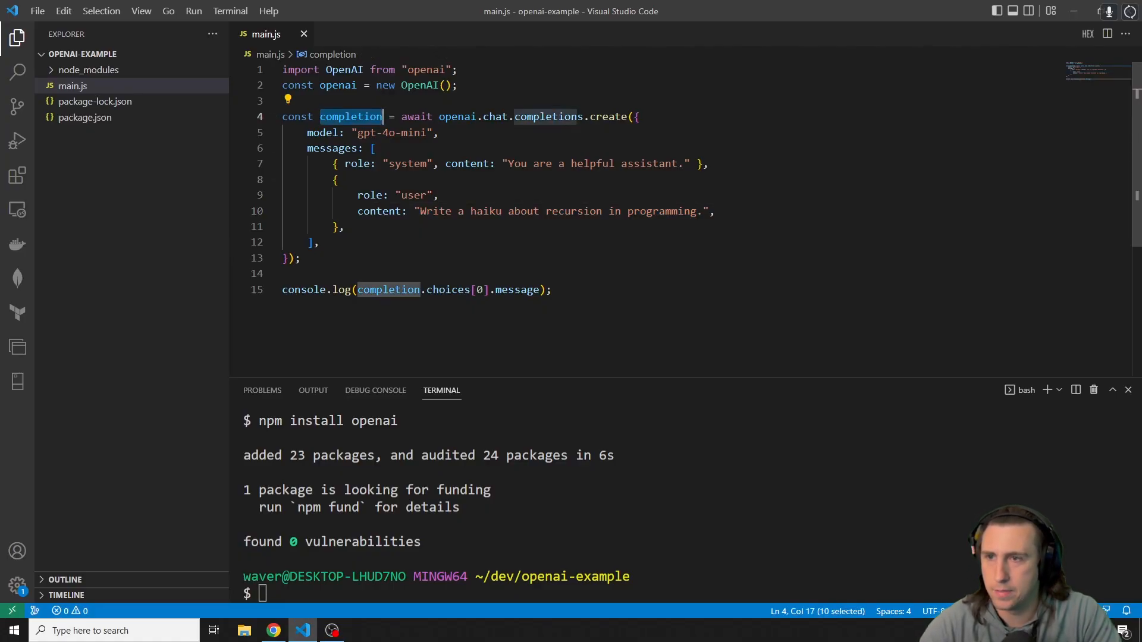
left_click_drag(401, 117, 319, 243)
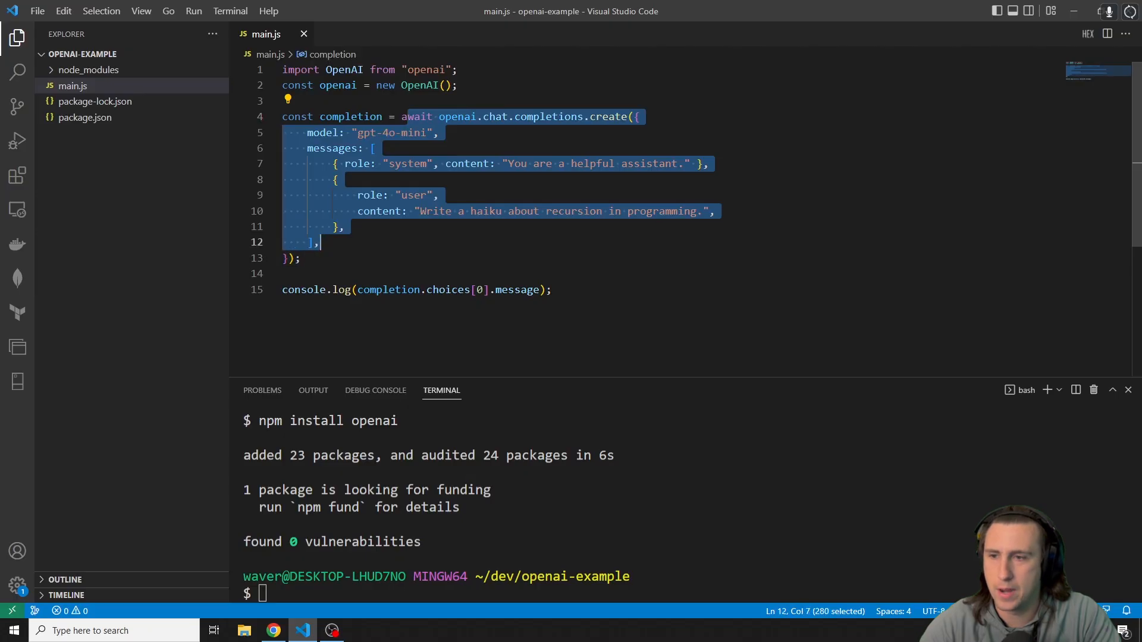
left_click(552, 289)
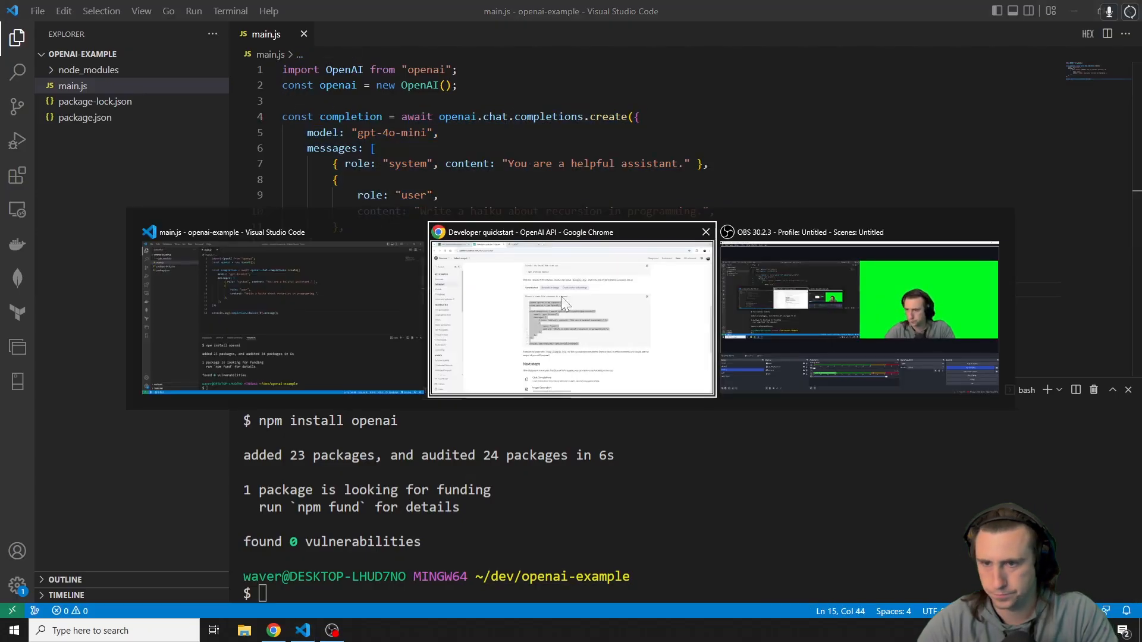
Find the blog's package.json step and copy its "type": "module" line
left_click(571, 316)
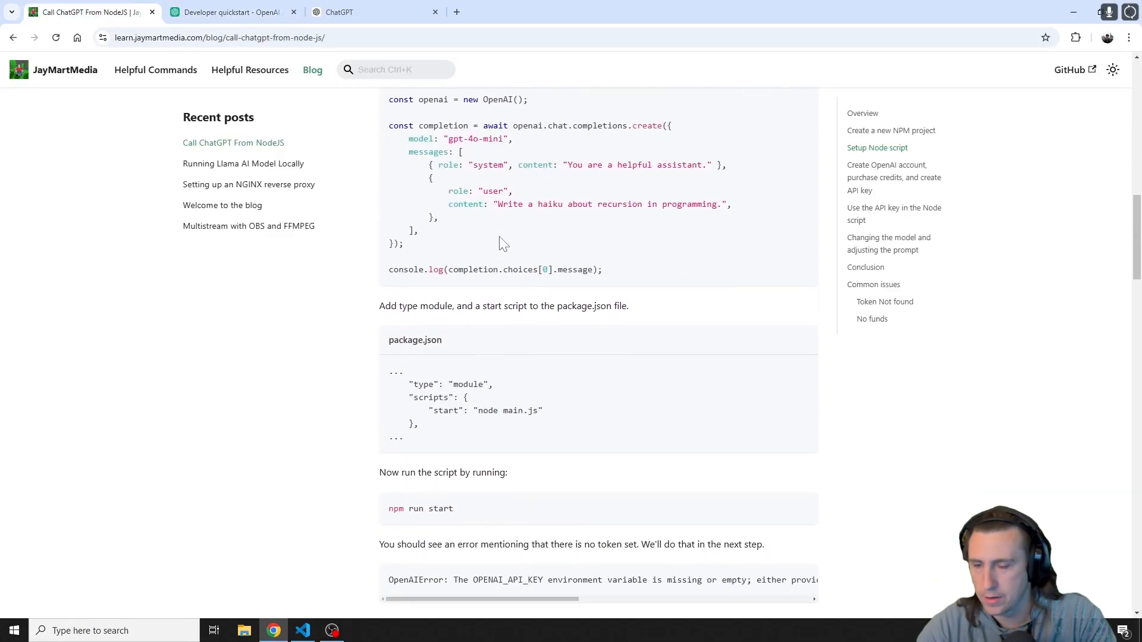
scroll("up", 3)
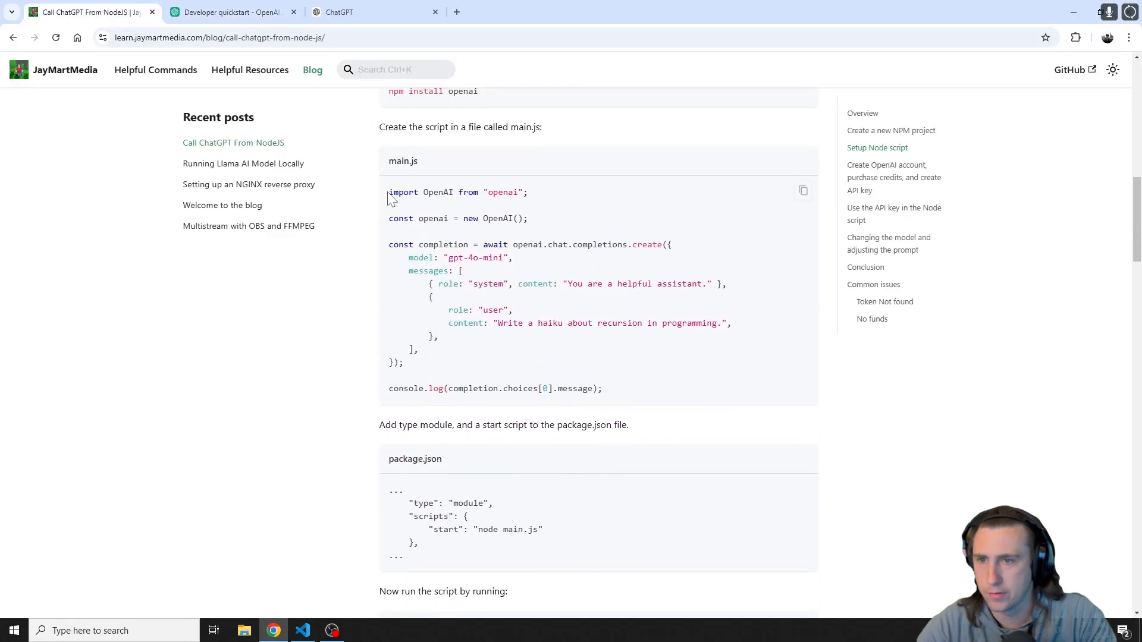
mouse_move(539, 200)
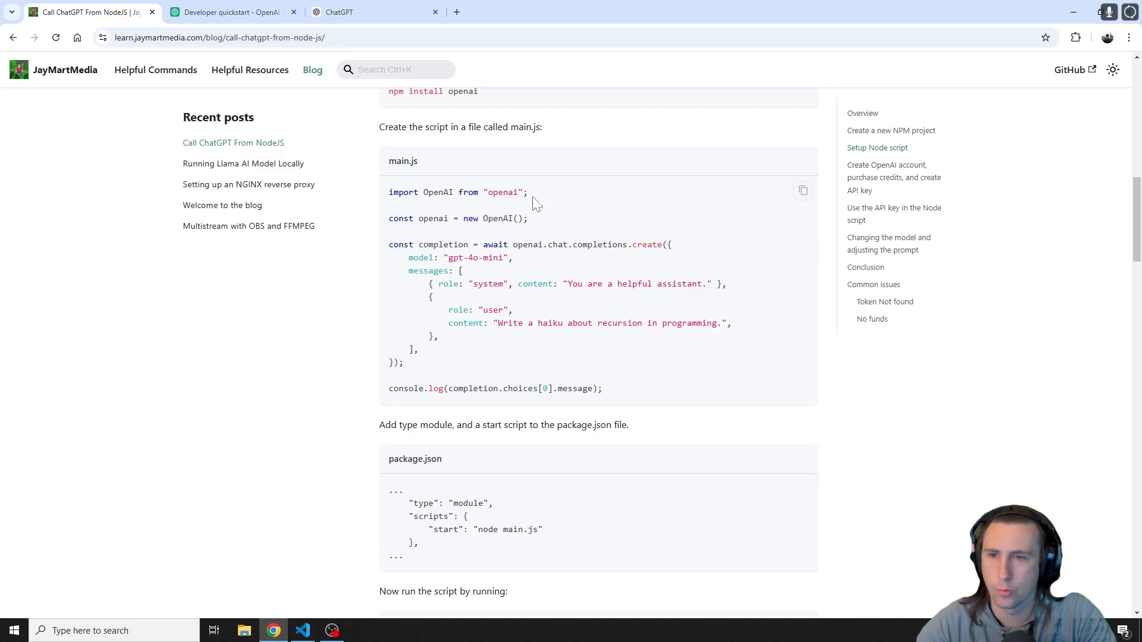
mouse_move(546, 205)
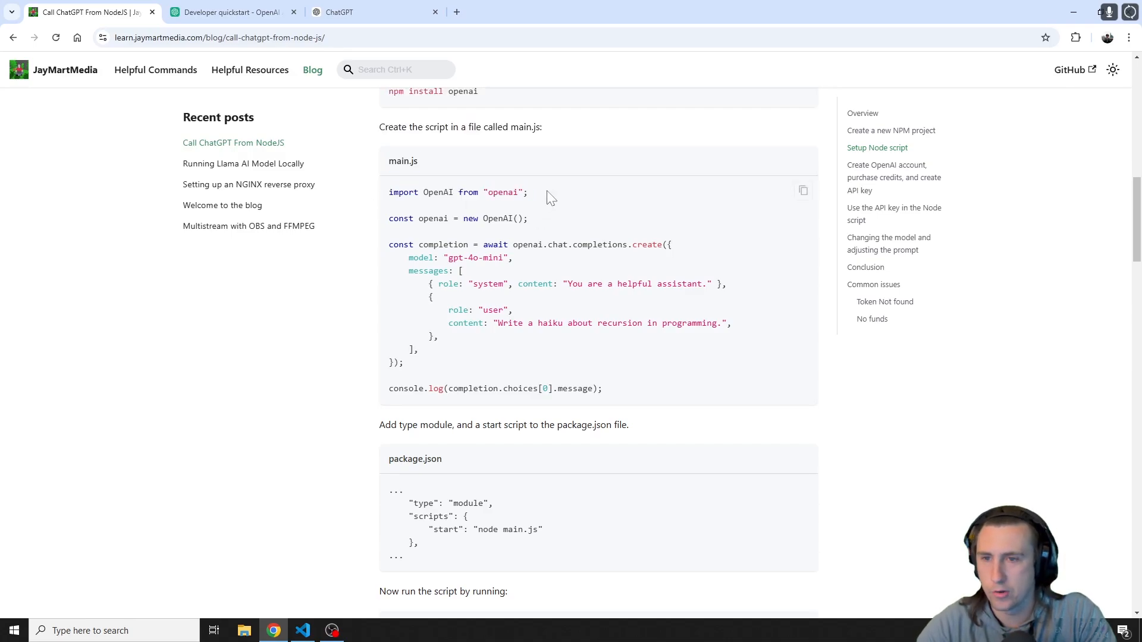
scroll("down", 3)
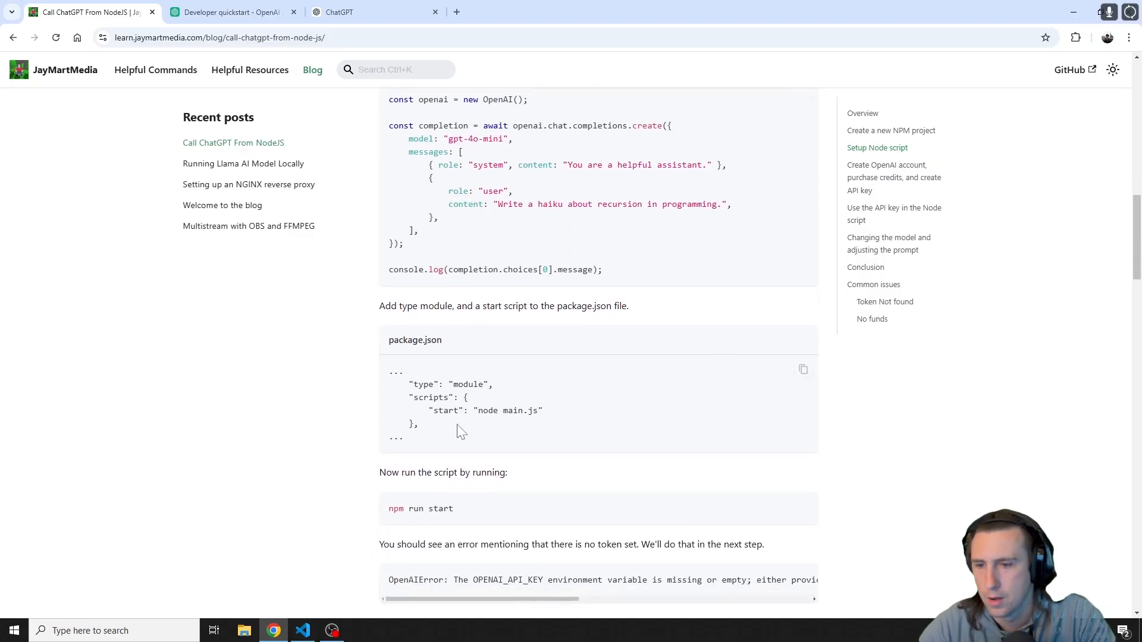
double_click(450, 385)
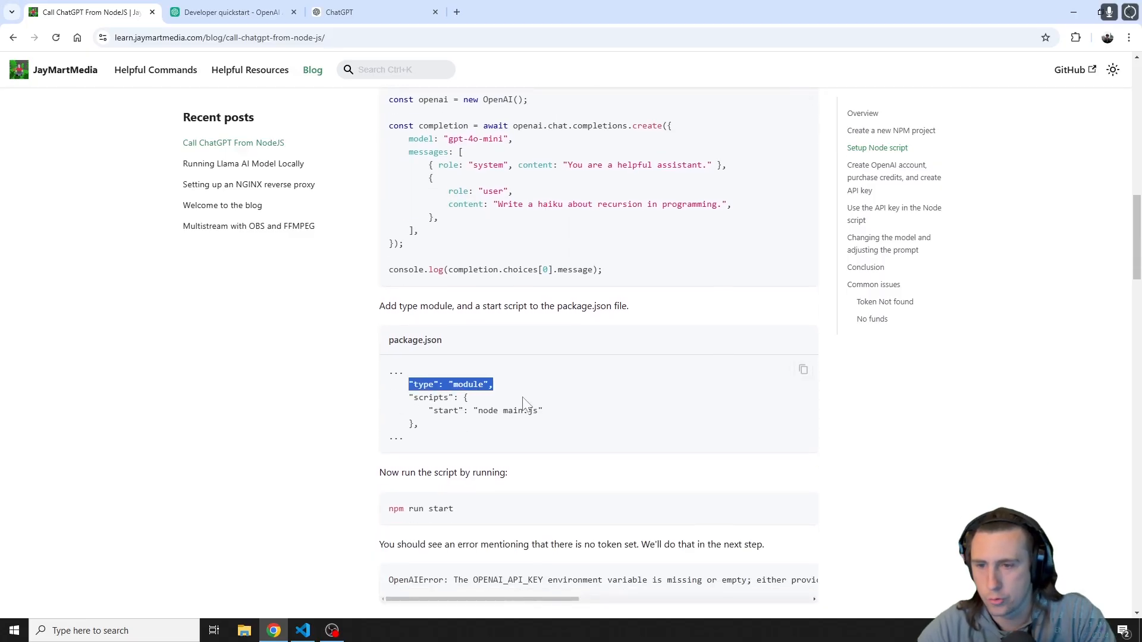
left_click(301, 631)
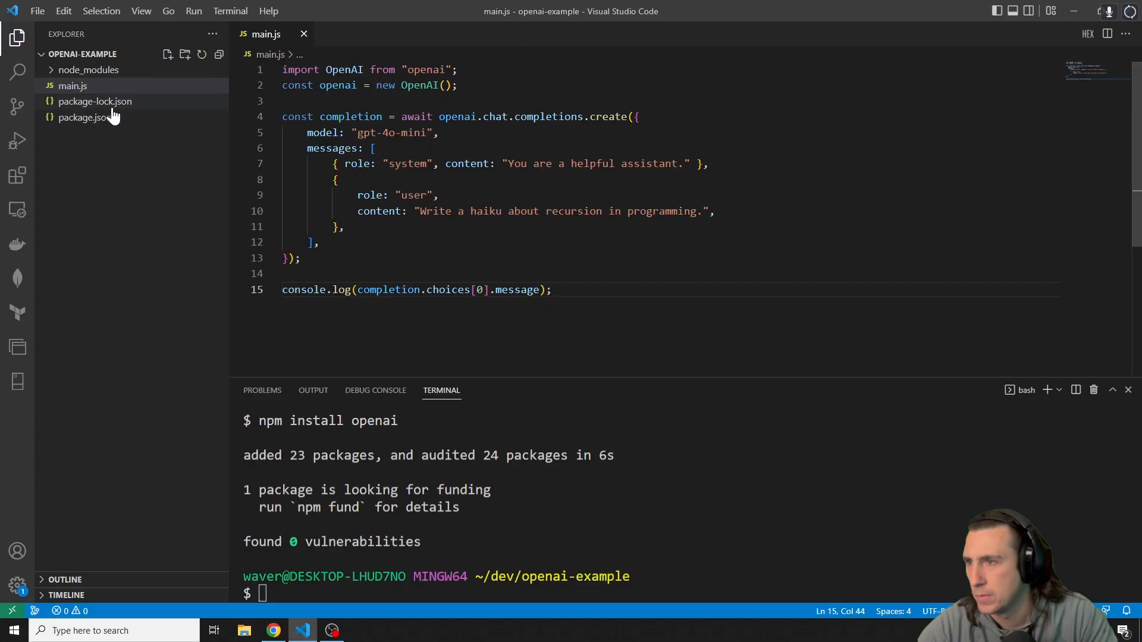
Add "type": "module" to package.json and rename the test script to start running node main.js
left_click(83, 117)
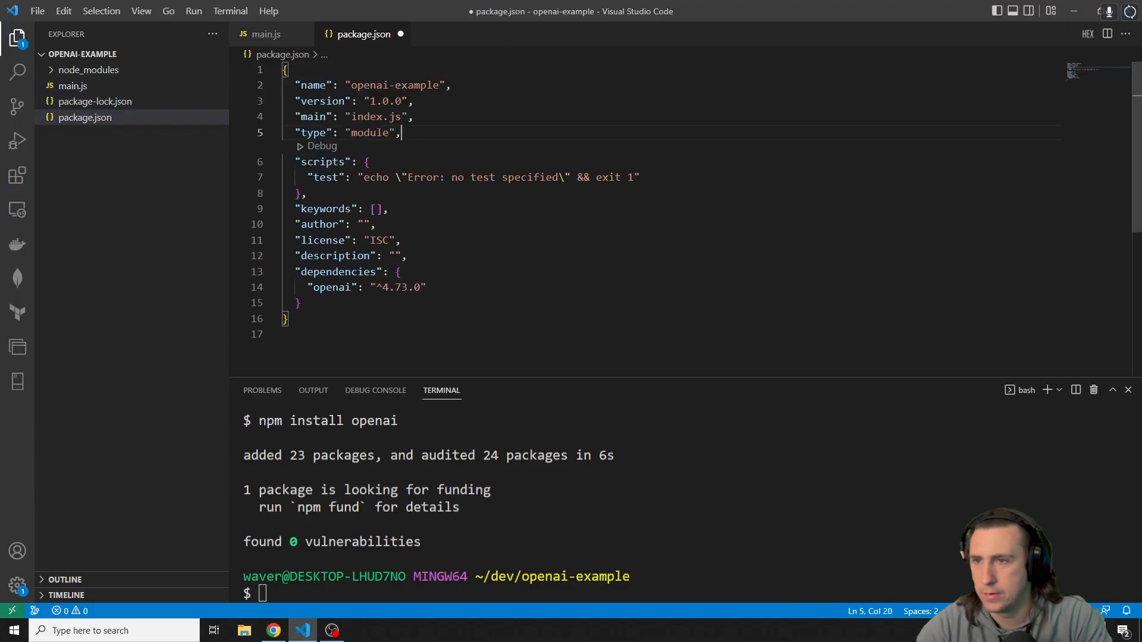
left_click(405, 116)
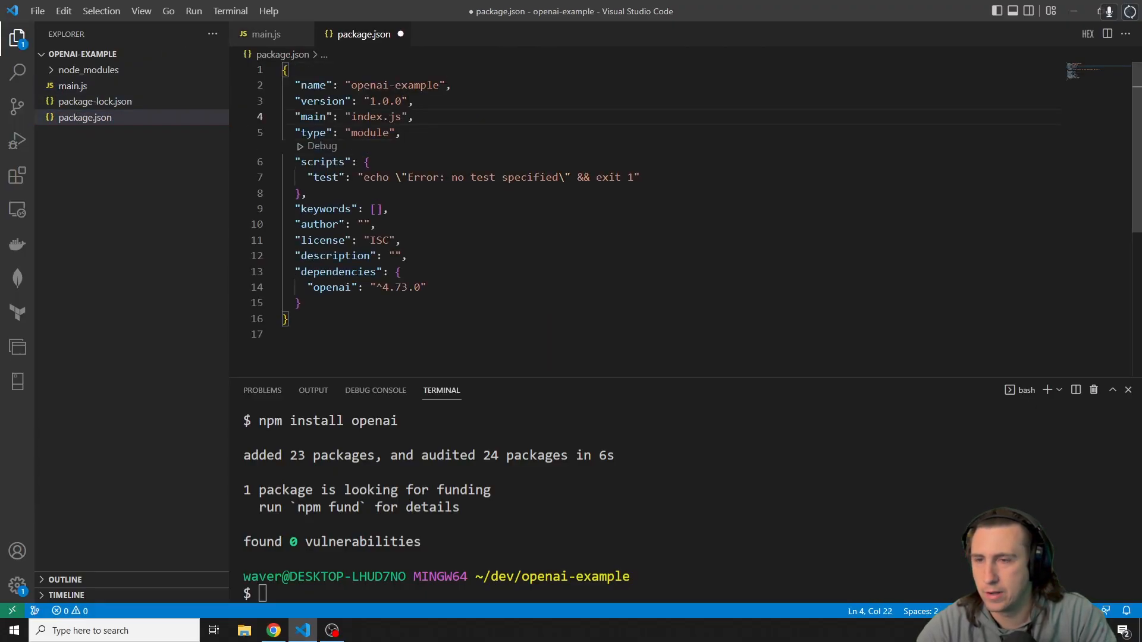
double_click(323, 178)
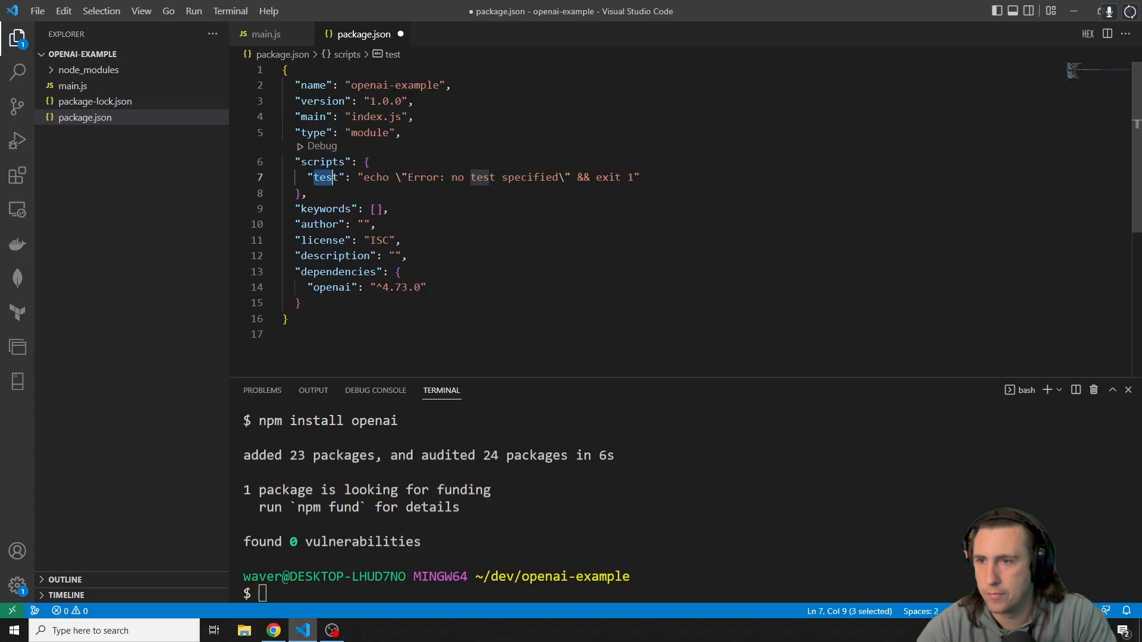
type("start")
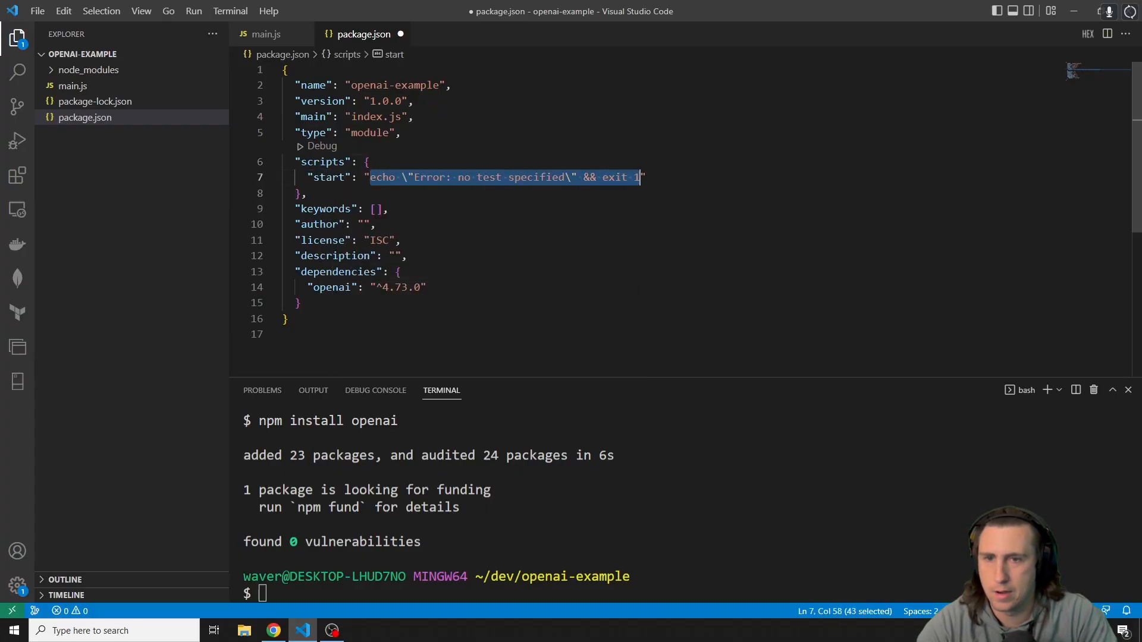
type("node main.js\"")
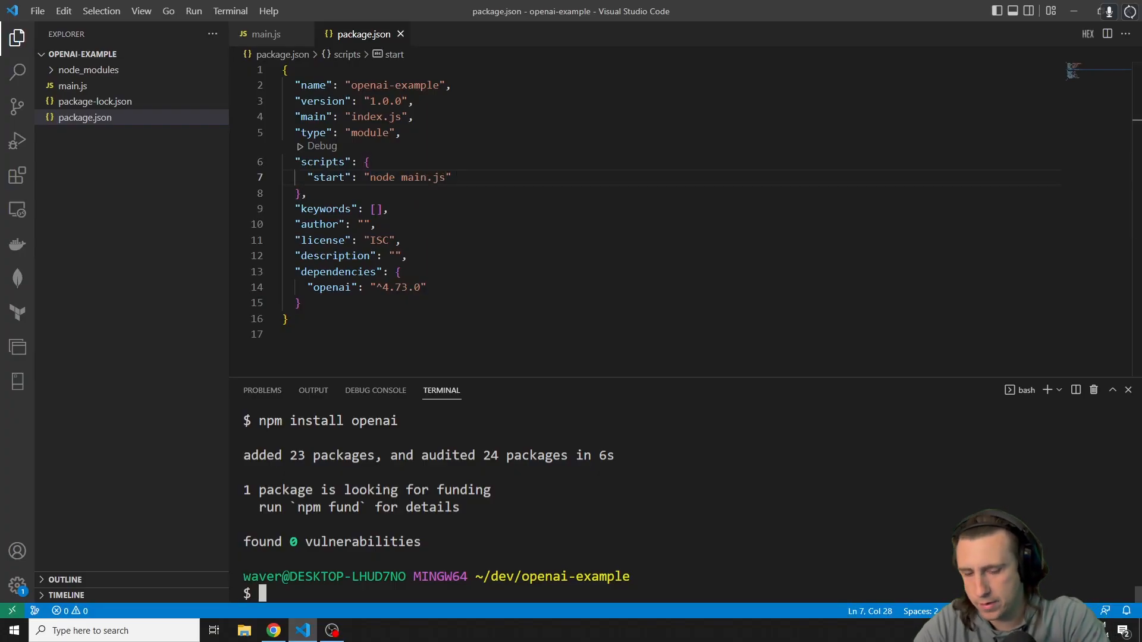
Enter npm run start in the terminal and highlight the node main.js start command
type("npm run start")
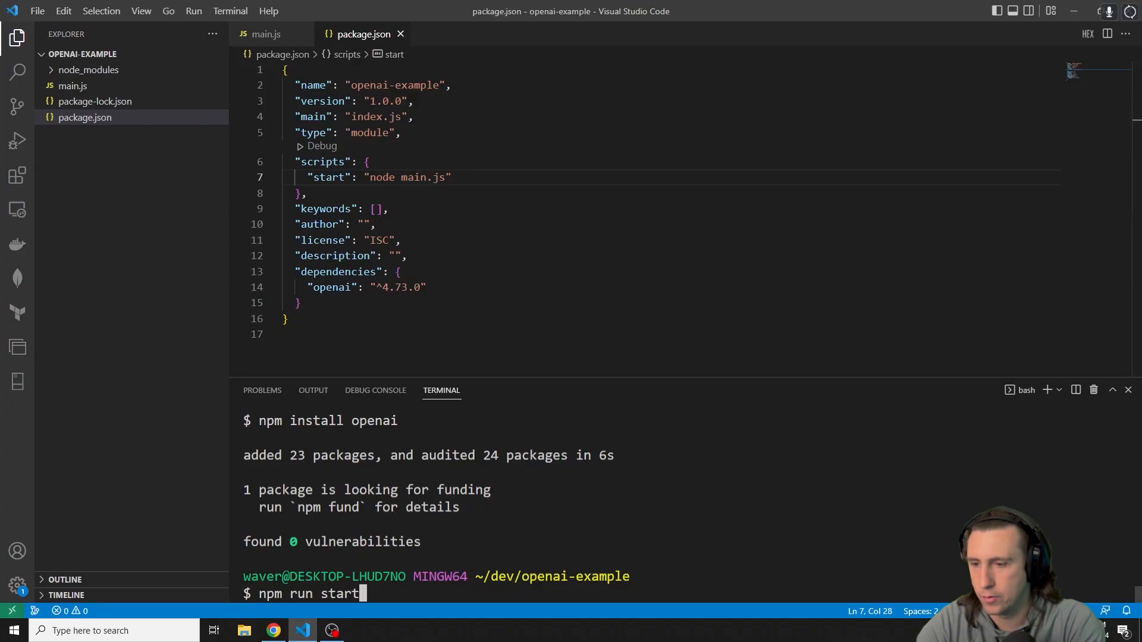
left_click(412, 287)
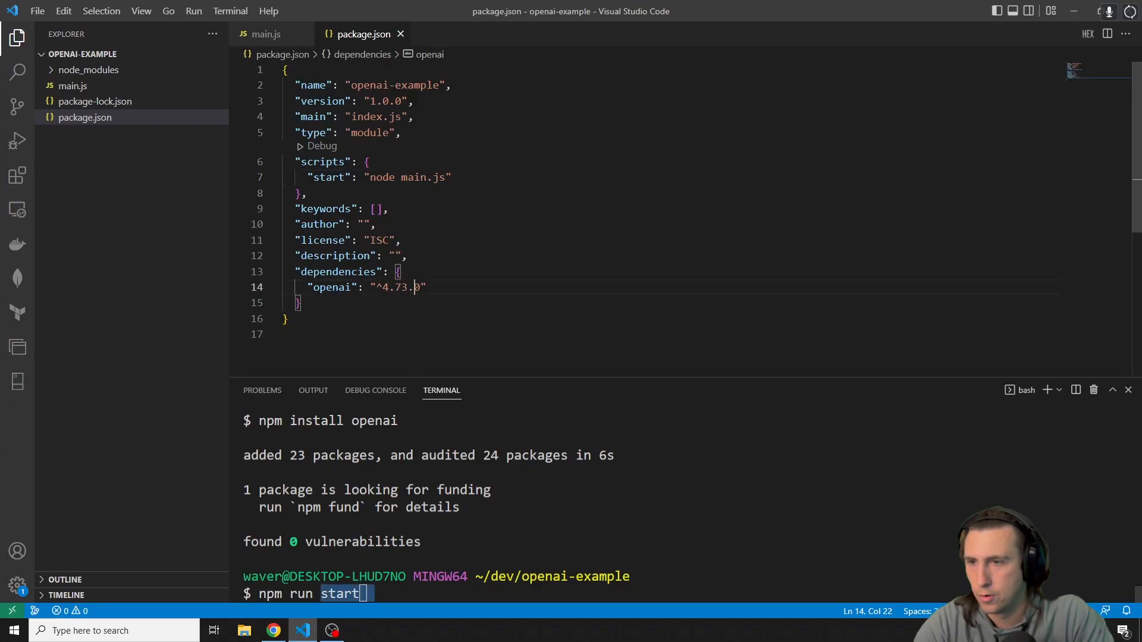
double_click(407, 177)
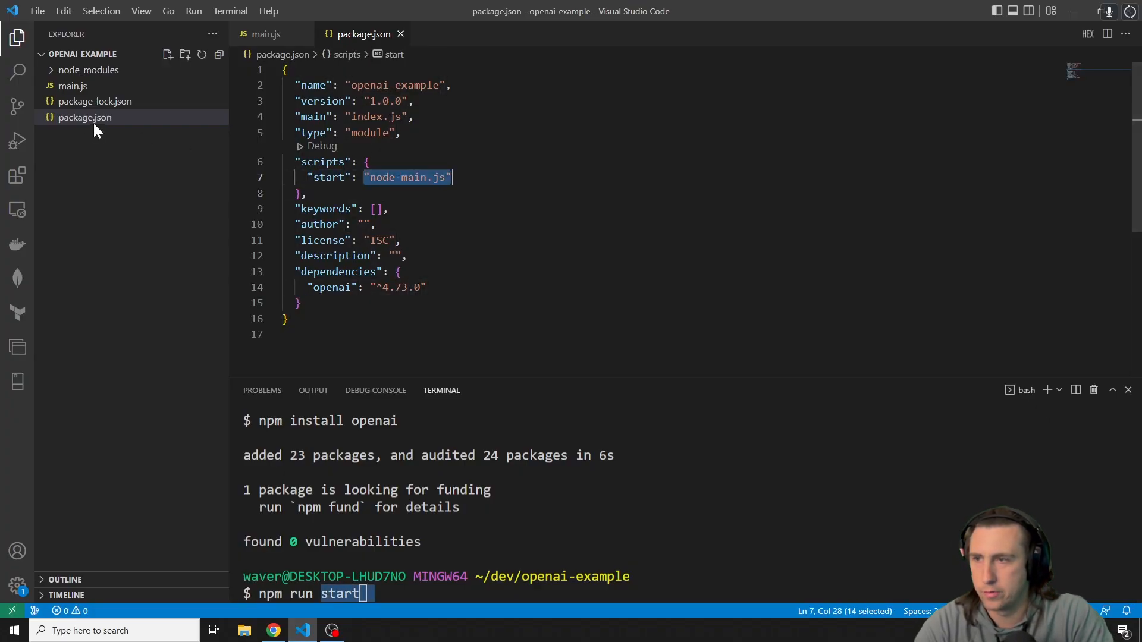
left_click(267, 33)
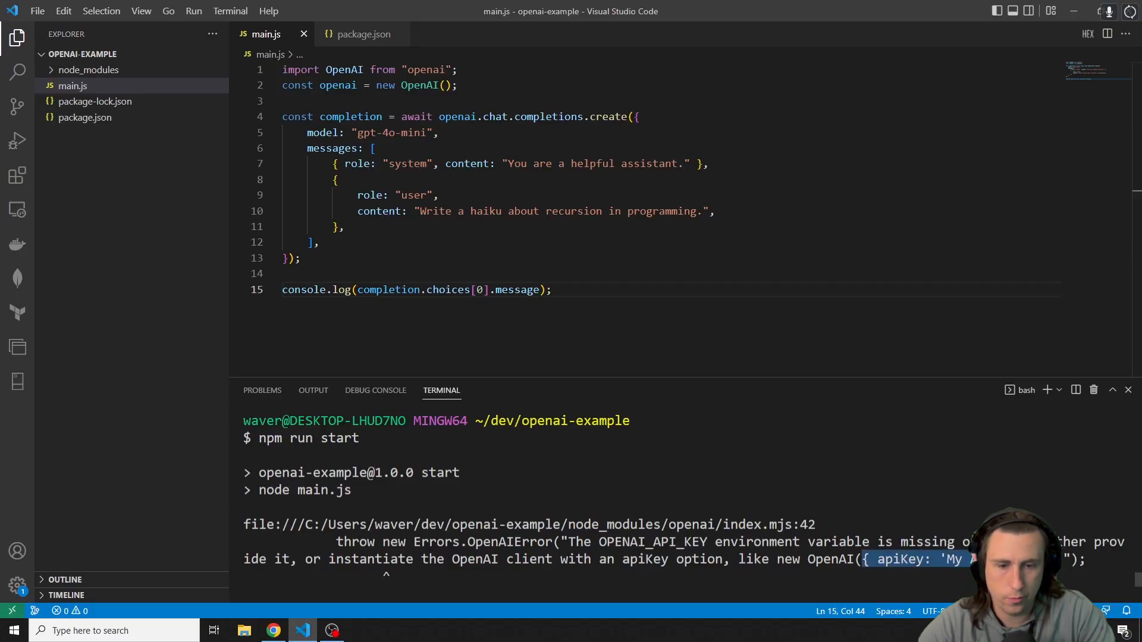
Show that new OpenAI() could take { apiKey: 'My API Key' } after the missing OPENAI_API_KEY error
left_click(446, 86)
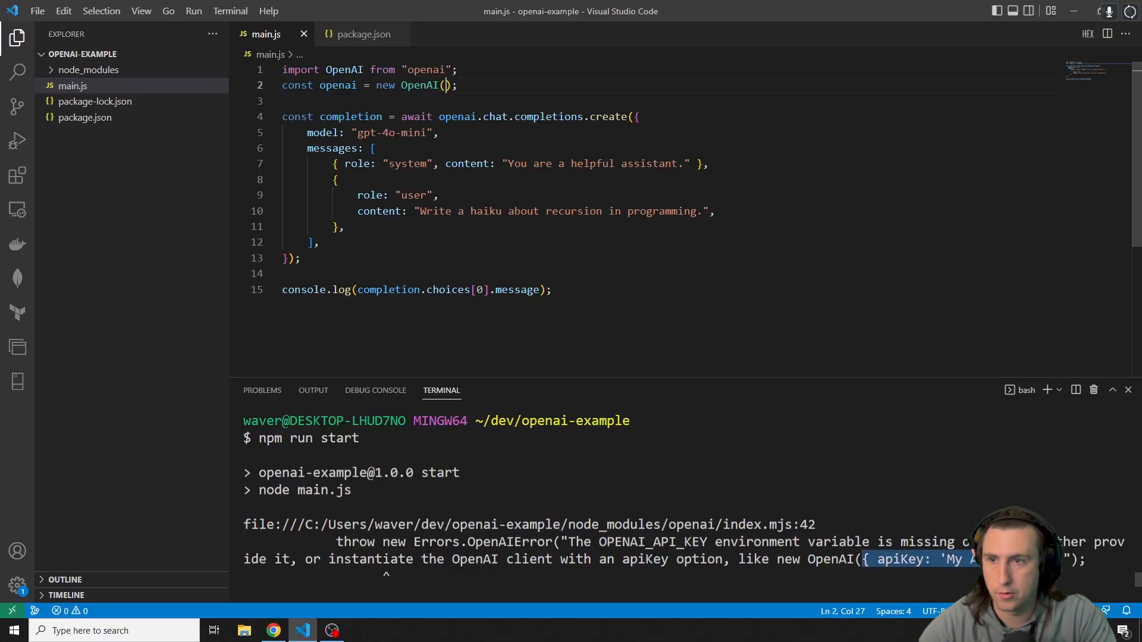
type("{ apiKey: 'My API Key' }")
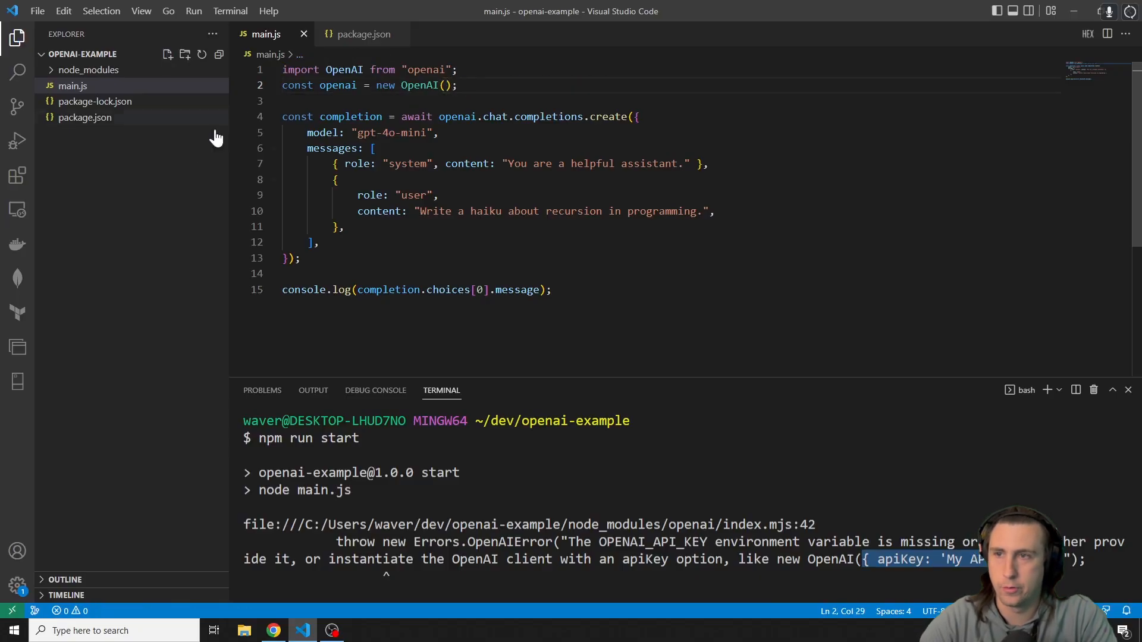
mouse_move(128, 209)
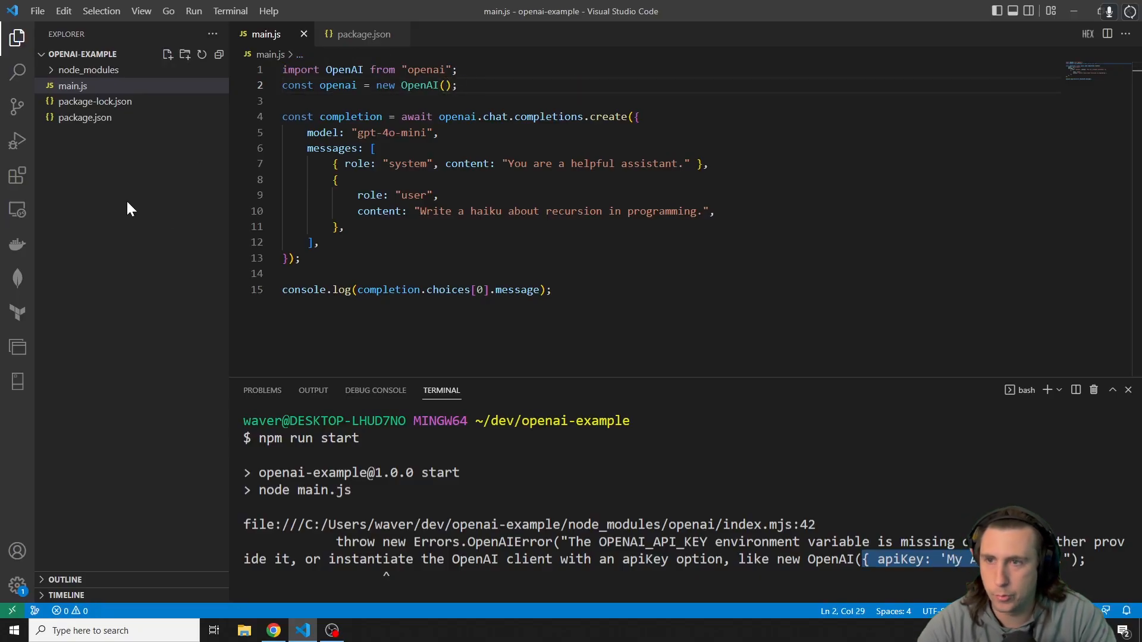
left_click(455, 86)
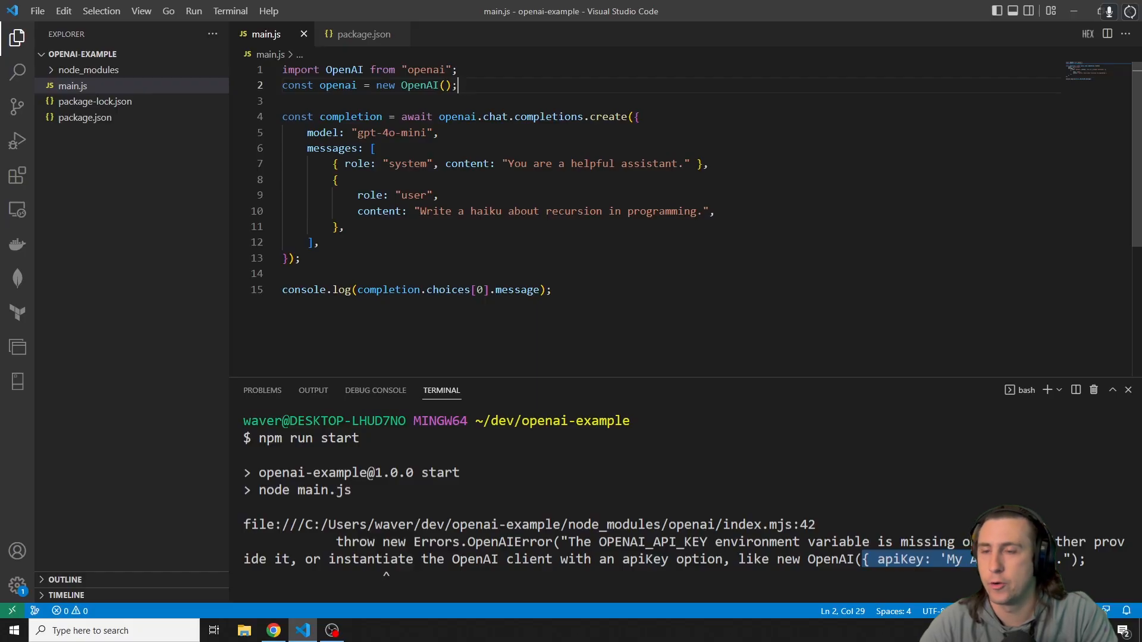
mouse_move(100, 165)
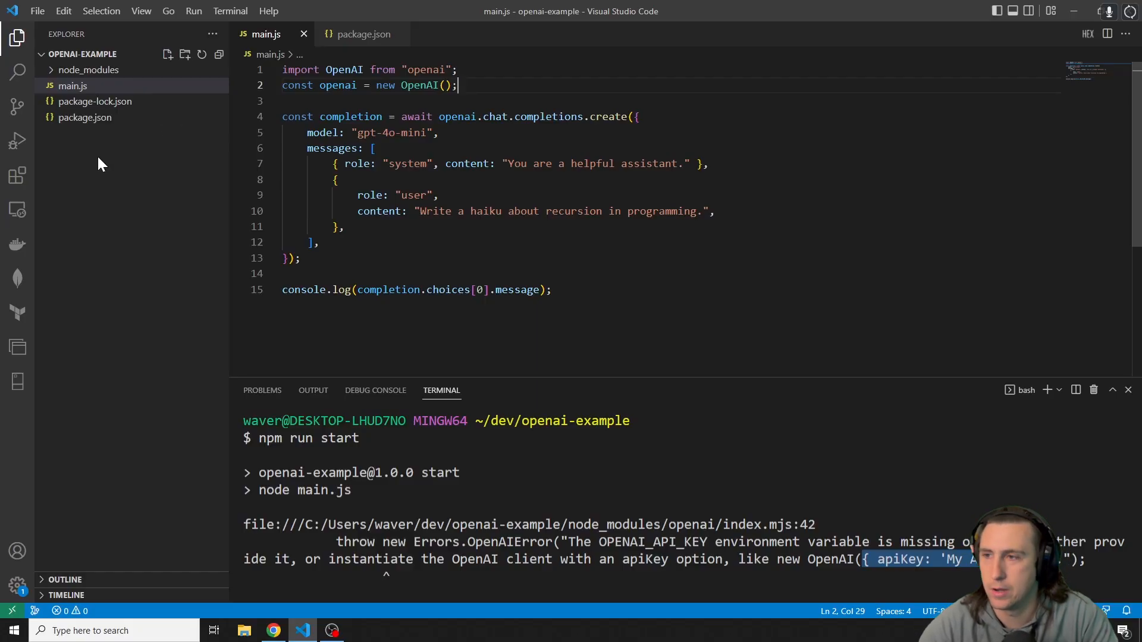
left_click(168, 55)
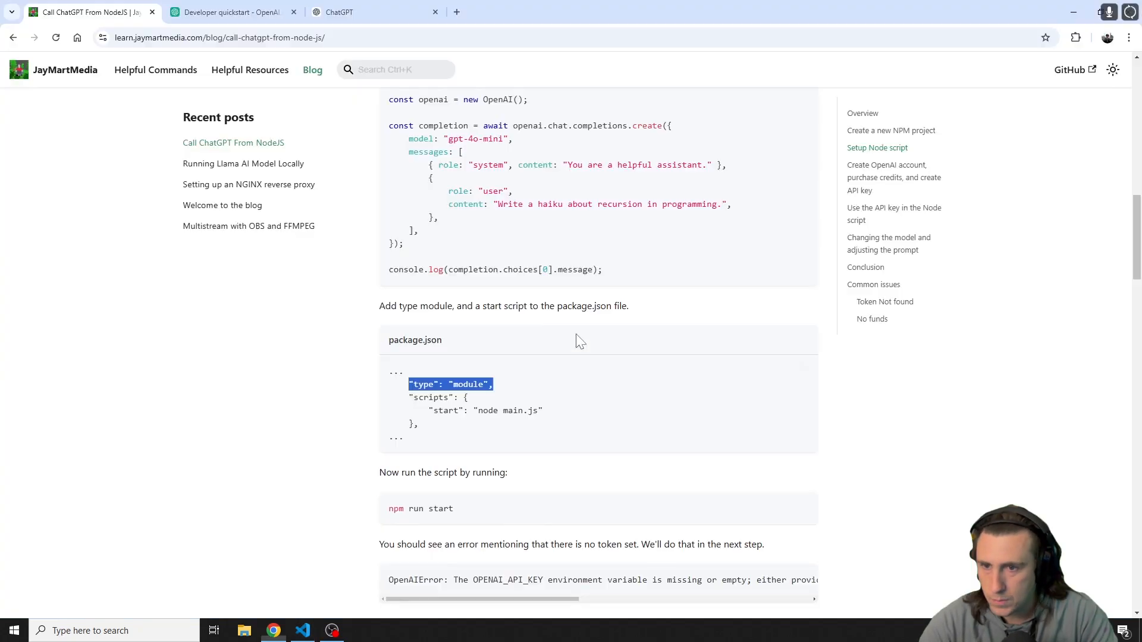
Scroll to the blog's account-setup step and follow its platform.openai.com link into a new tab
scroll("down", 3)
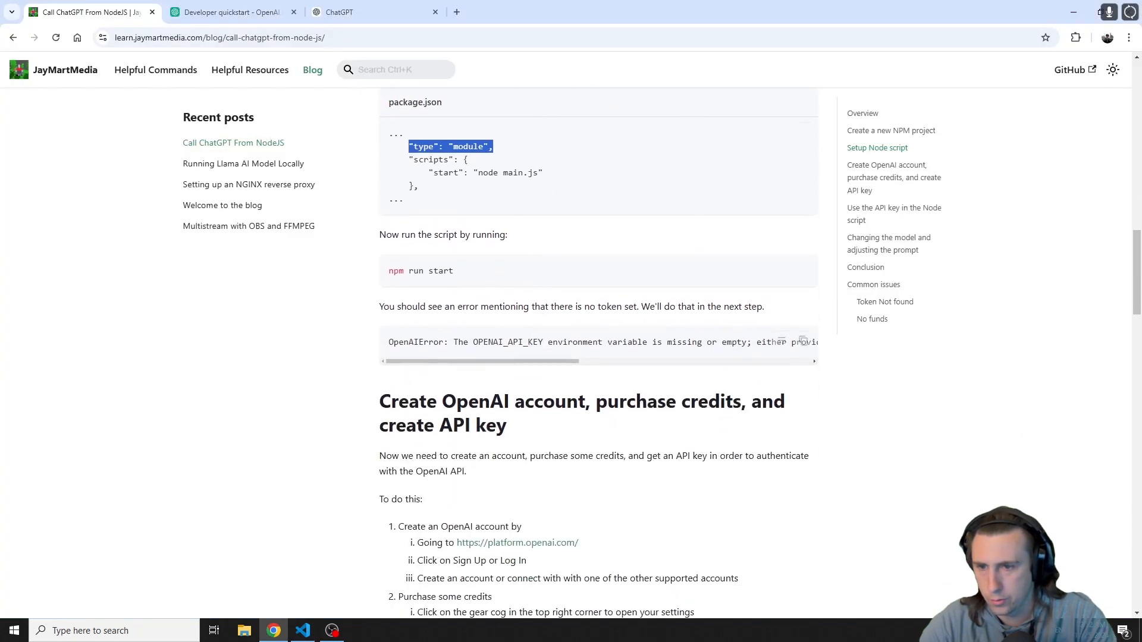
scroll("down", 3)
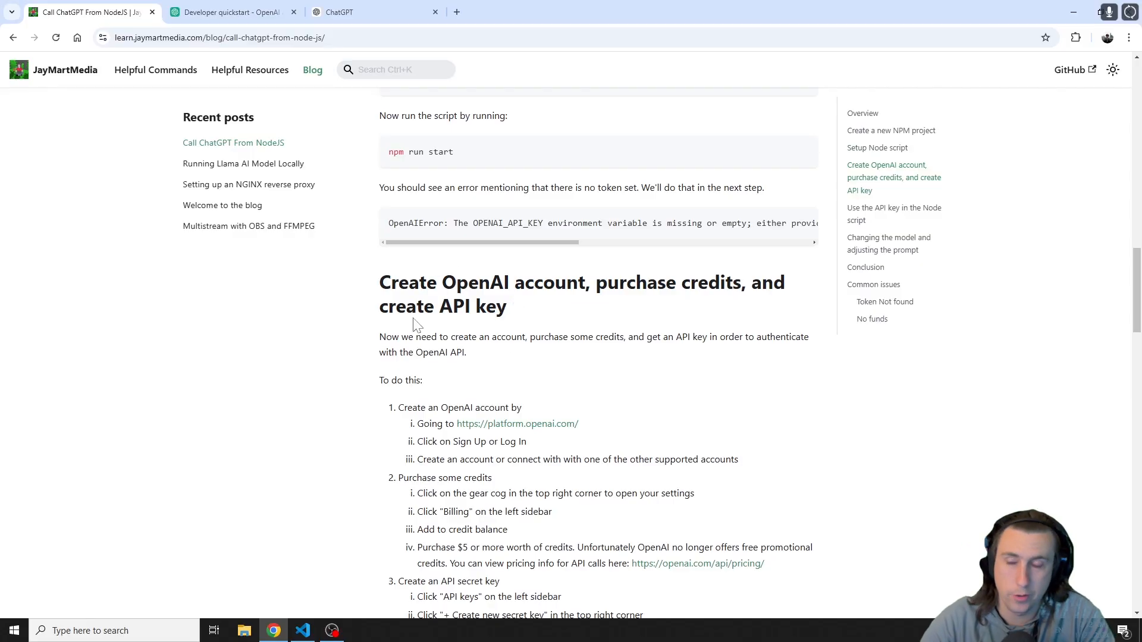
scroll("down", 3)
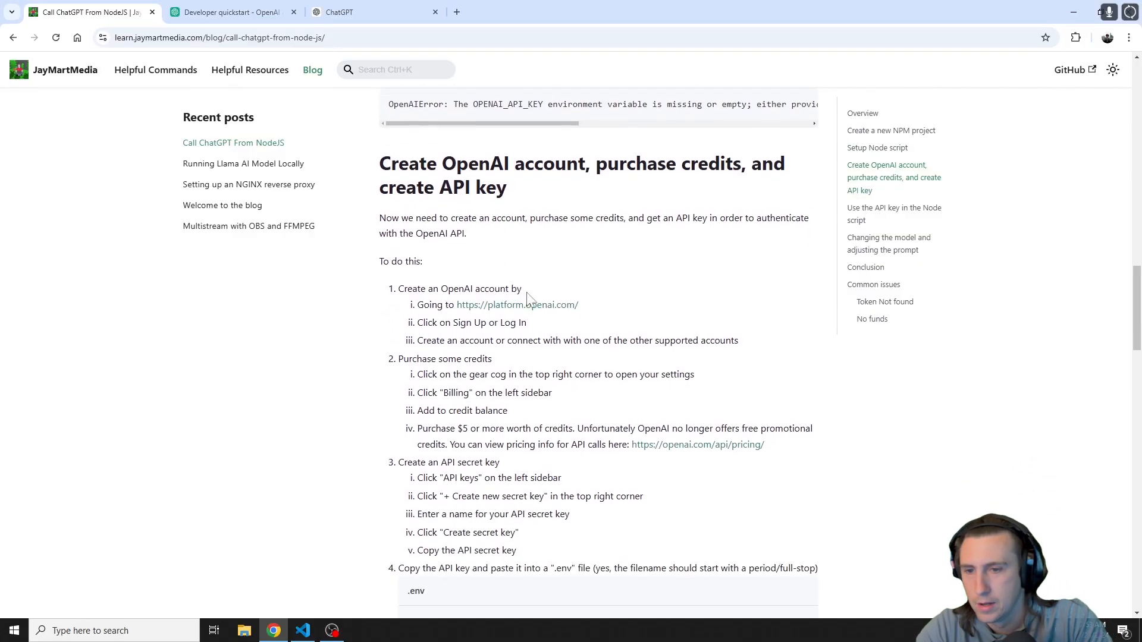
mouse_move(518, 305)
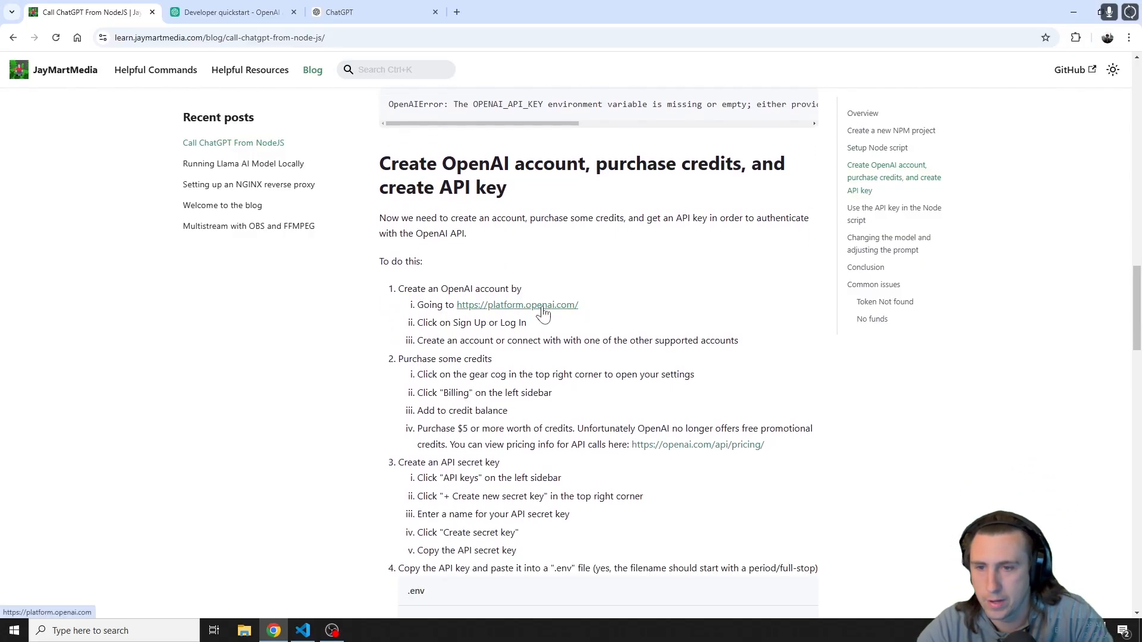
left_click(518, 304)
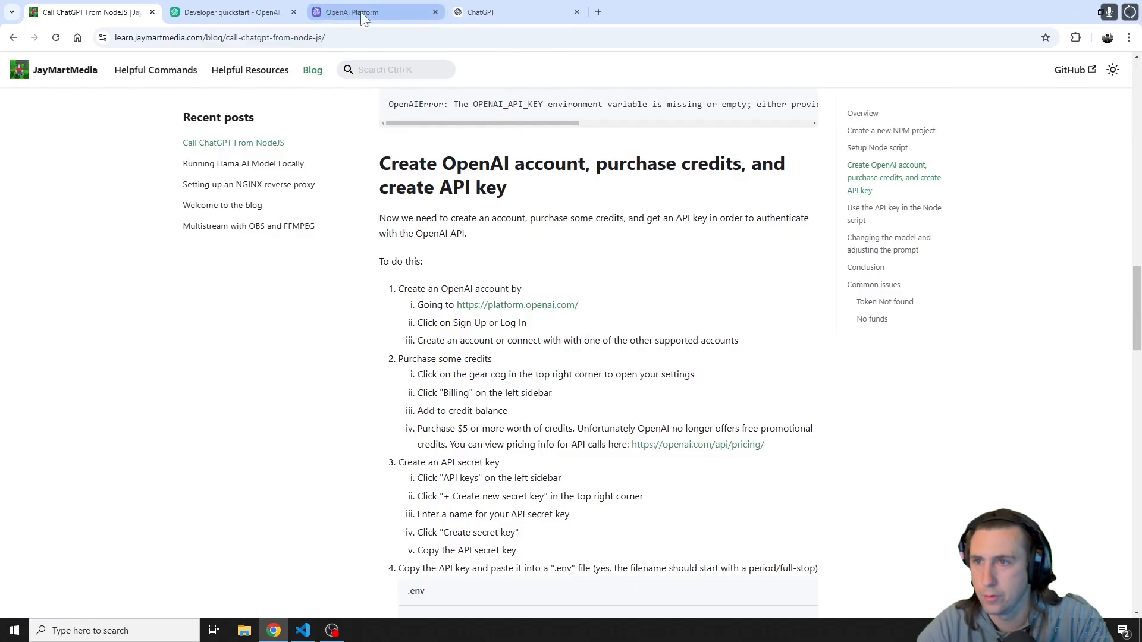
Reach Settings > Billing showing the $4.96 credit balance, then launch the Pricing page in a new tab
left_click(364, 12)
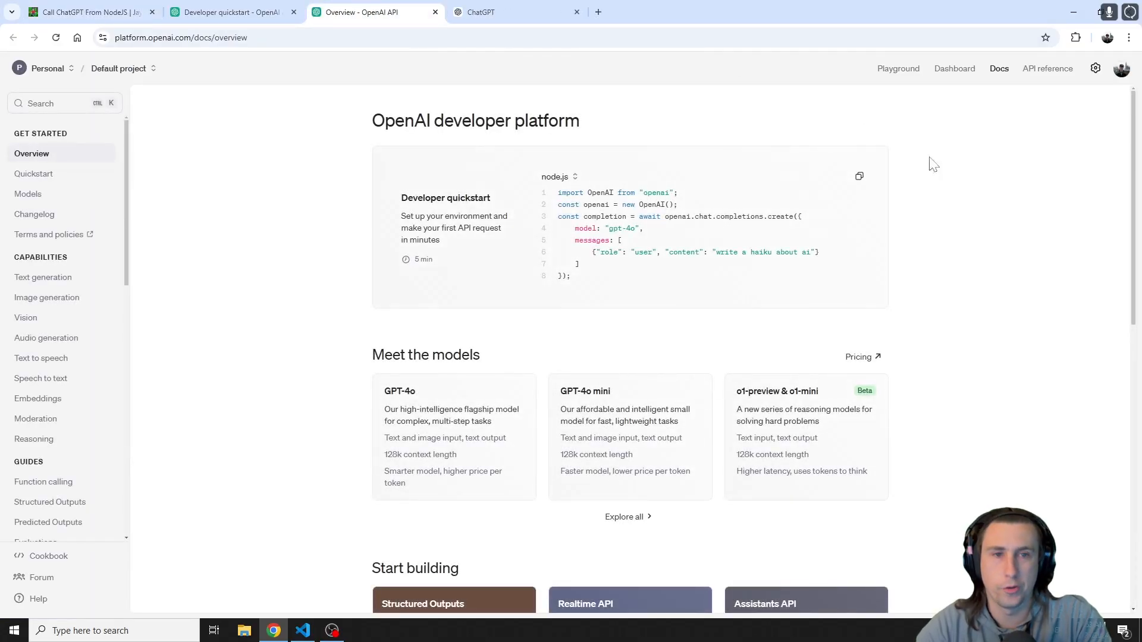
left_click(1095, 69)
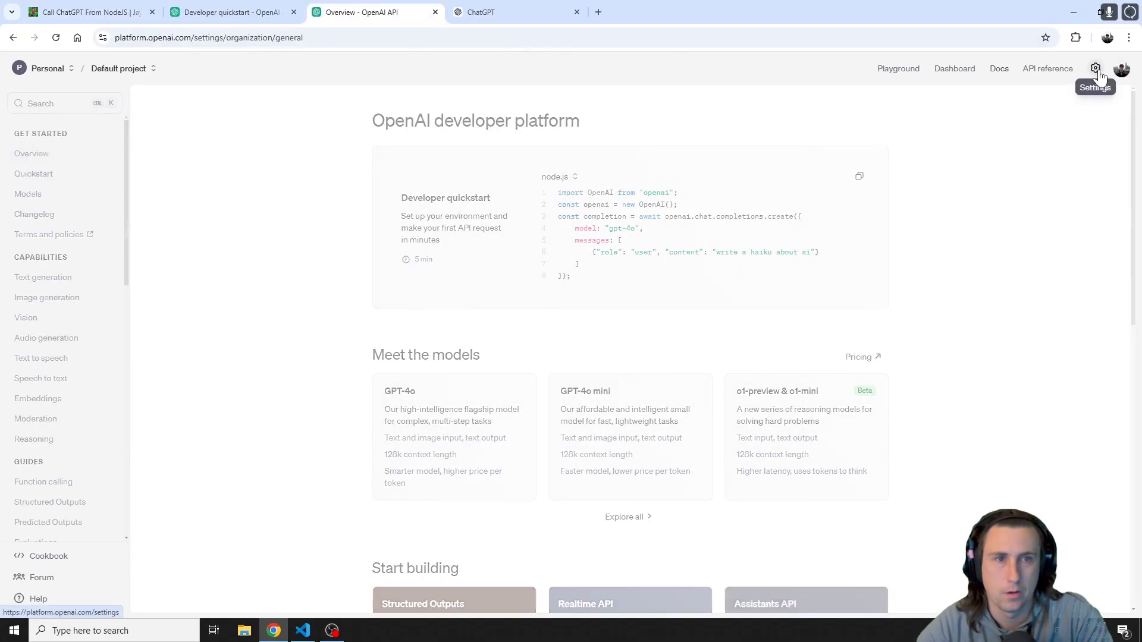
left_click(1095, 68)
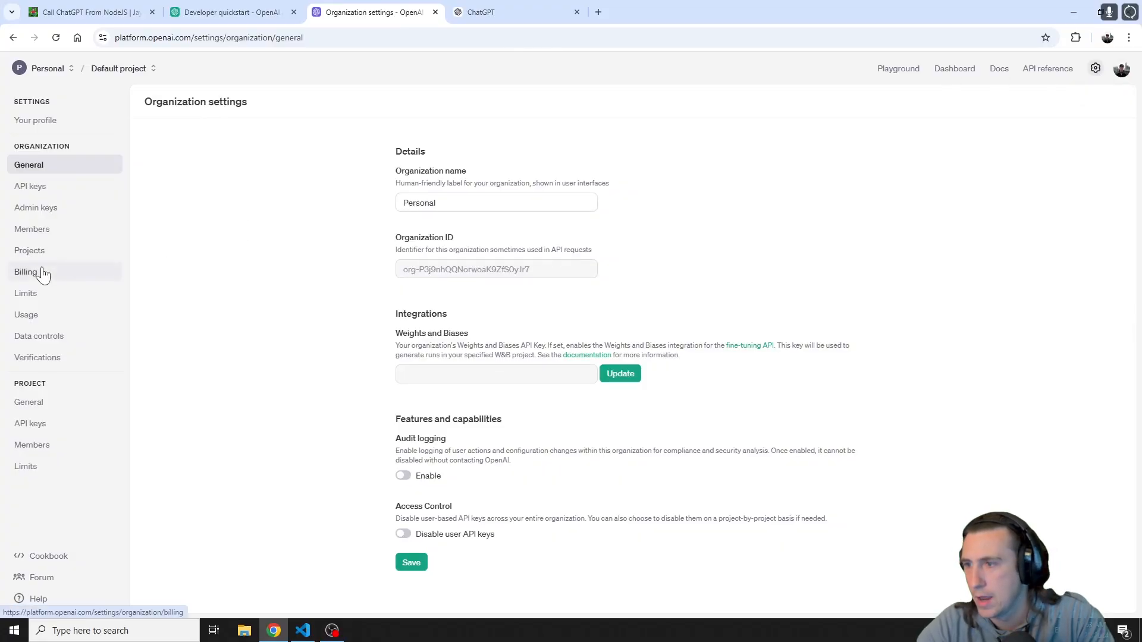
left_click(26, 271)
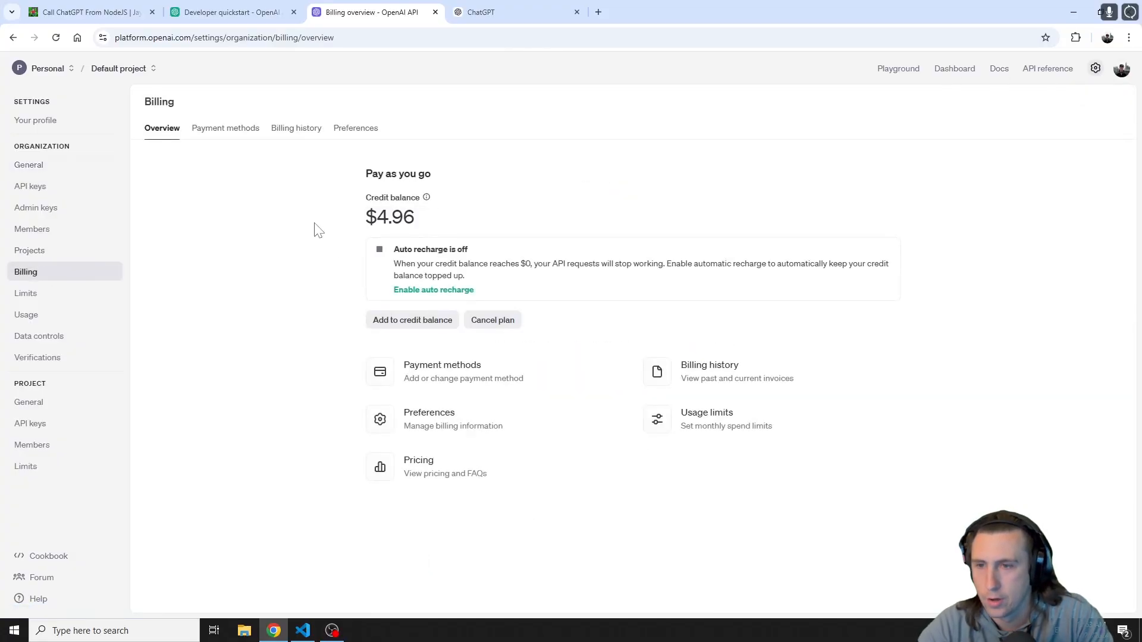
mouse_move(285, 217)
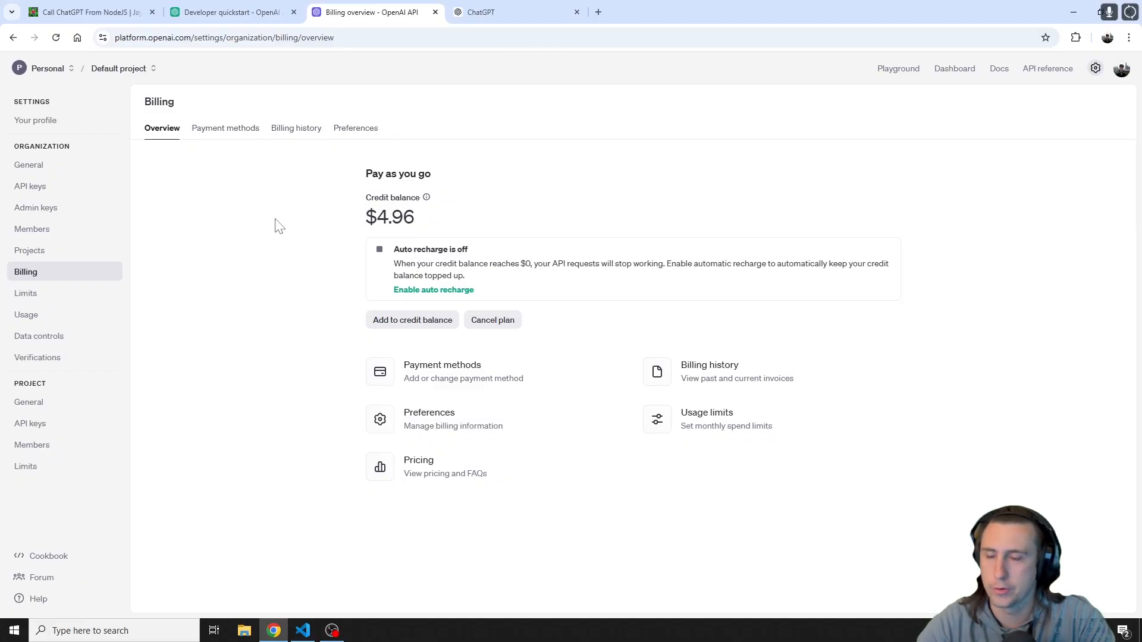
mouse_move(426, 198)
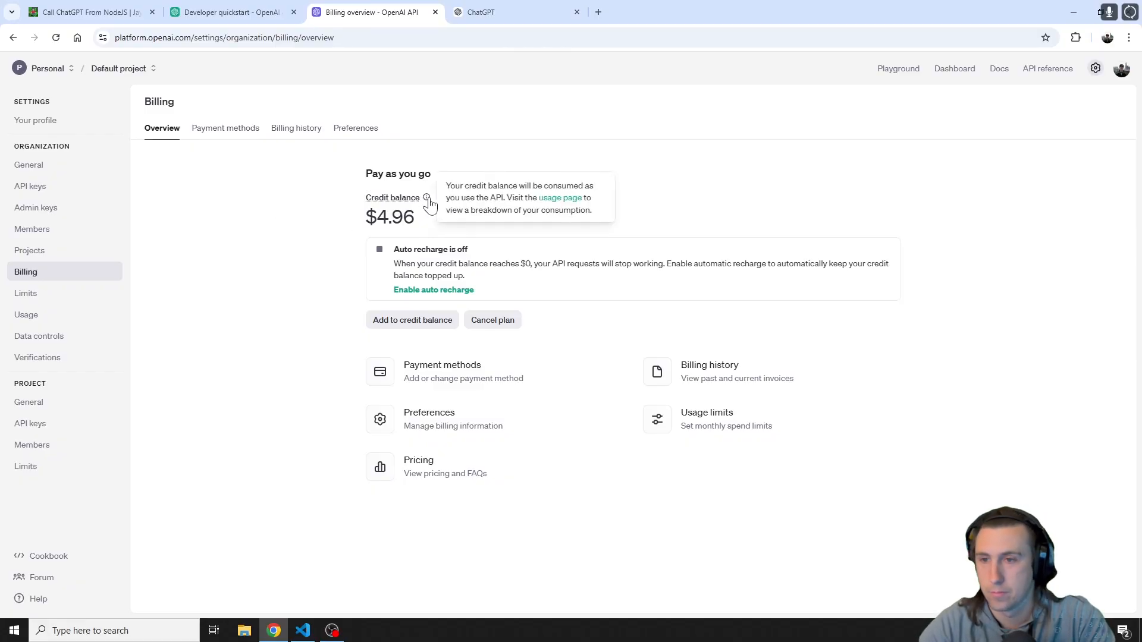
mouse_move(283, 214)
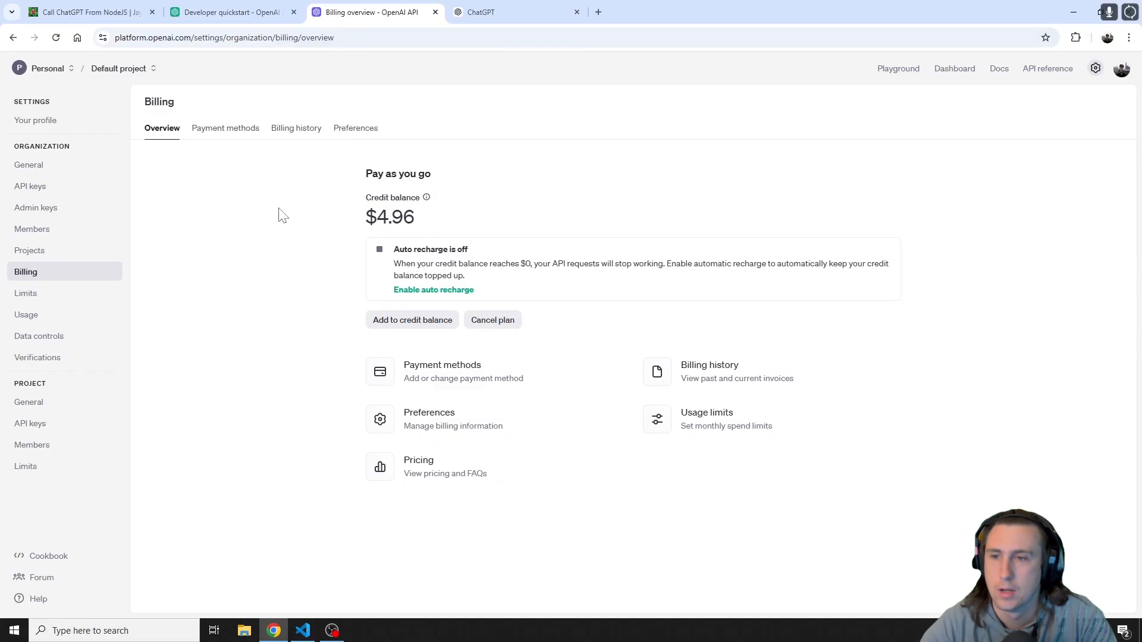
mouse_move(350, 322)
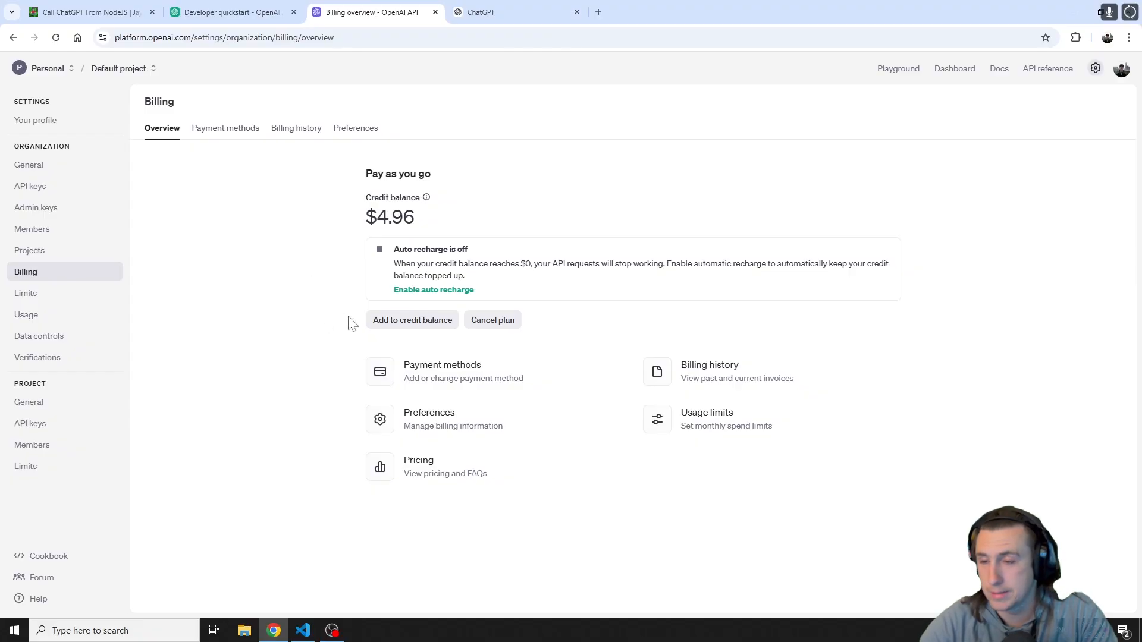
mouse_move(323, 329)
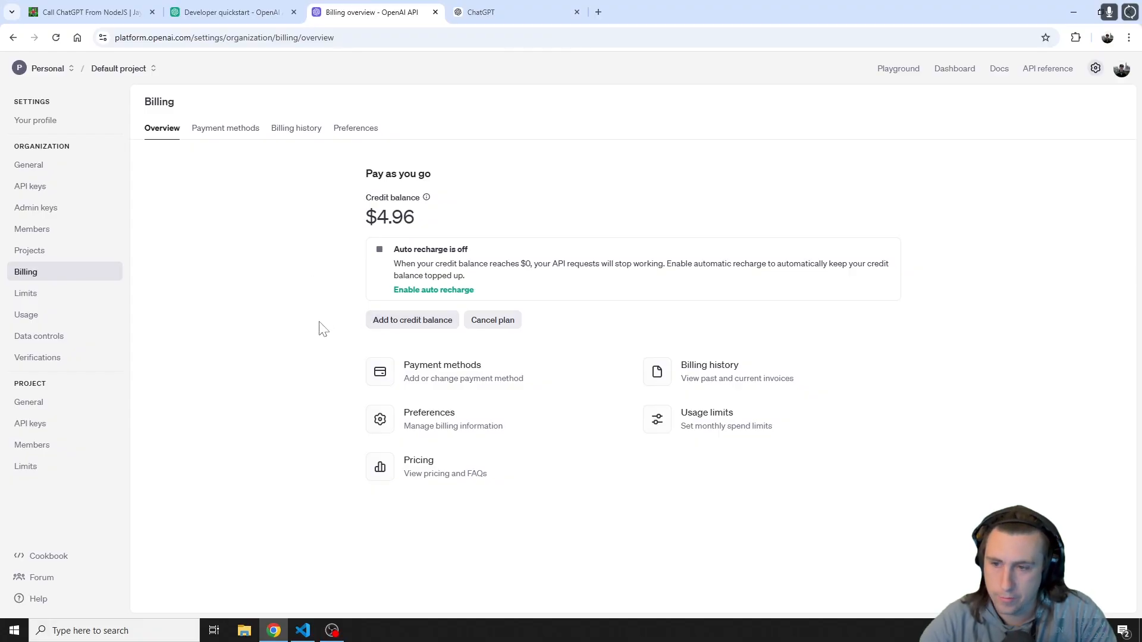
mouse_move(459, 411)
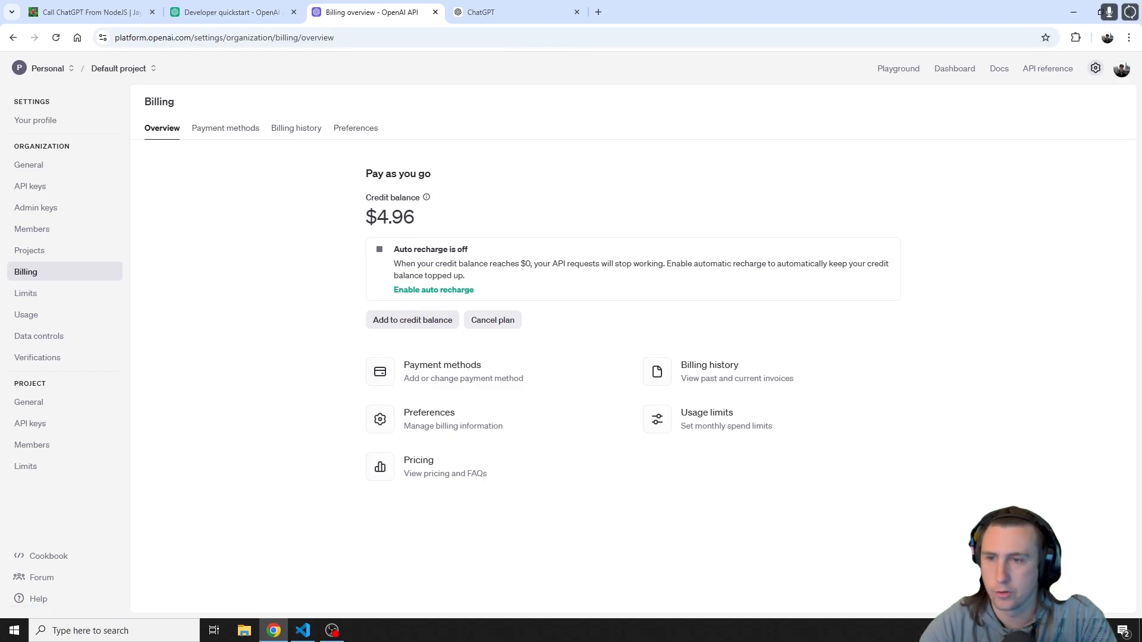
mouse_move(512, 183)
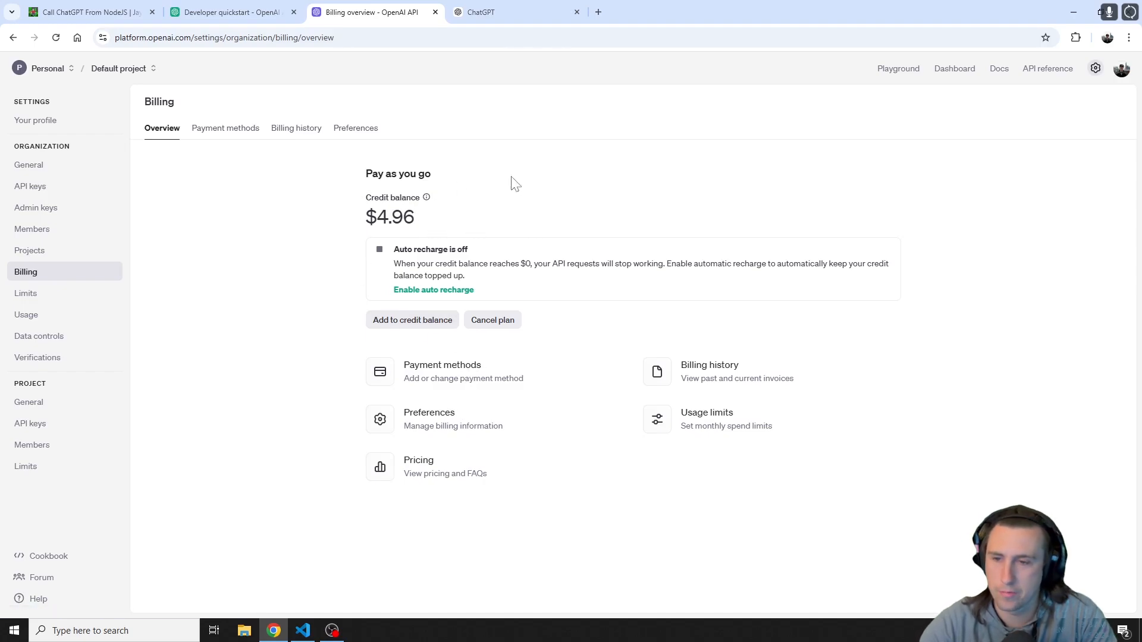
mouse_move(419, 467)
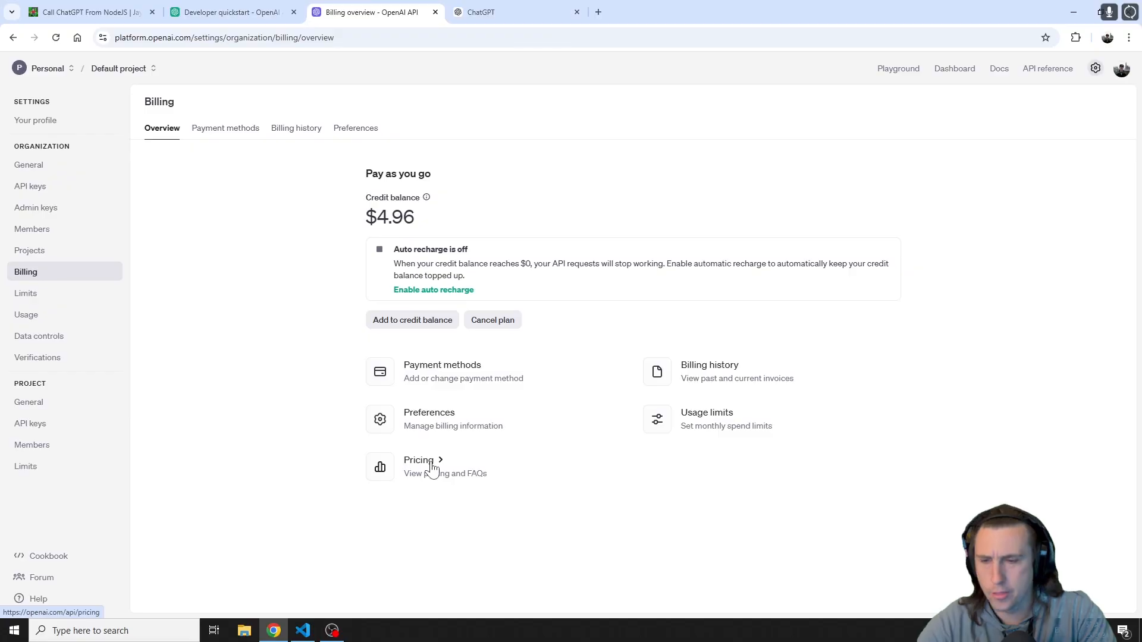
left_click(418, 460)
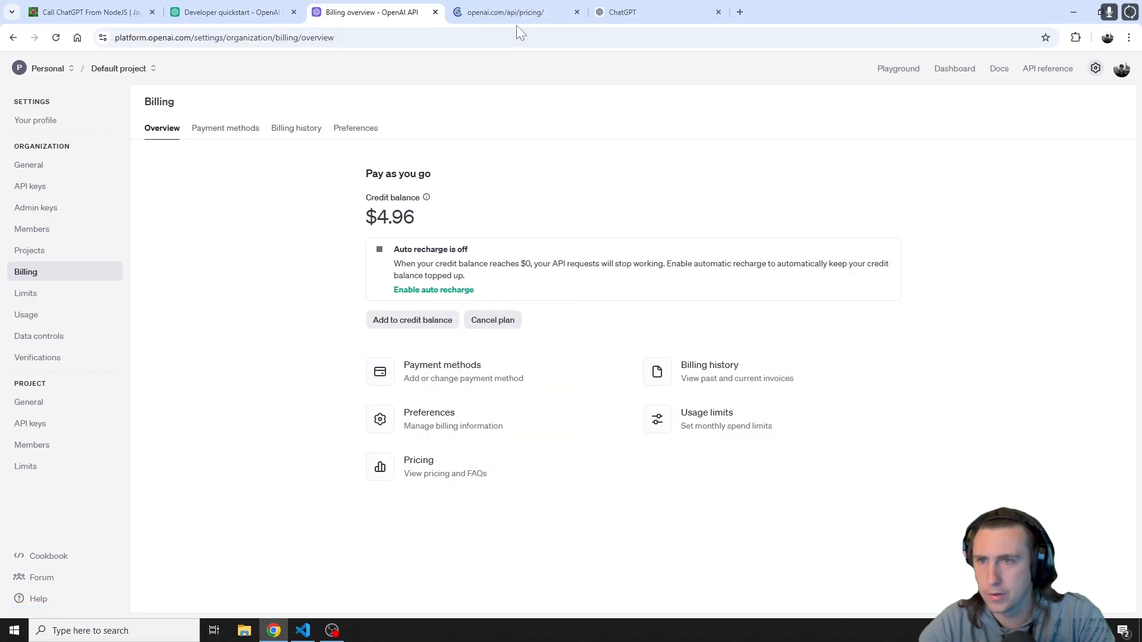
left_click(510, 11)
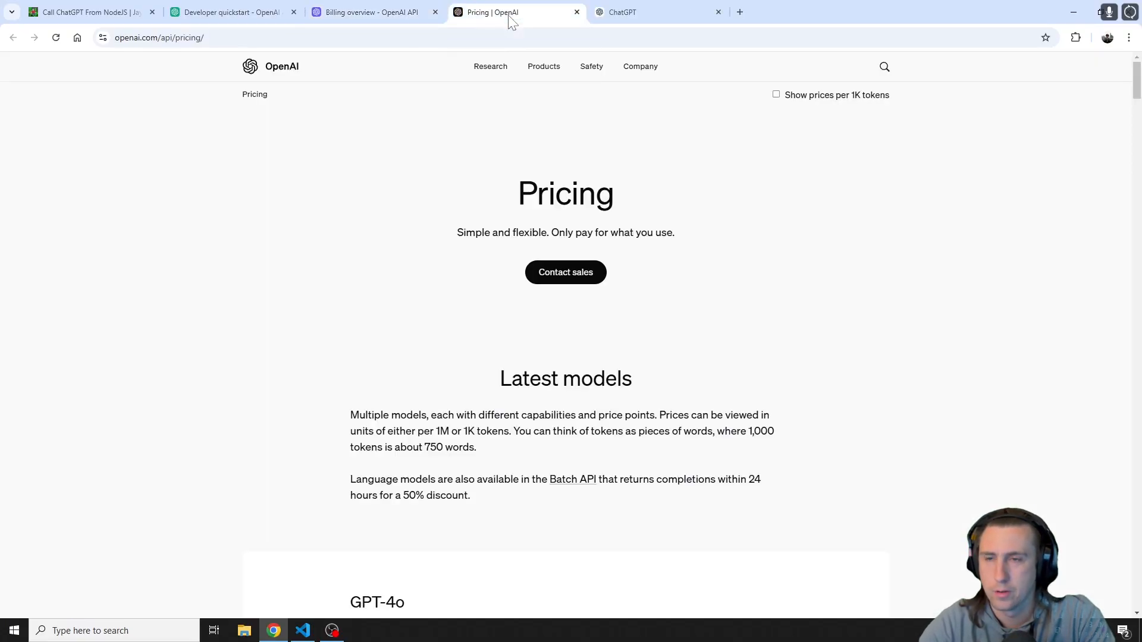
scroll("down", 3)
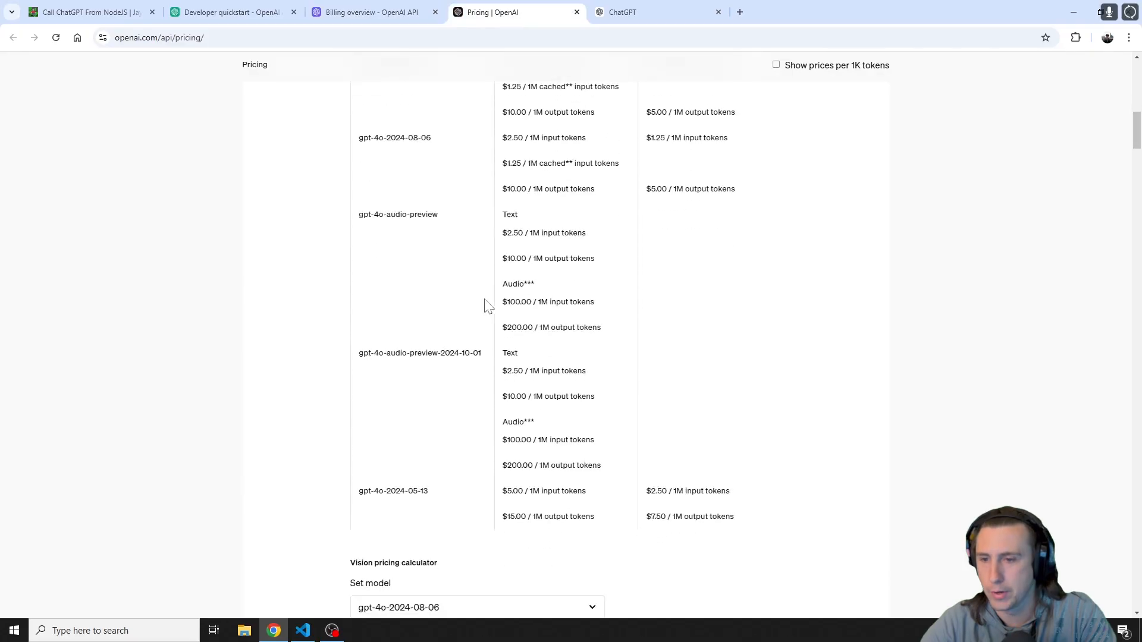
scroll("up", 3)
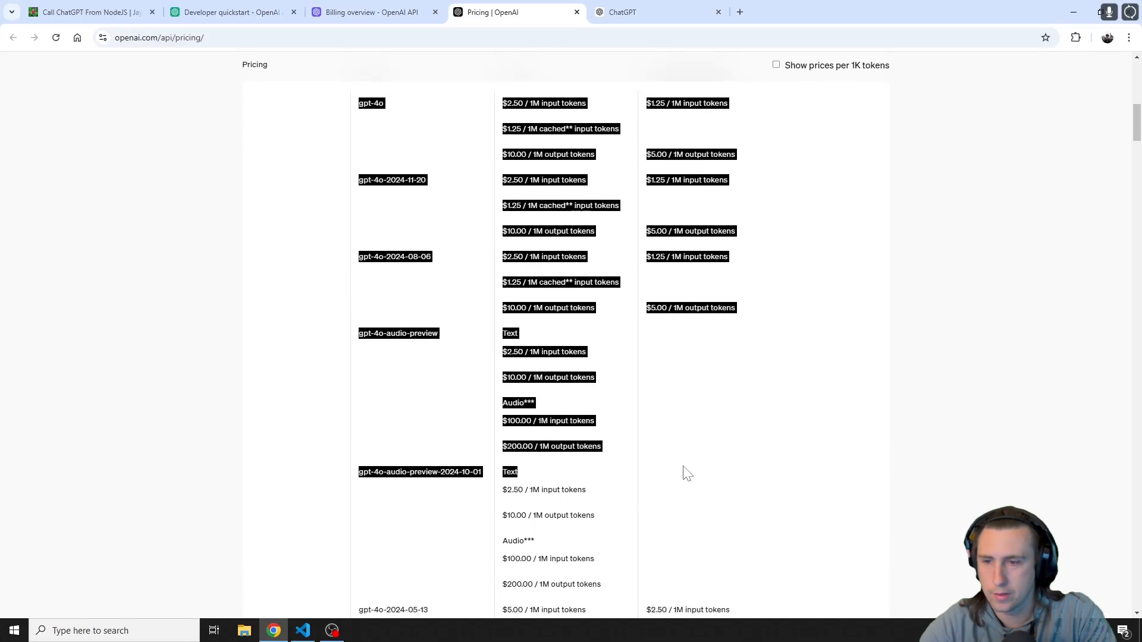
scroll("down", 3)
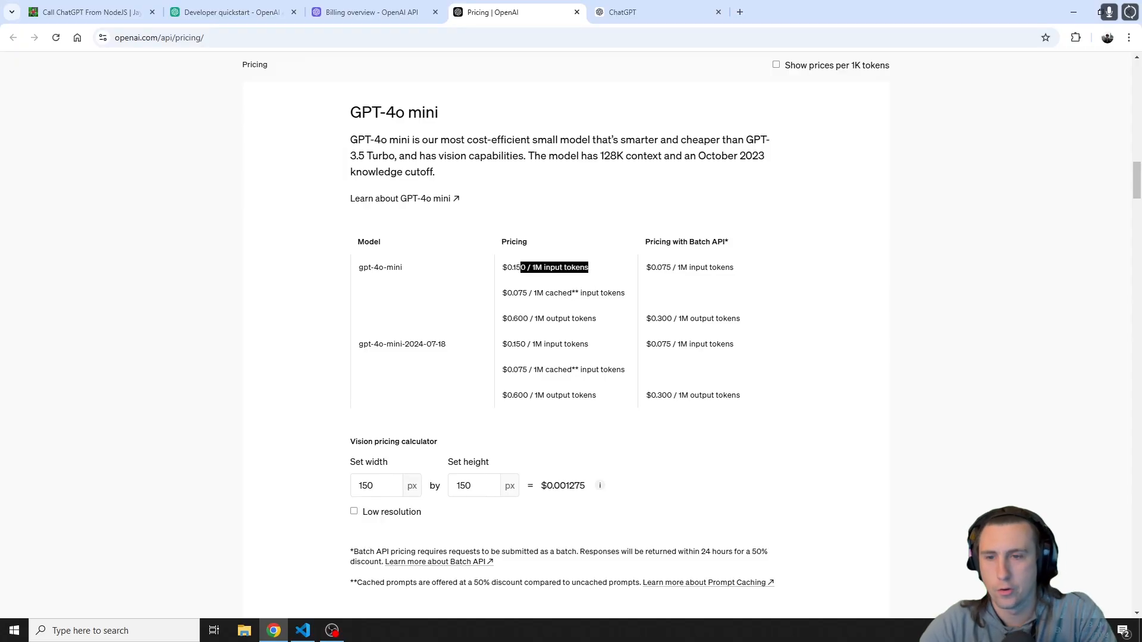
key("alt+tab")
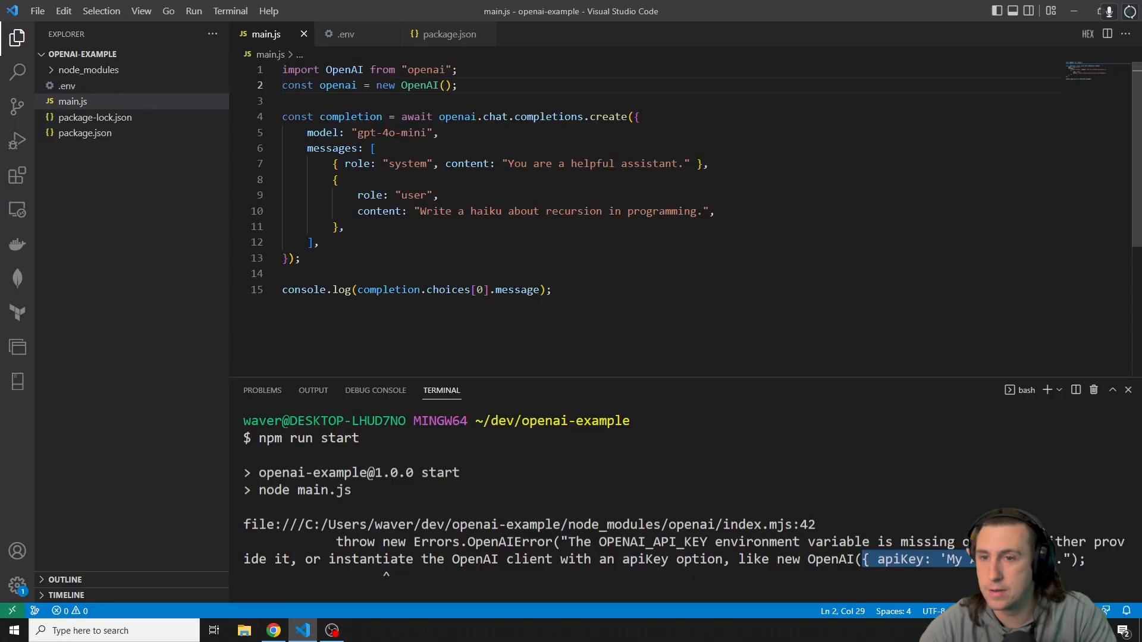
left_click(435, 195)
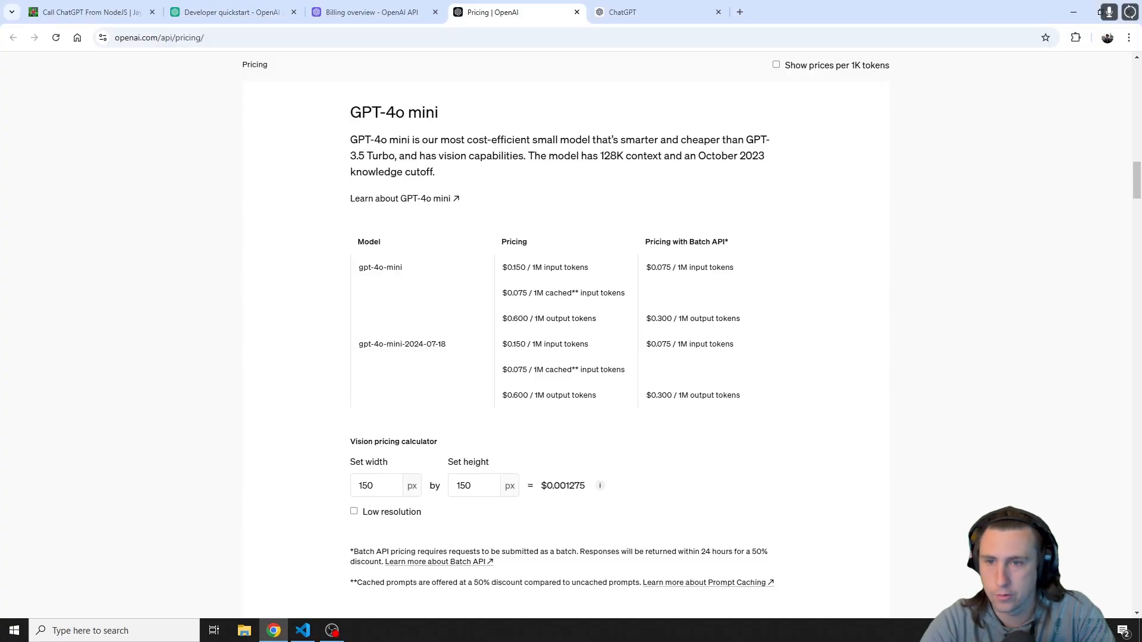
left_click(368, 12)
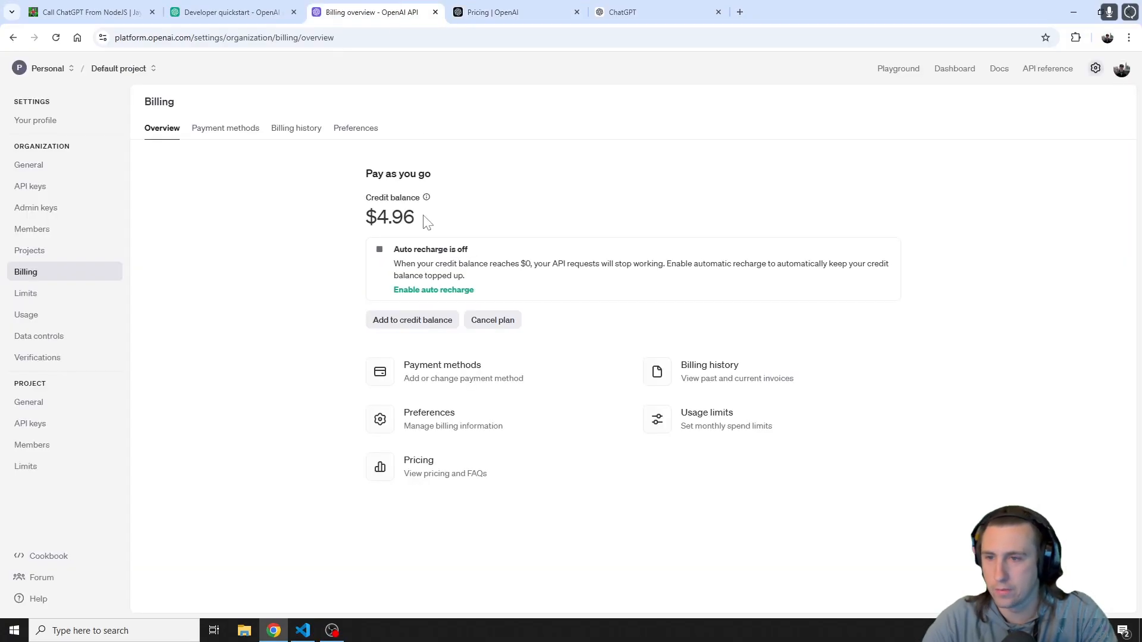
Highlight the credit balance, then show the API keys list containing the existing youtube-demo key
double_click(394, 216)
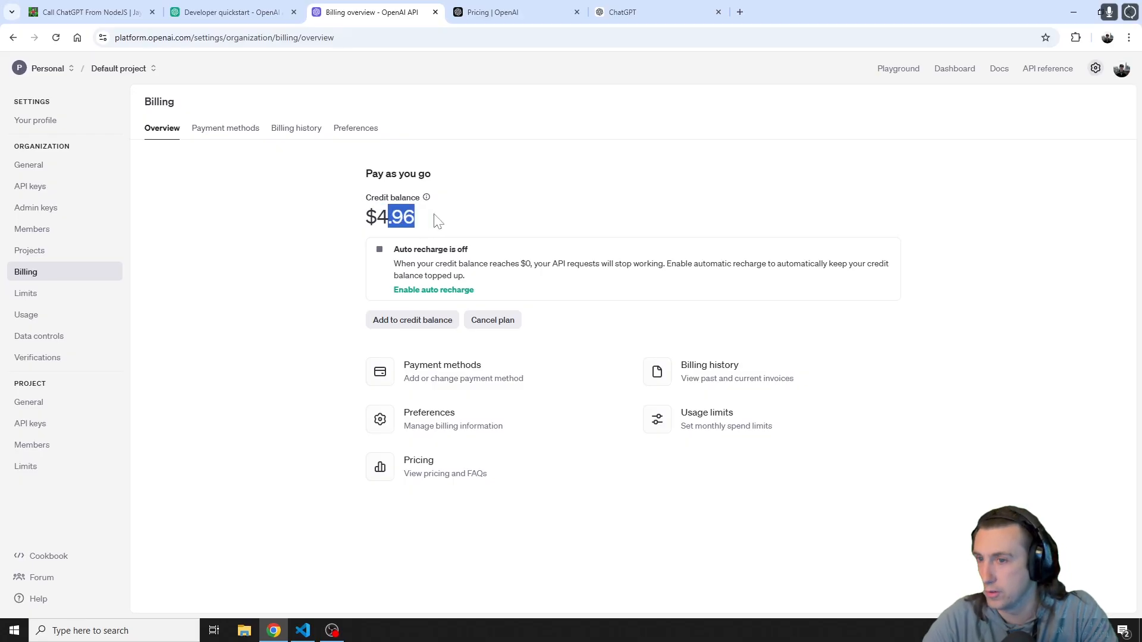
mouse_move(259, 241)
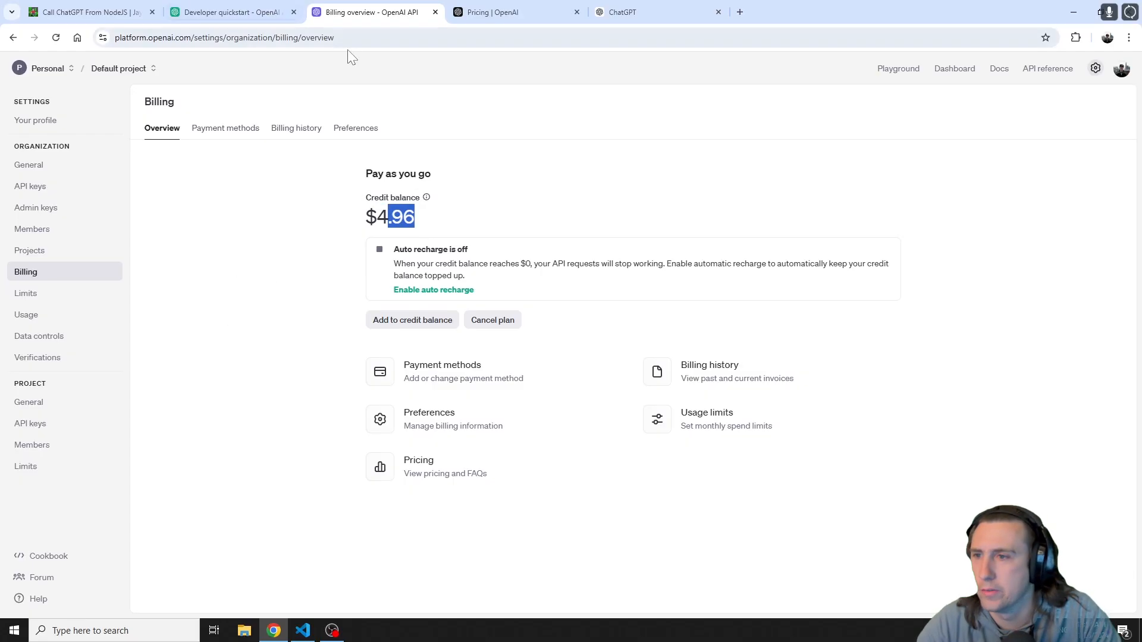
mouse_move(360, 258)
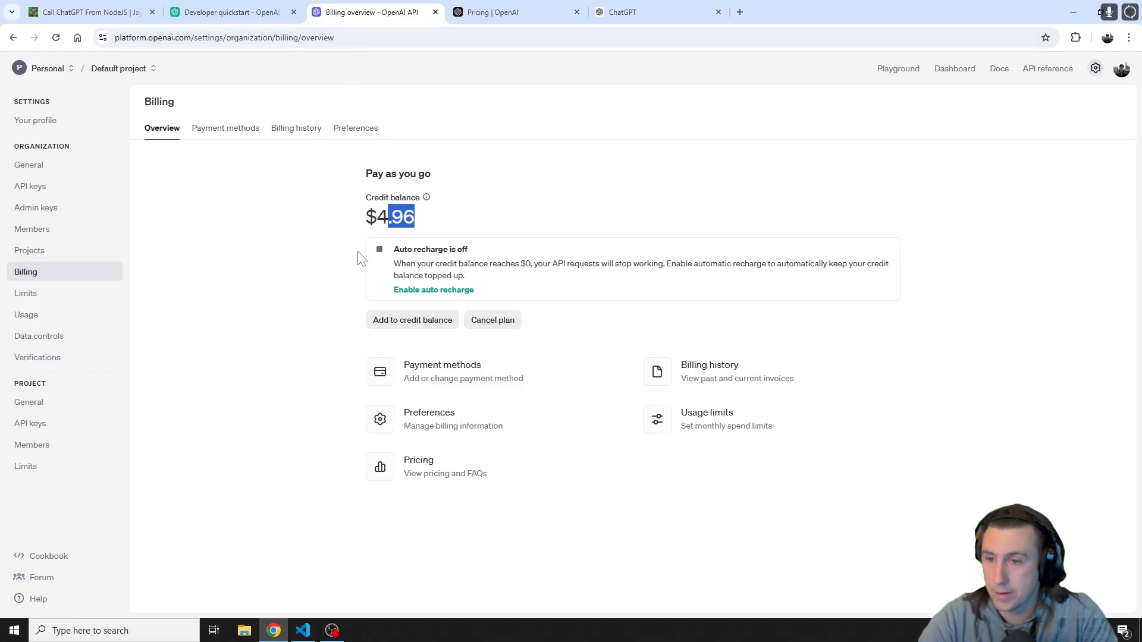
mouse_move(401, 304)
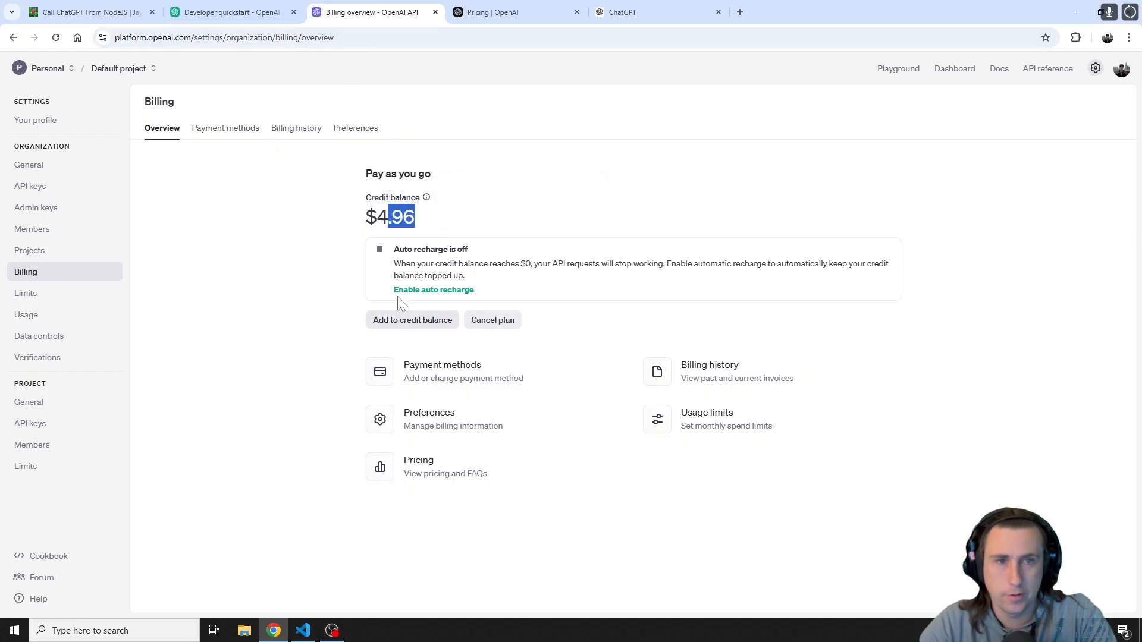
left_click(30, 186)
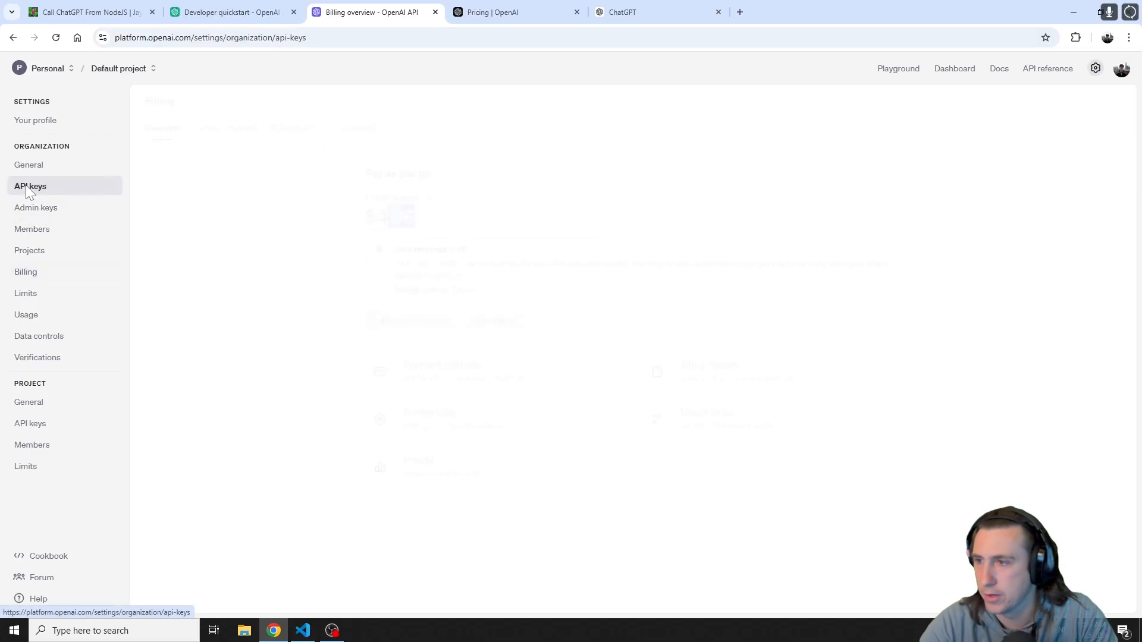
left_click(31, 187)
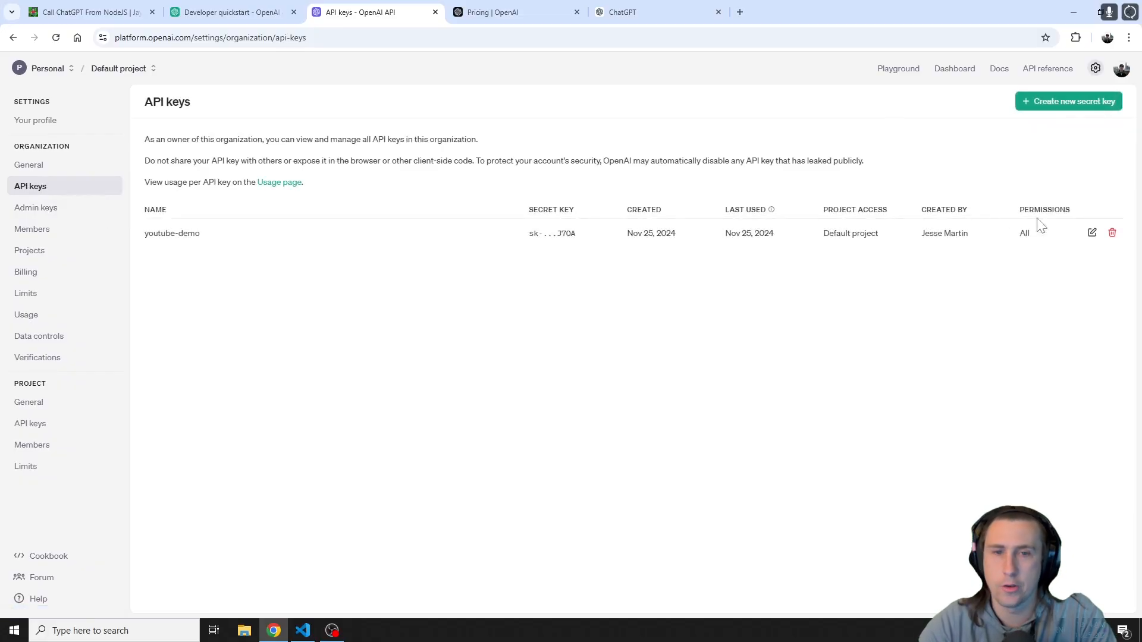
mouse_move(864, 264)
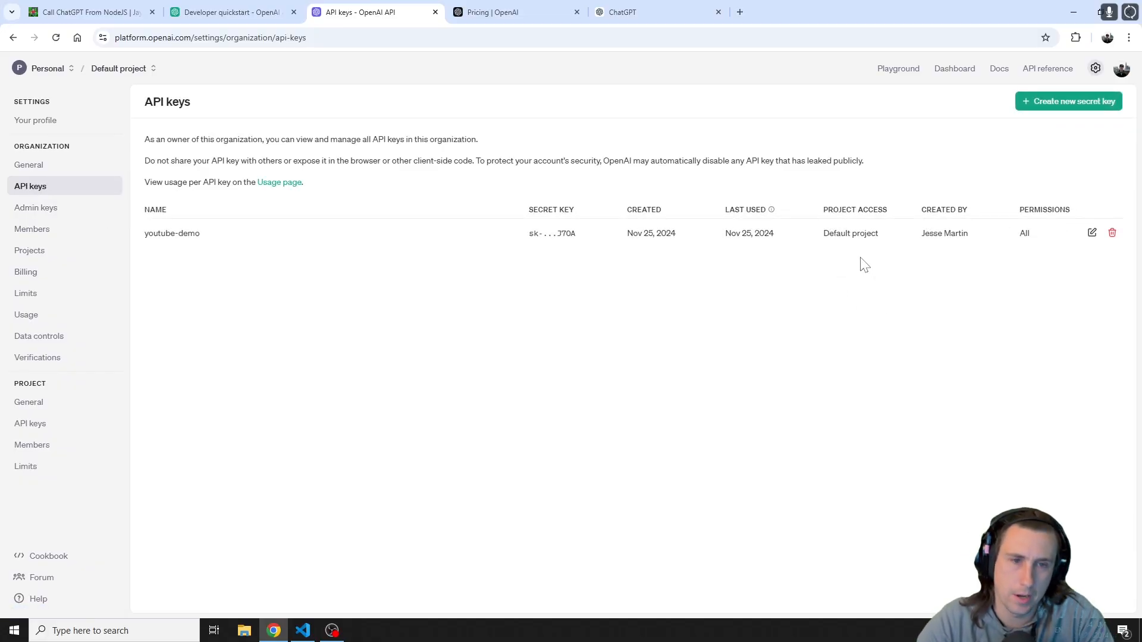
Create secret key 'youtube demo 2' for the Default project, owned by you
left_click(1068, 101)
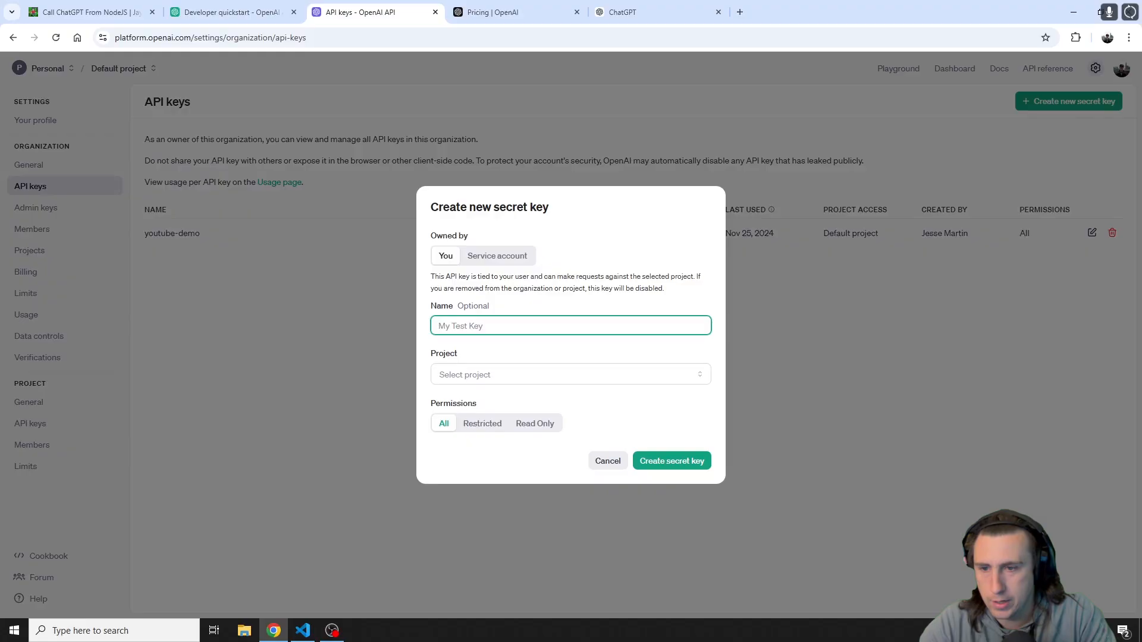
type("youtube demo")
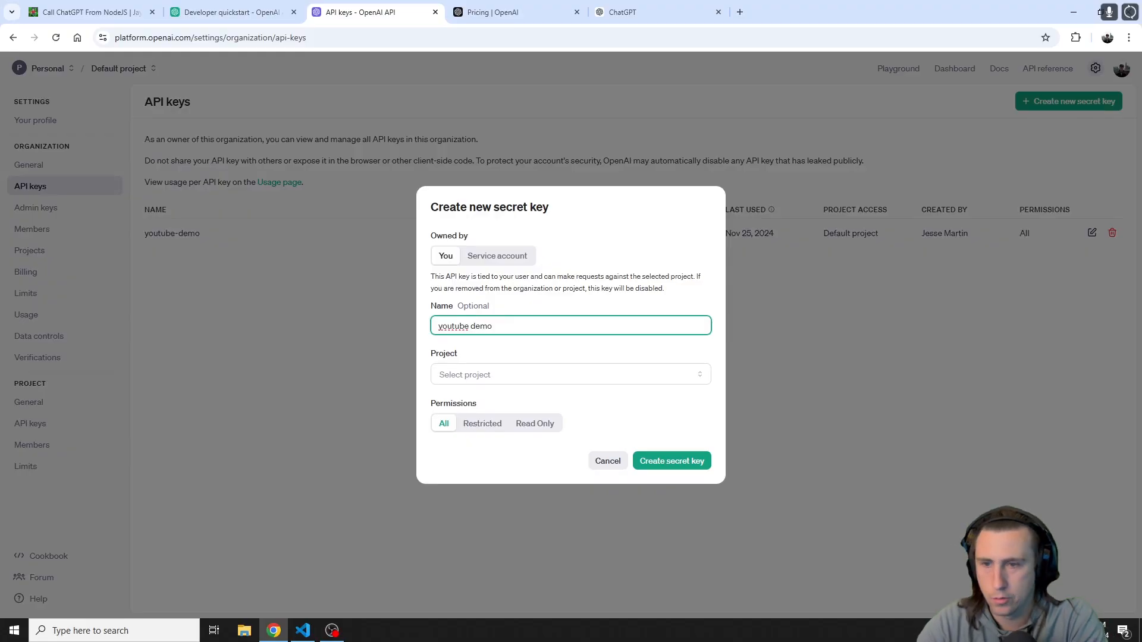
type("2")
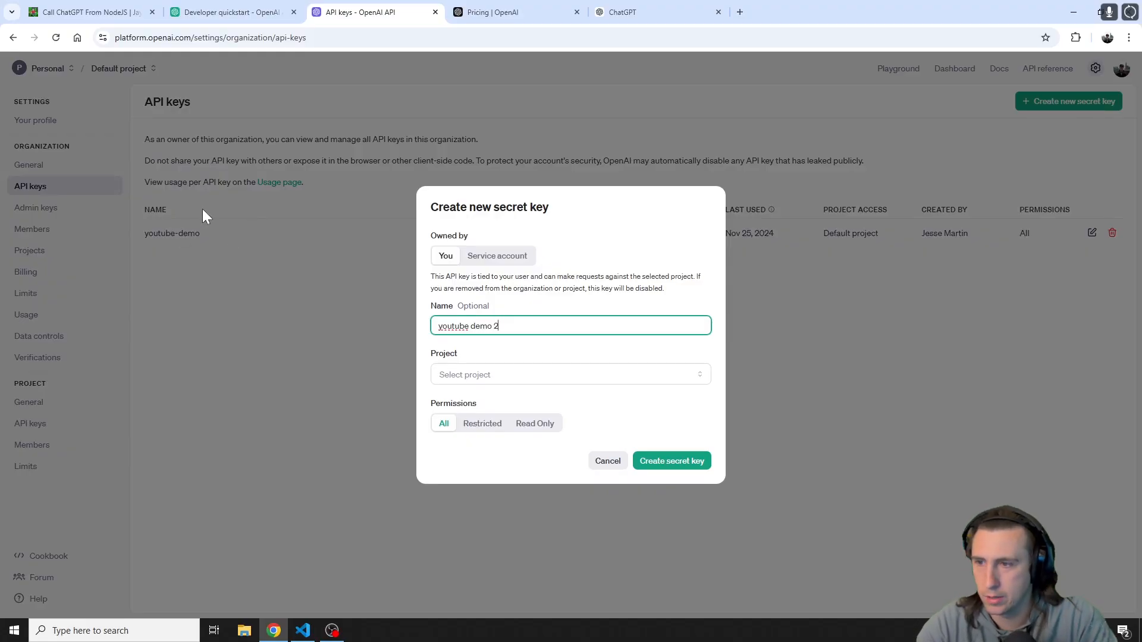
left_click(570, 375)
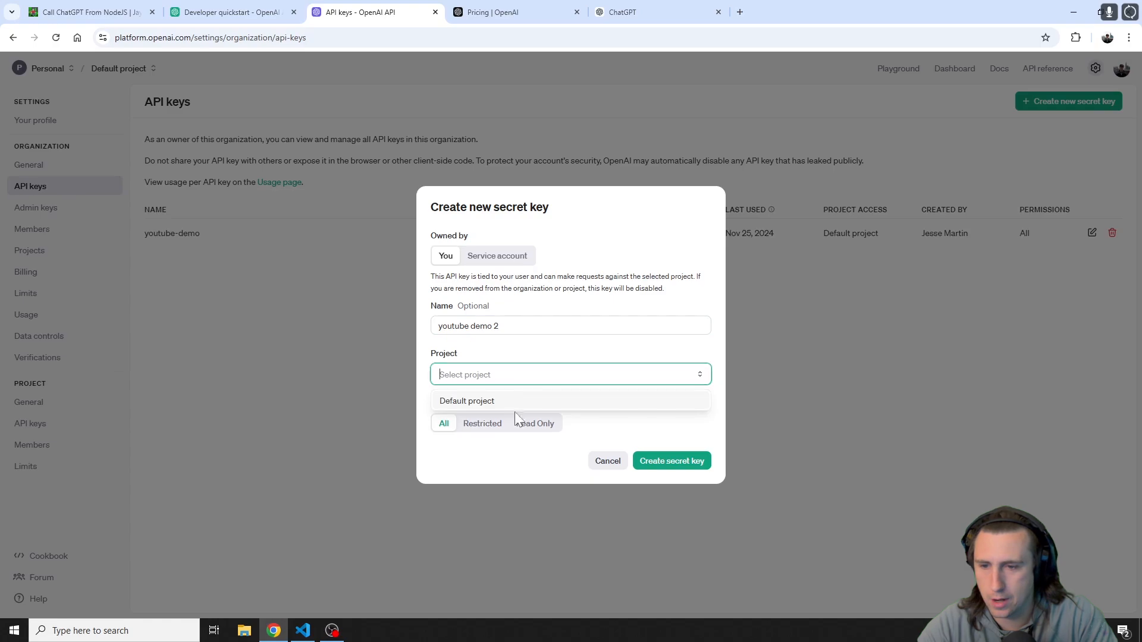
left_click(467, 401)
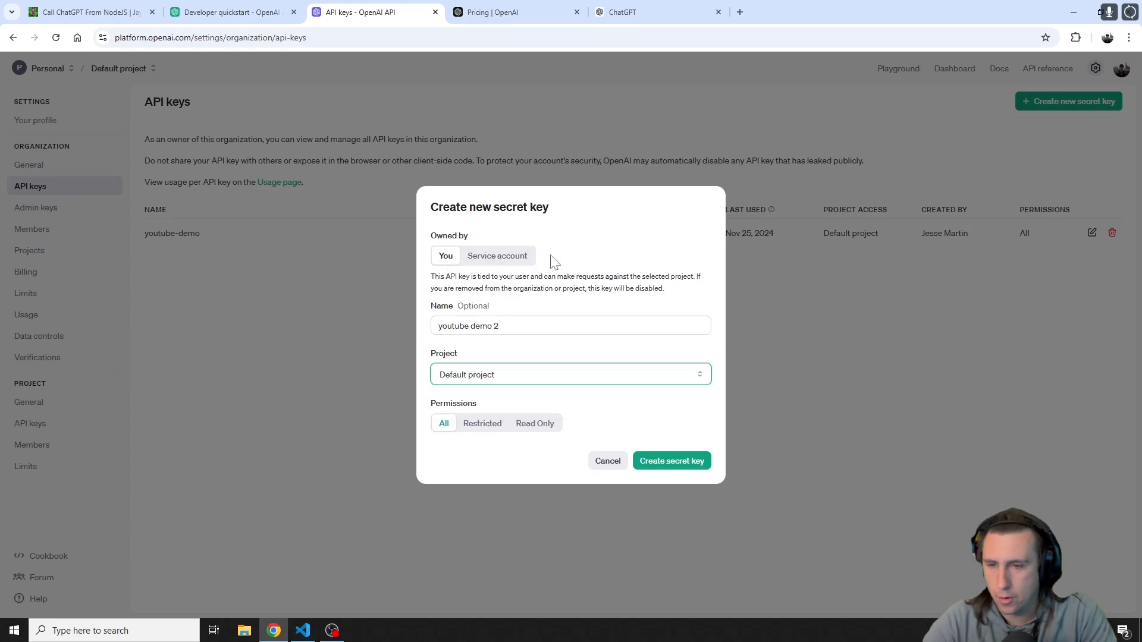
mouse_move(497, 255)
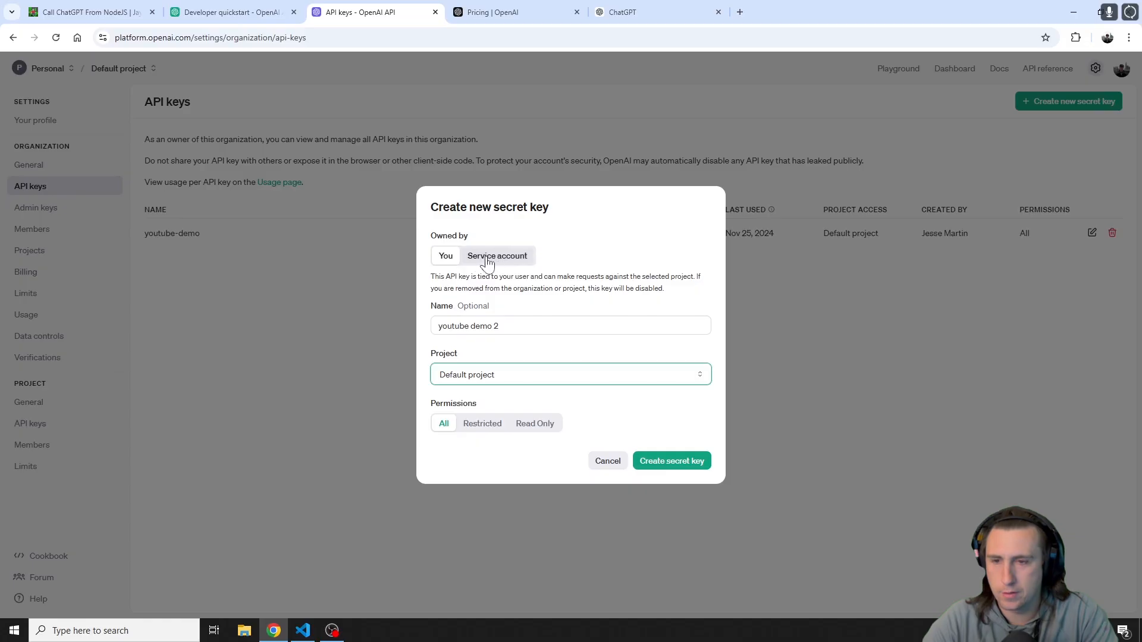
mouse_move(505, 265)
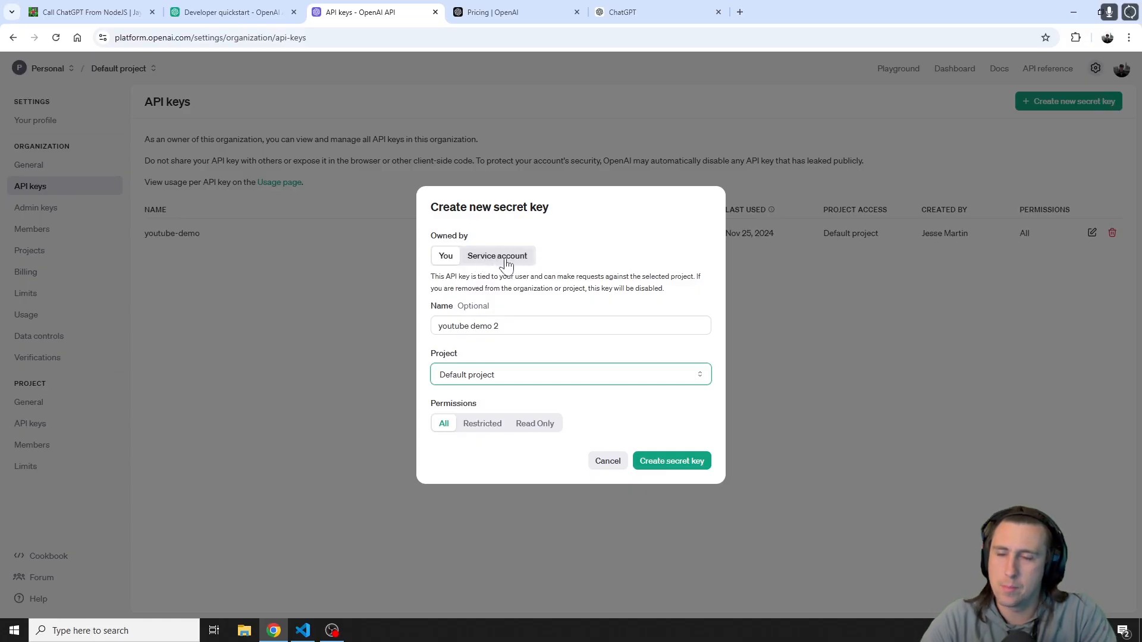
mouse_move(463, 270)
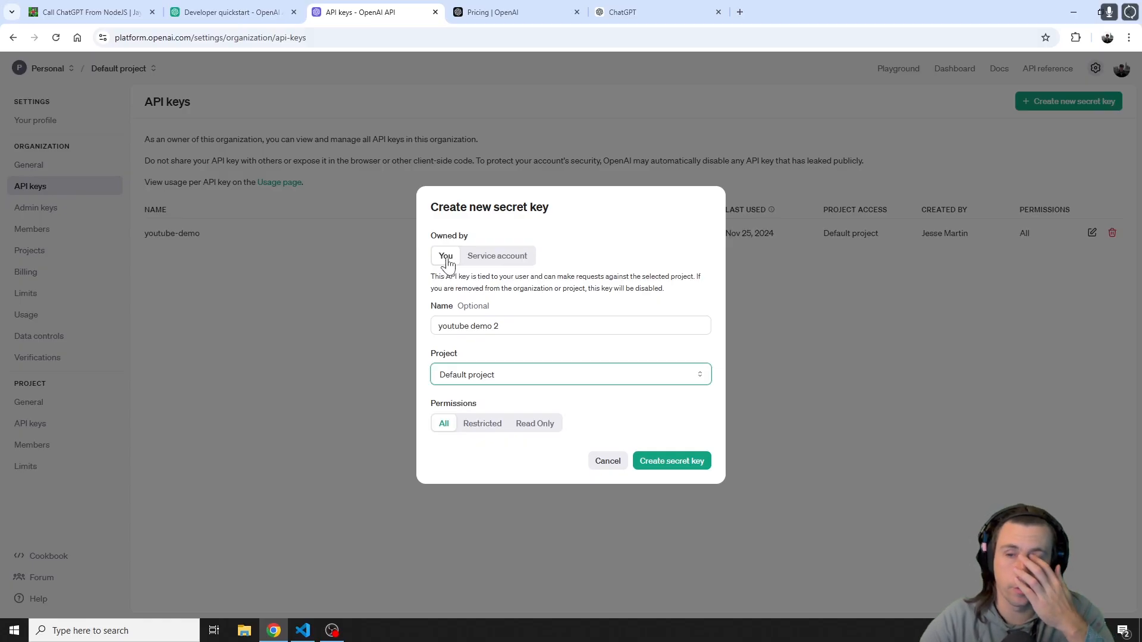
mouse_move(514, 272)
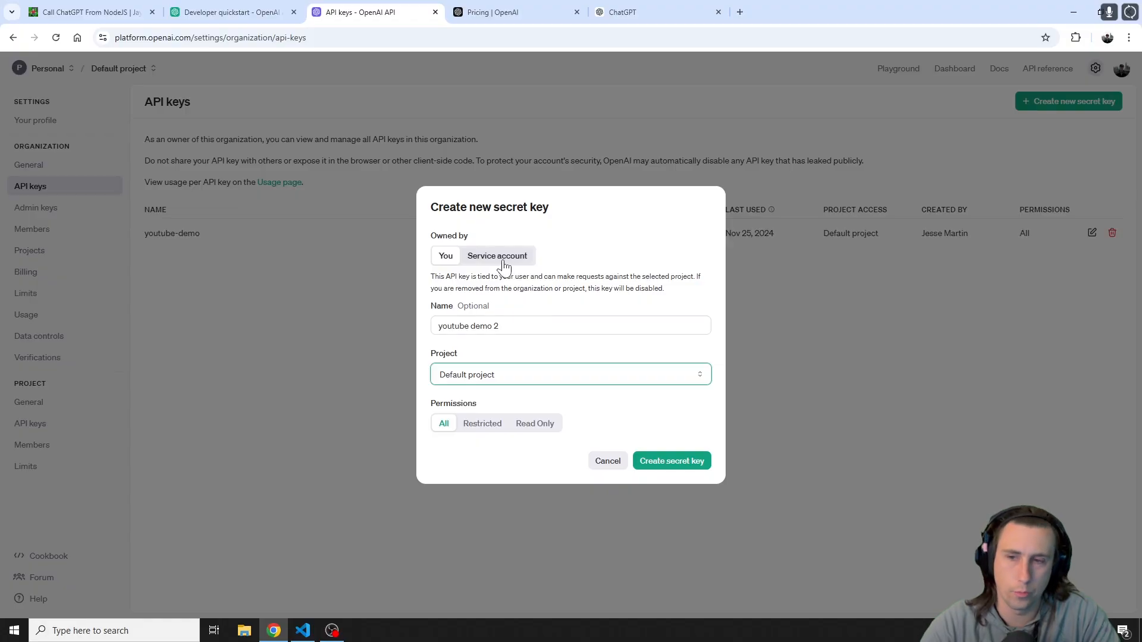
mouse_move(445, 256)
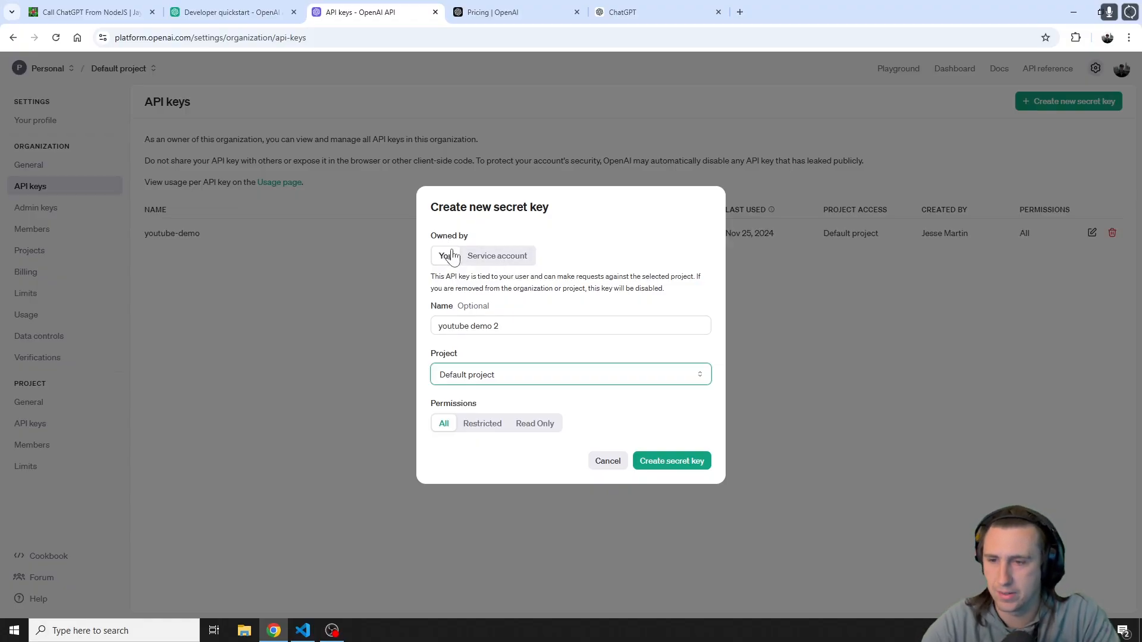
mouse_move(671, 461)
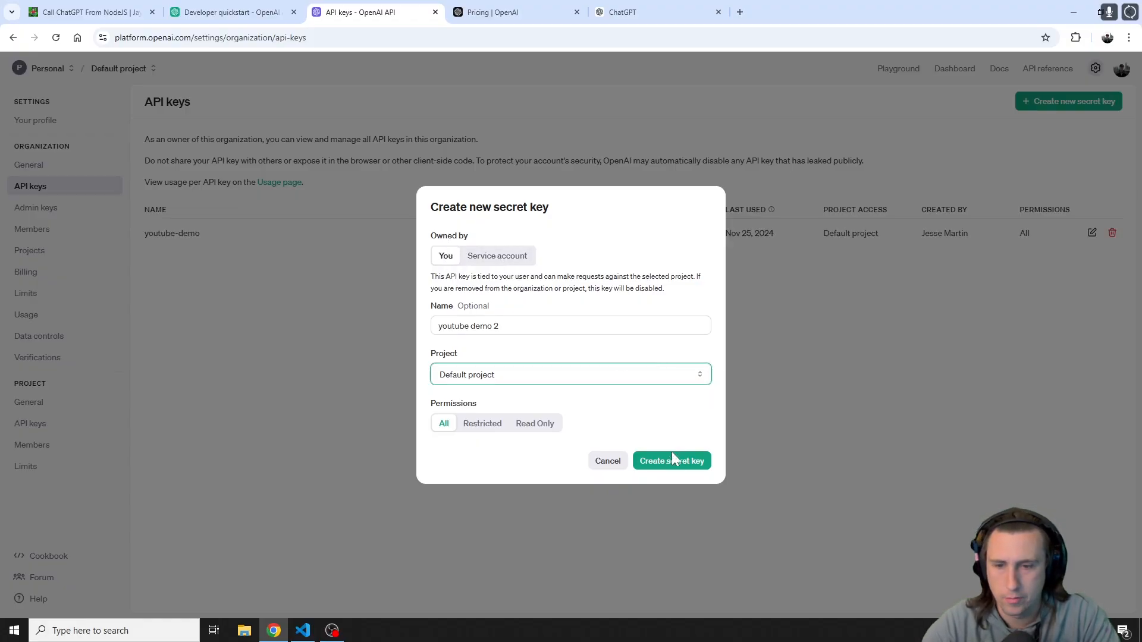
left_click(671, 460)
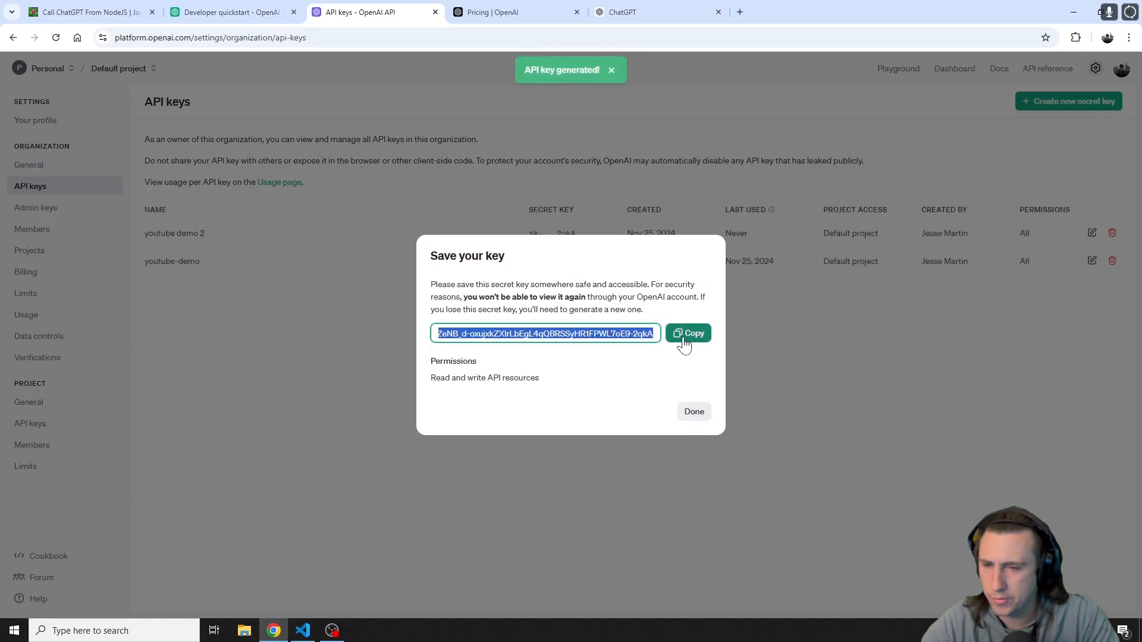
Copy the generated youtube demo 2 secret key from the save-your-key dialog
left_click(686, 333)
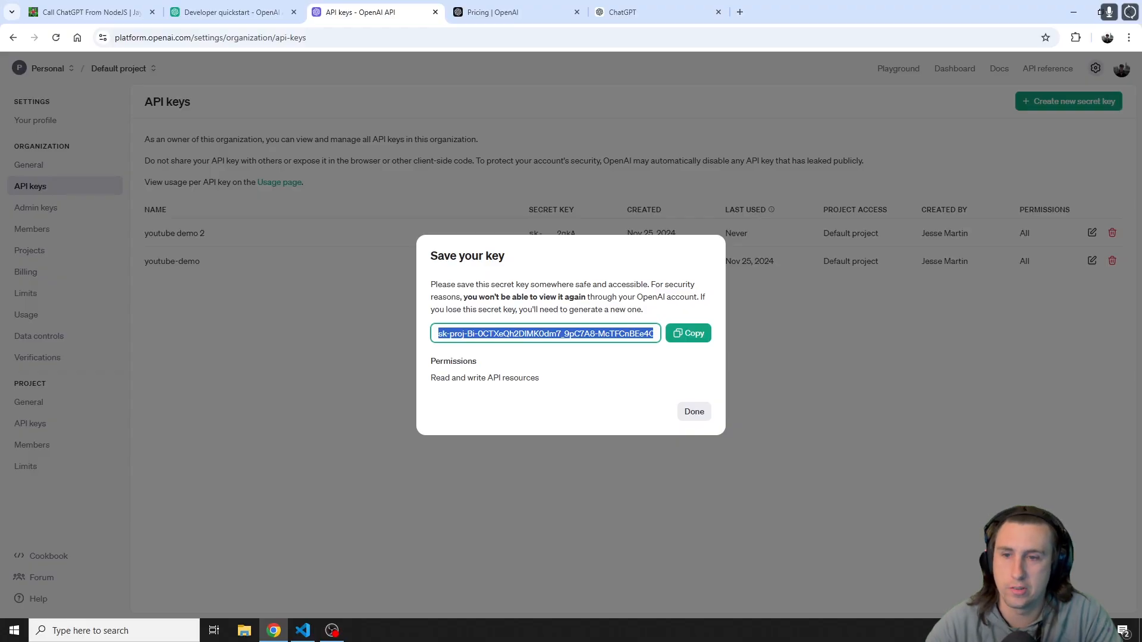
mouse_move(511, 350)
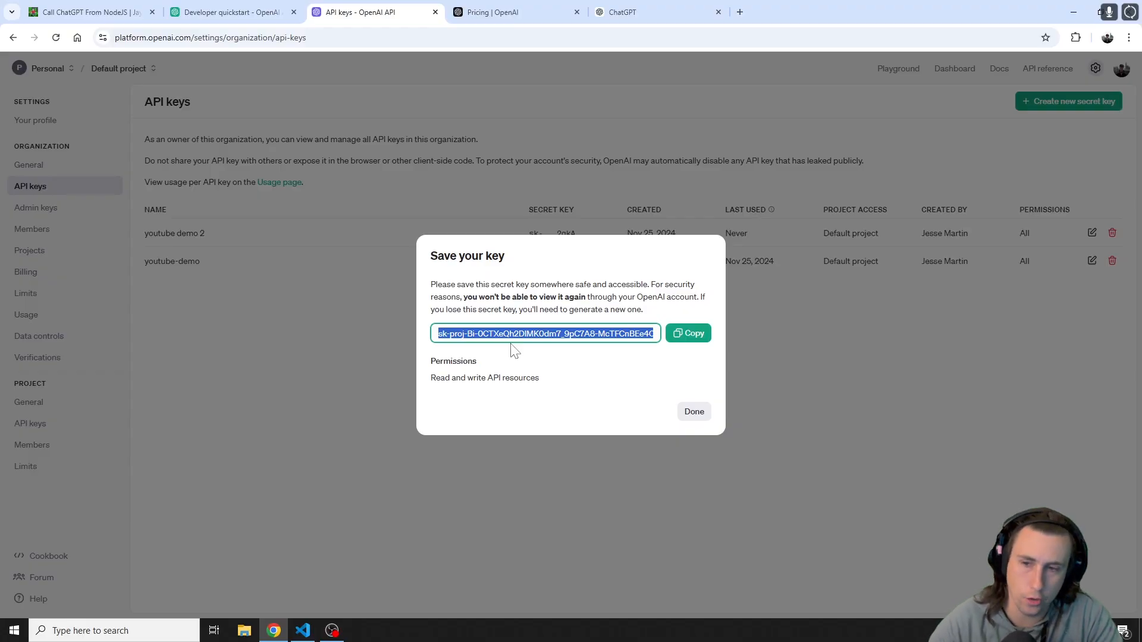
mouse_move(641, 395)
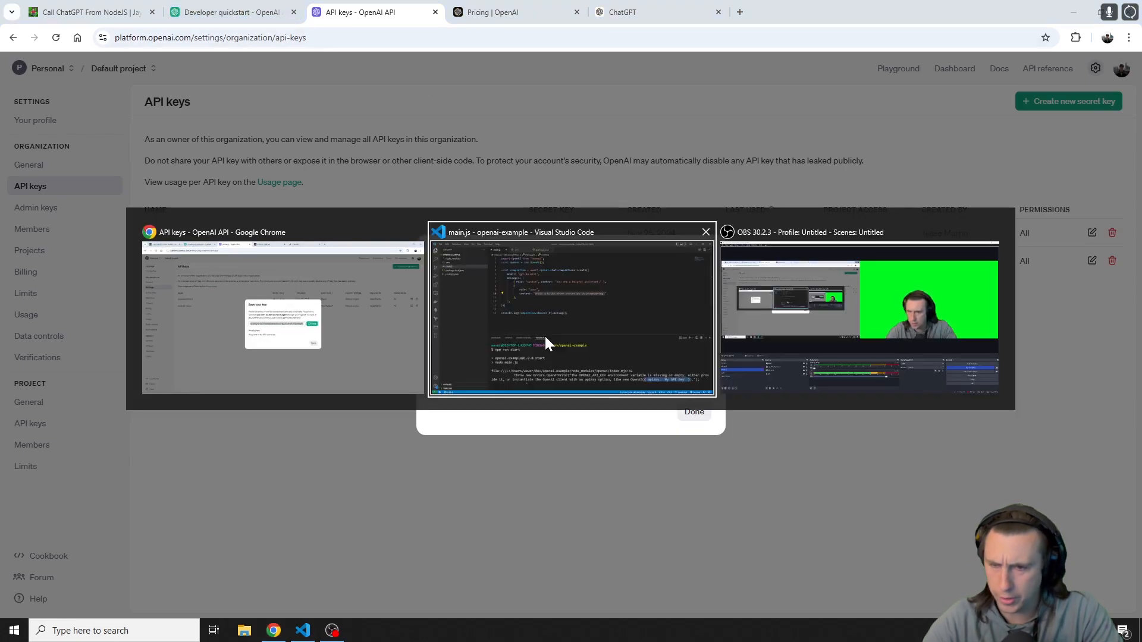
left_click(571, 315)
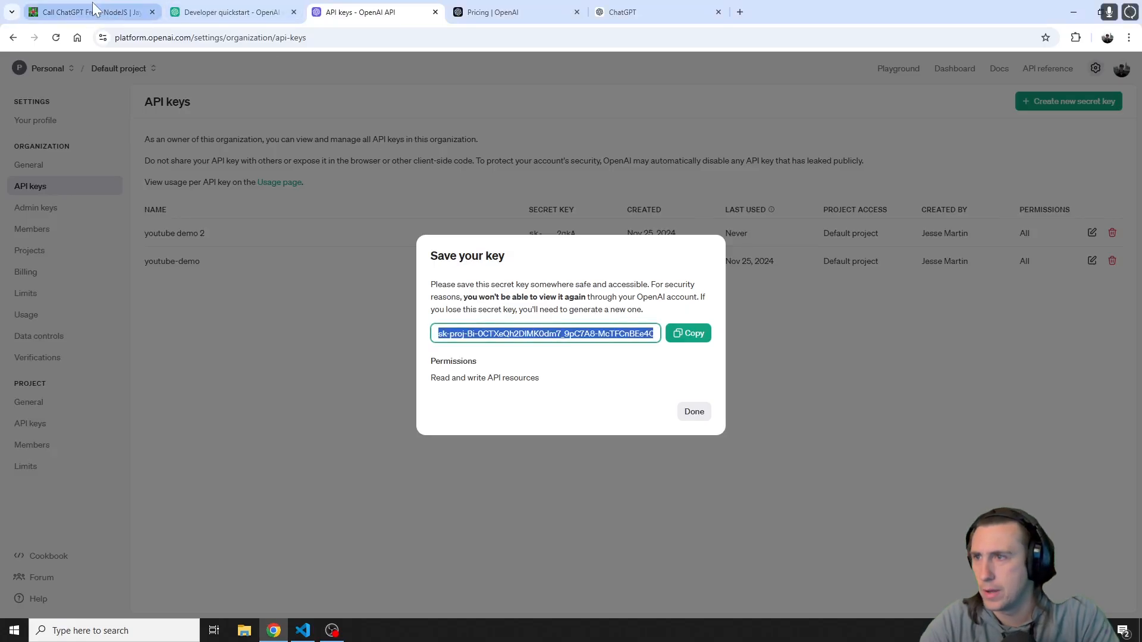
Return to the blog and scroll to the .env OPENAI_API_KEY step, selecting the .env file name
left_click(86, 12)
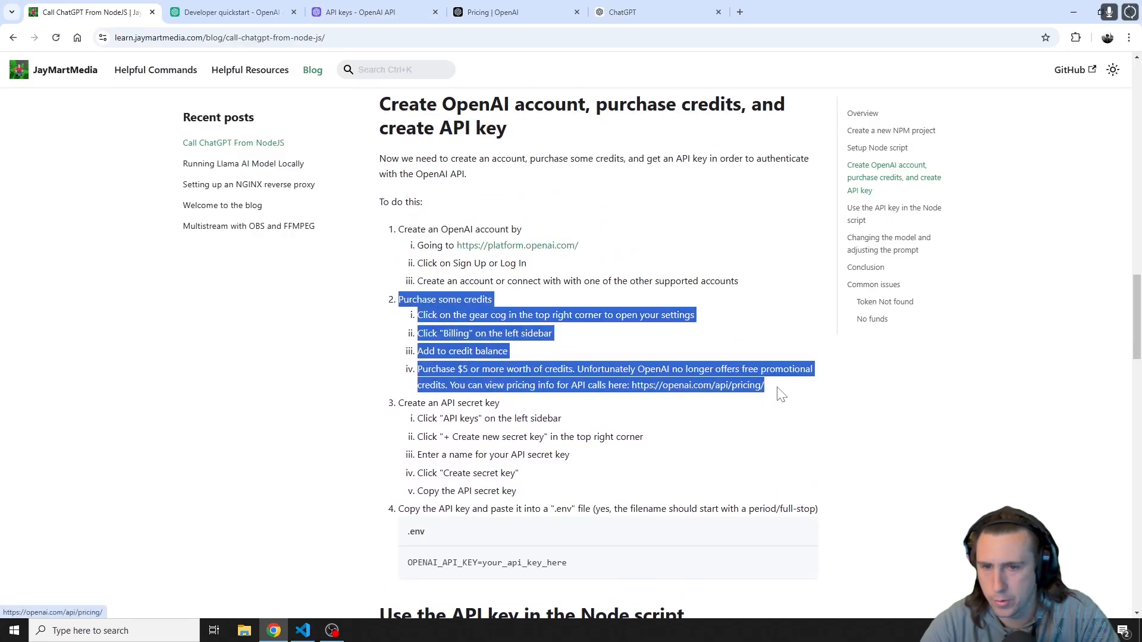
scroll("down", 3)
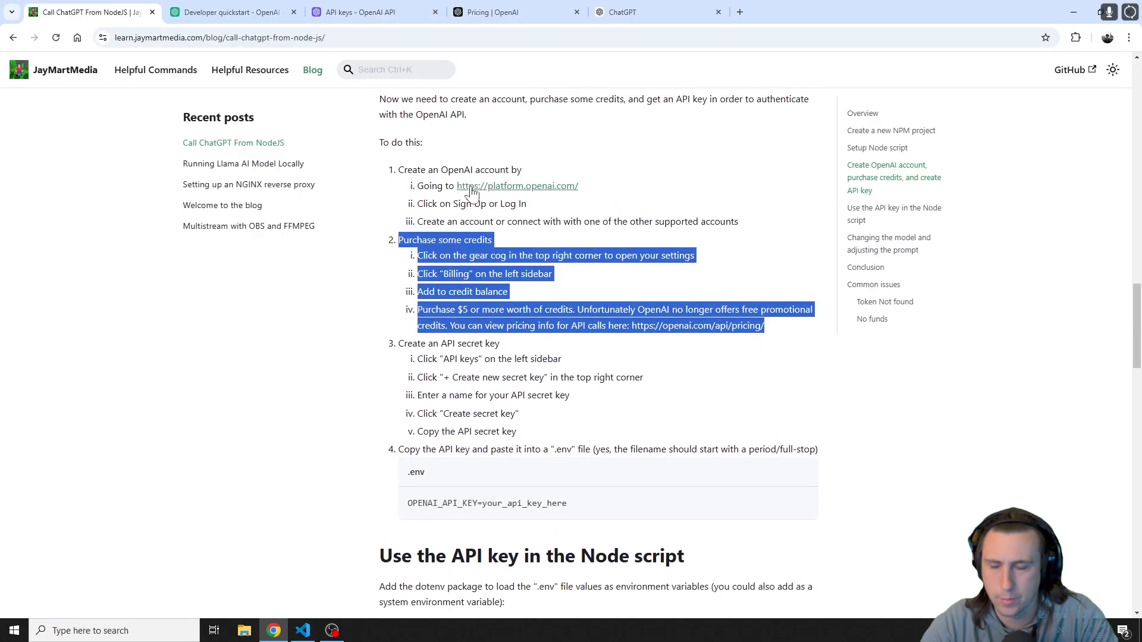
scroll("down", 3)
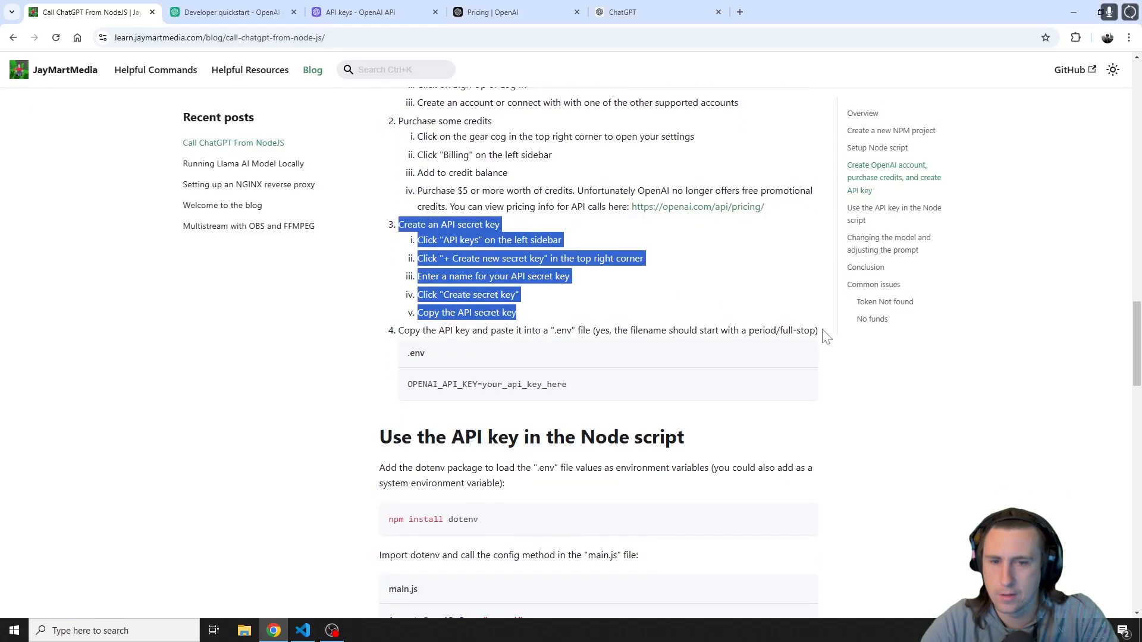
left_click(411, 359)
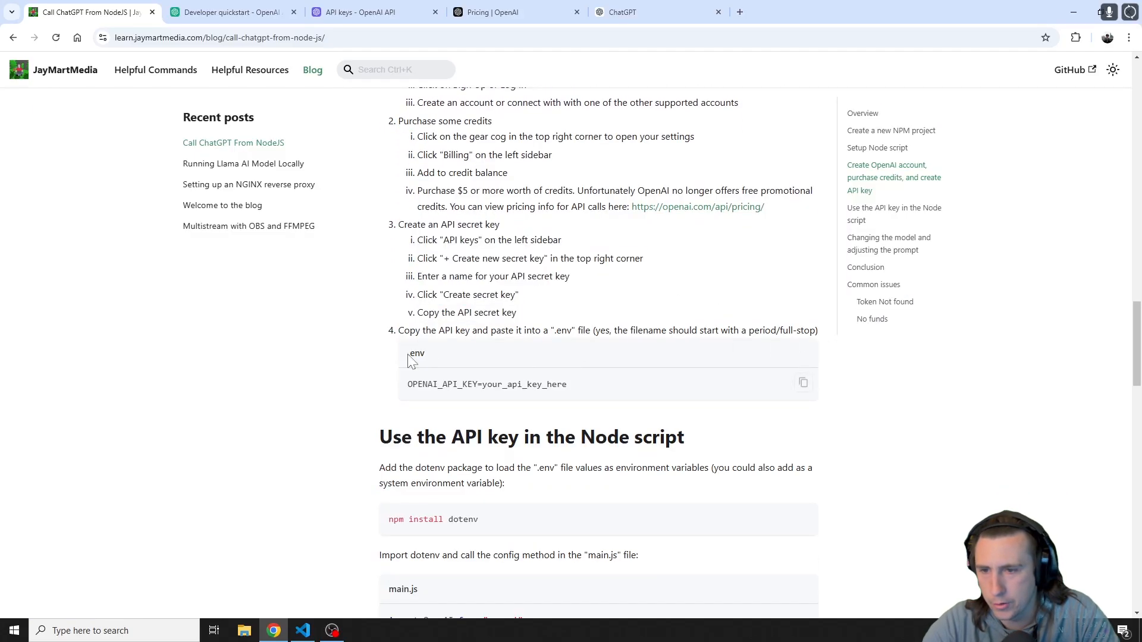
double_click(504, 384)
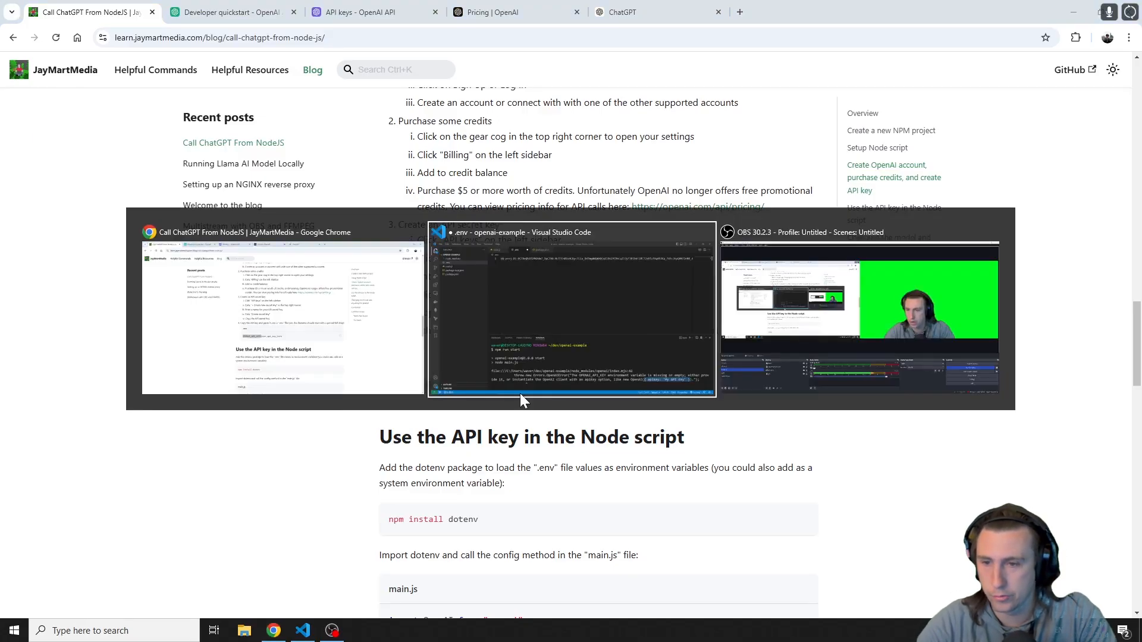
Prefix the pasted key in .env with OPENAI_API_KEY= and review the resulting line
left_click(572, 313)
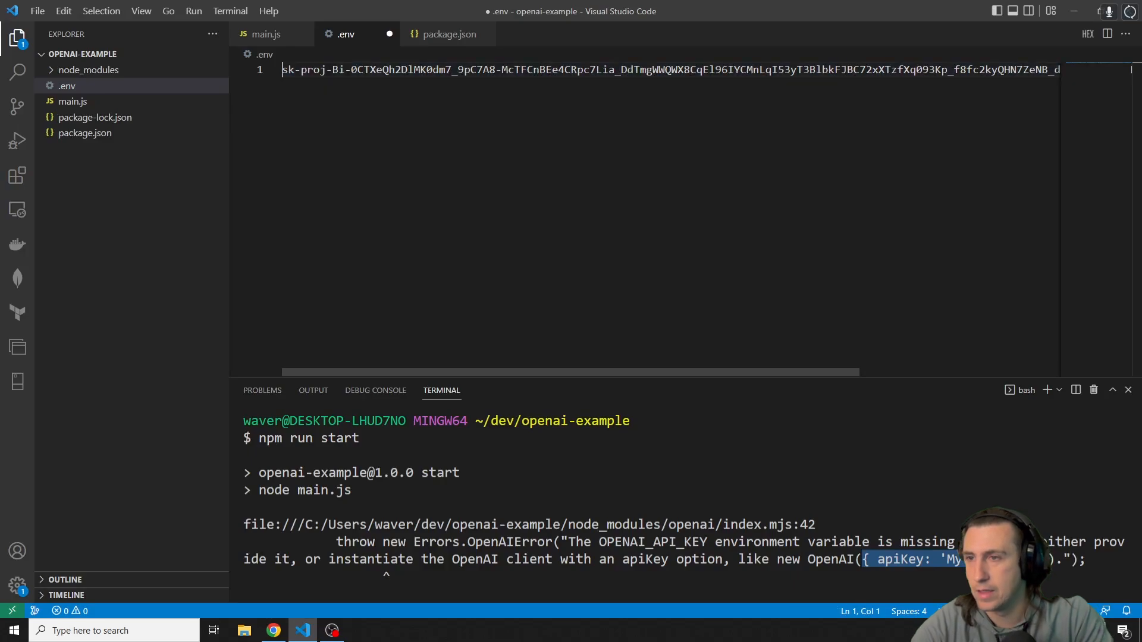
type("OPENAI_API_KEY=")
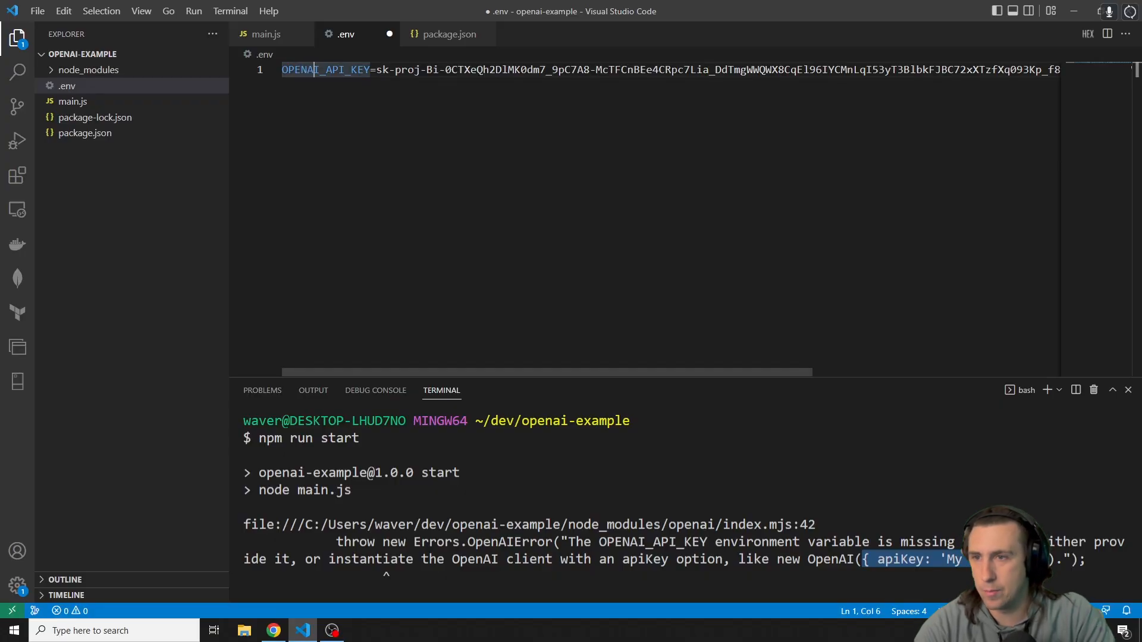
double_click(326, 69)
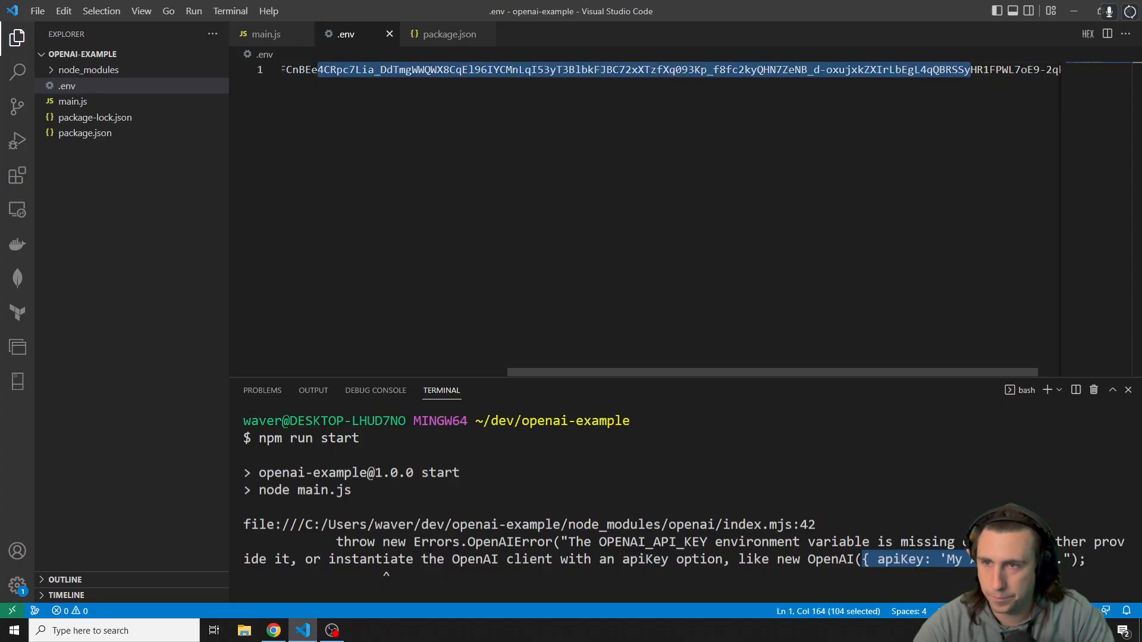
left_click(272, 630)
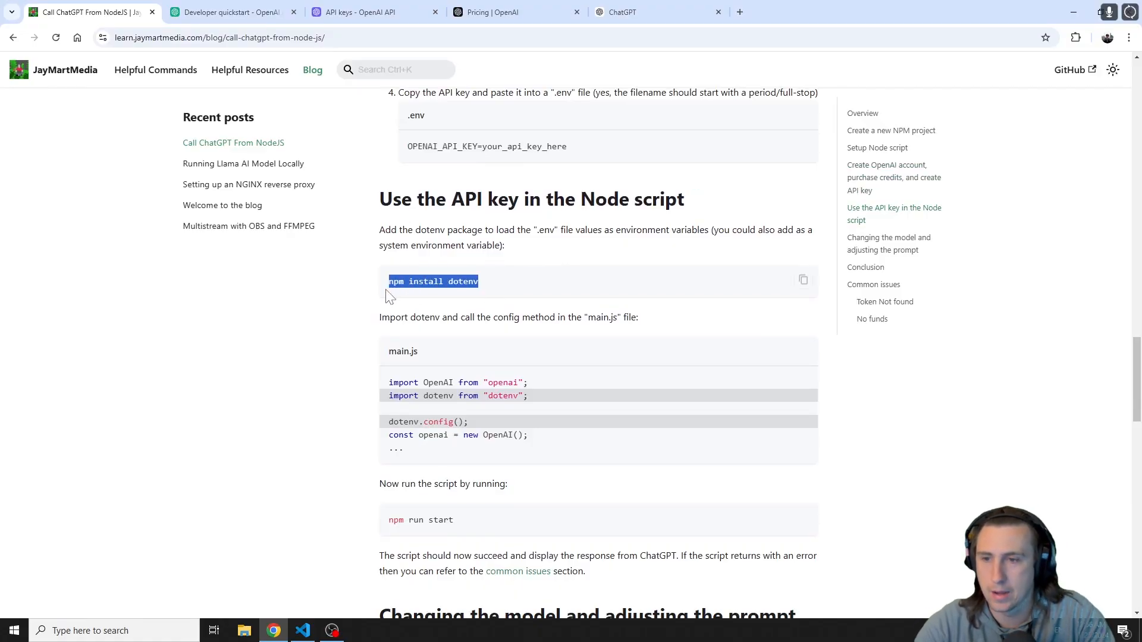
Install dotenv via the terminal, review the blog's dotenv import line, and return to main.js
left_click(303, 631)
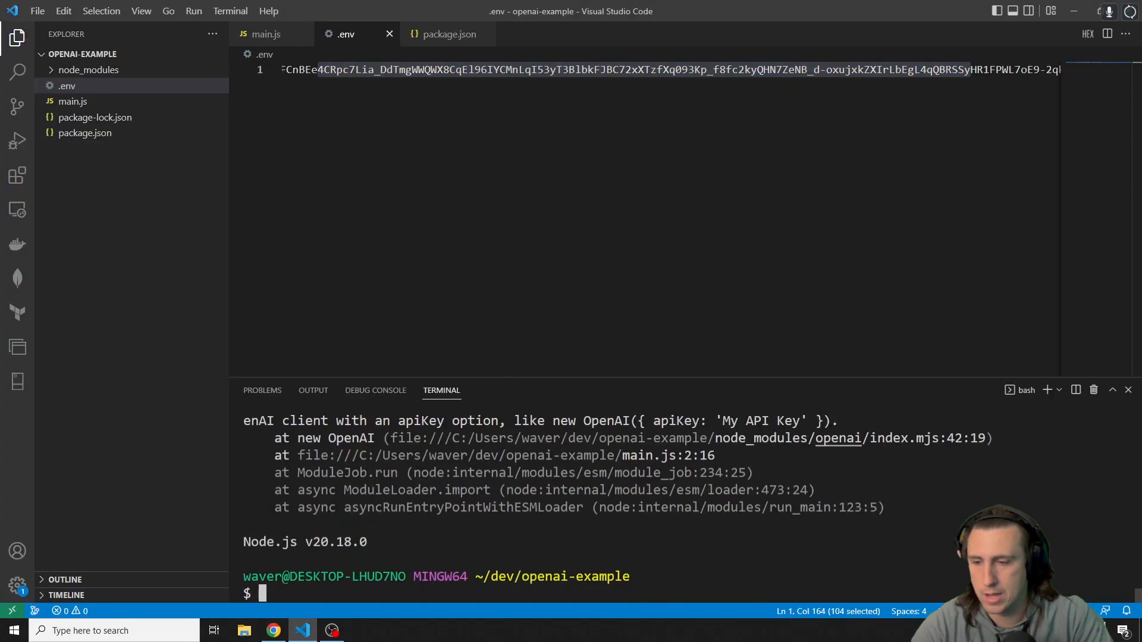
left_click(273, 631)
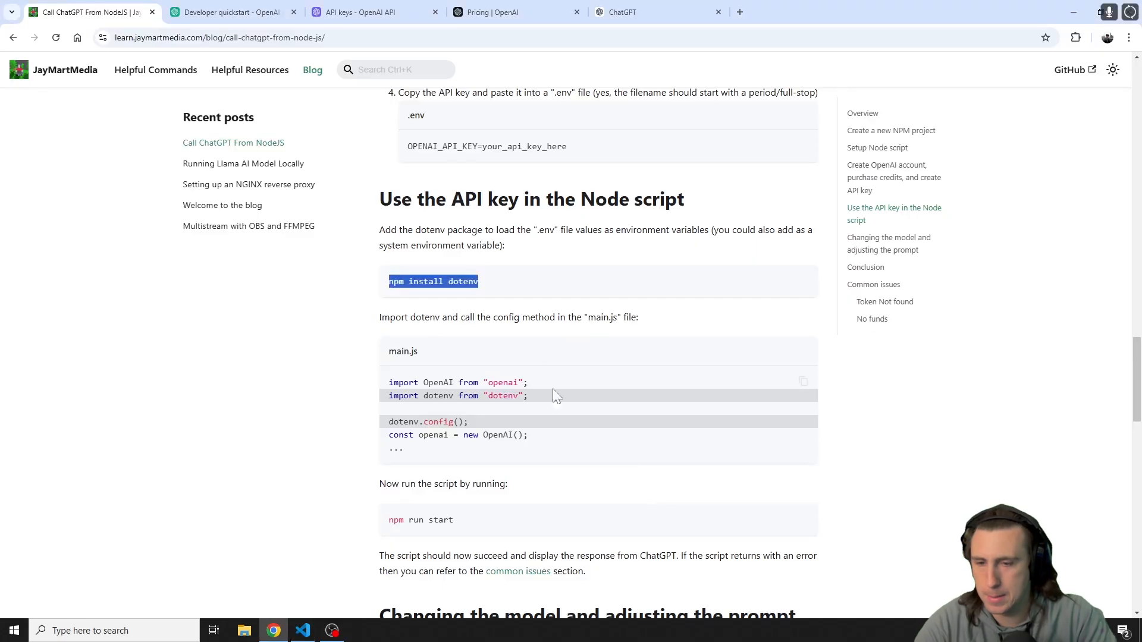
scroll("down", 3)
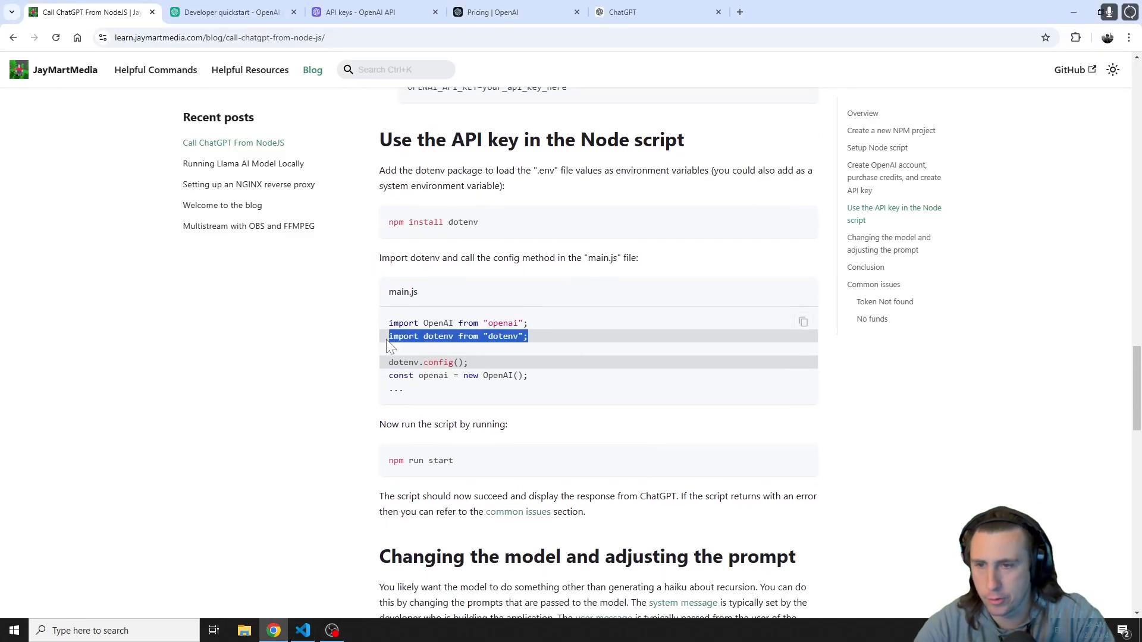
left_click(301, 631)
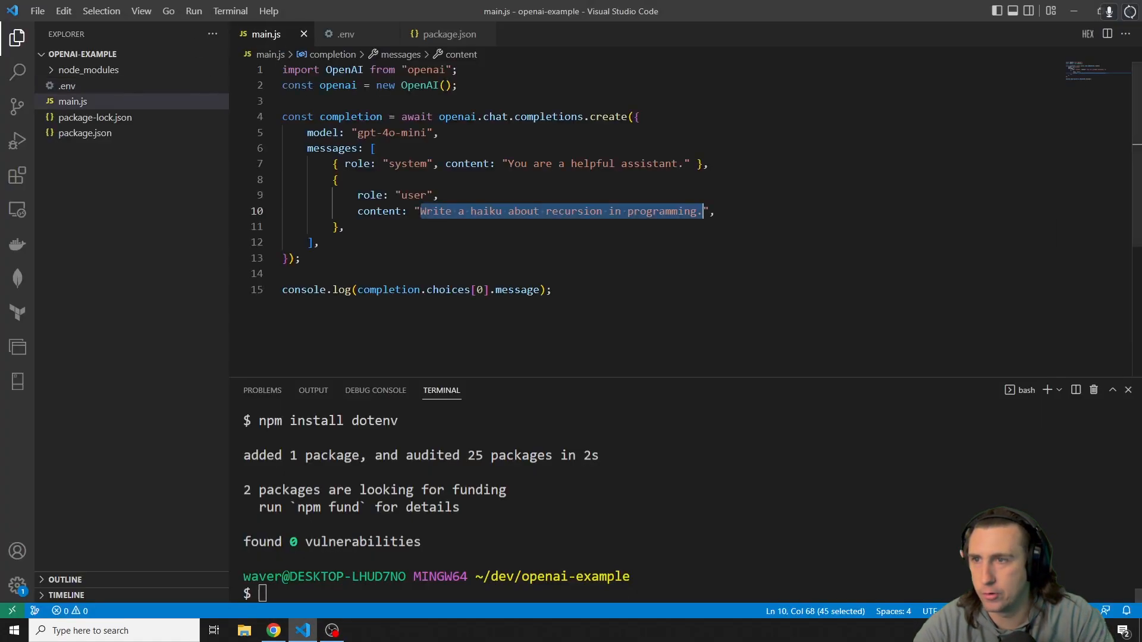
Add import dotenv from "dotenv"; to main.js's imports with a blank line after
type("import dotenv from \"dotenv\";")
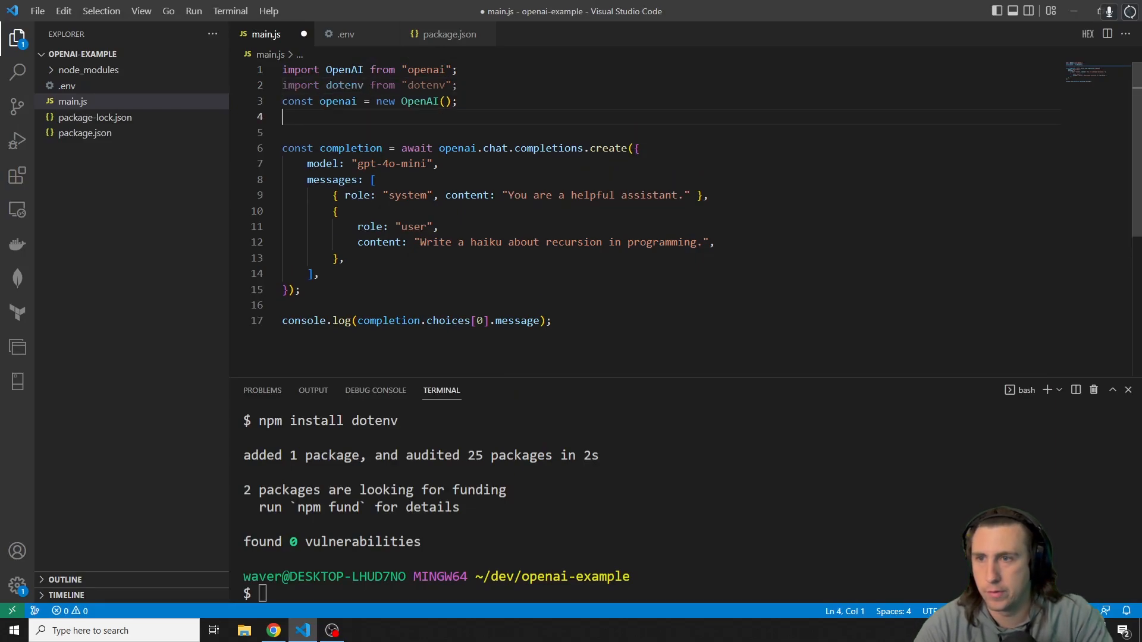
key("Enter")
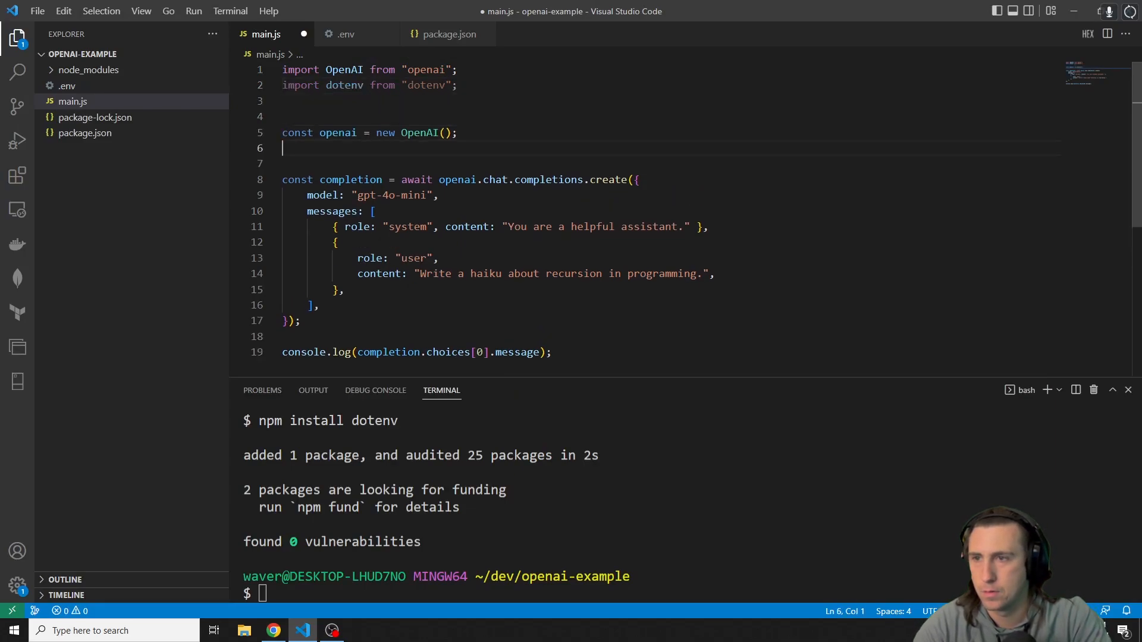
left_click(271, 631)
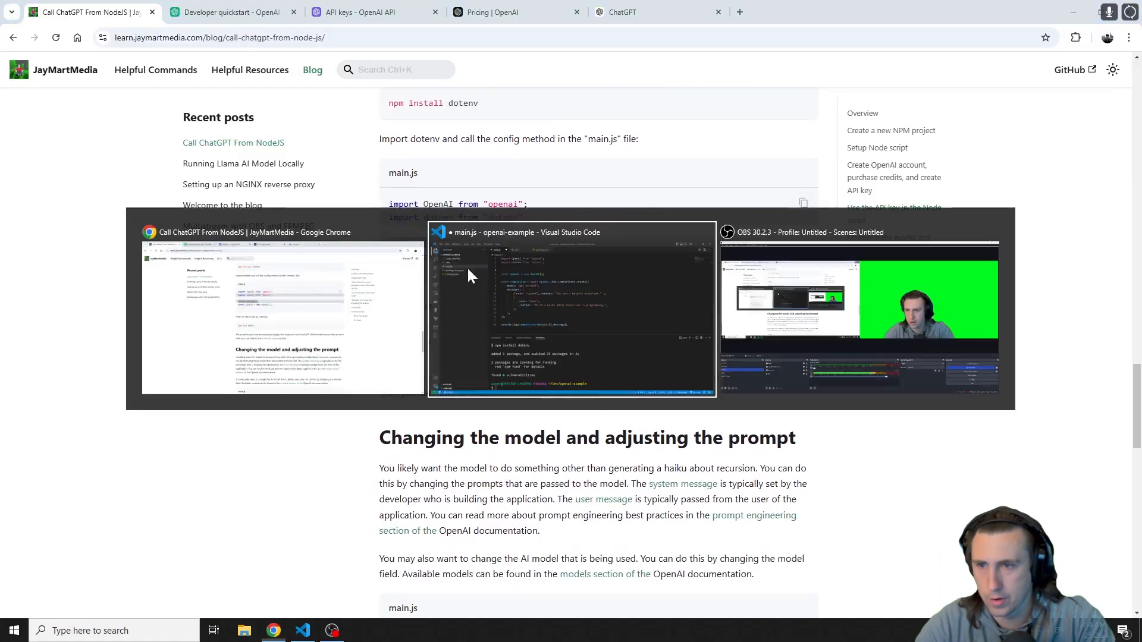
left_click(571, 310)
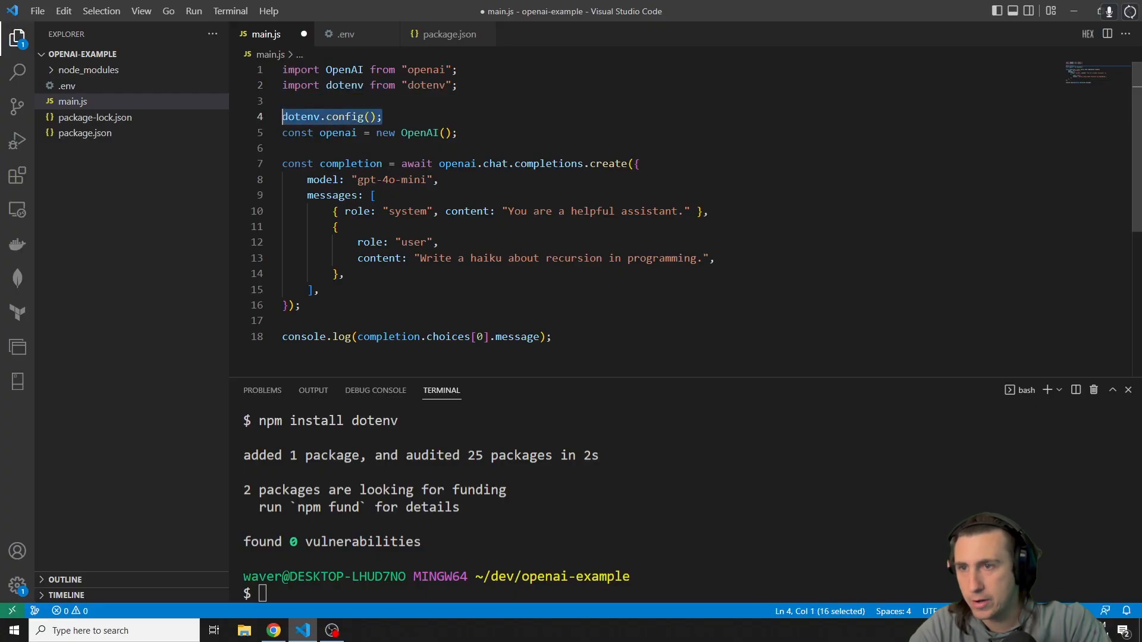
mouse_move(66, 86)
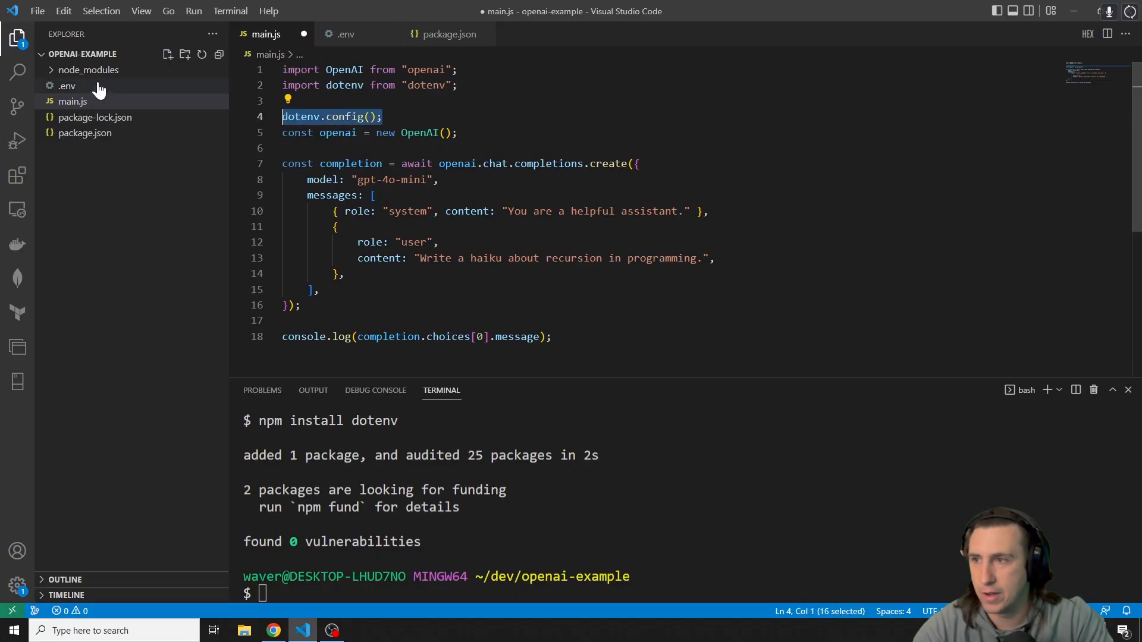
Check OPENAI_API_KEY in .env, then select the OpenAI client line in main.js for dotenv.config()
left_click(67, 86)
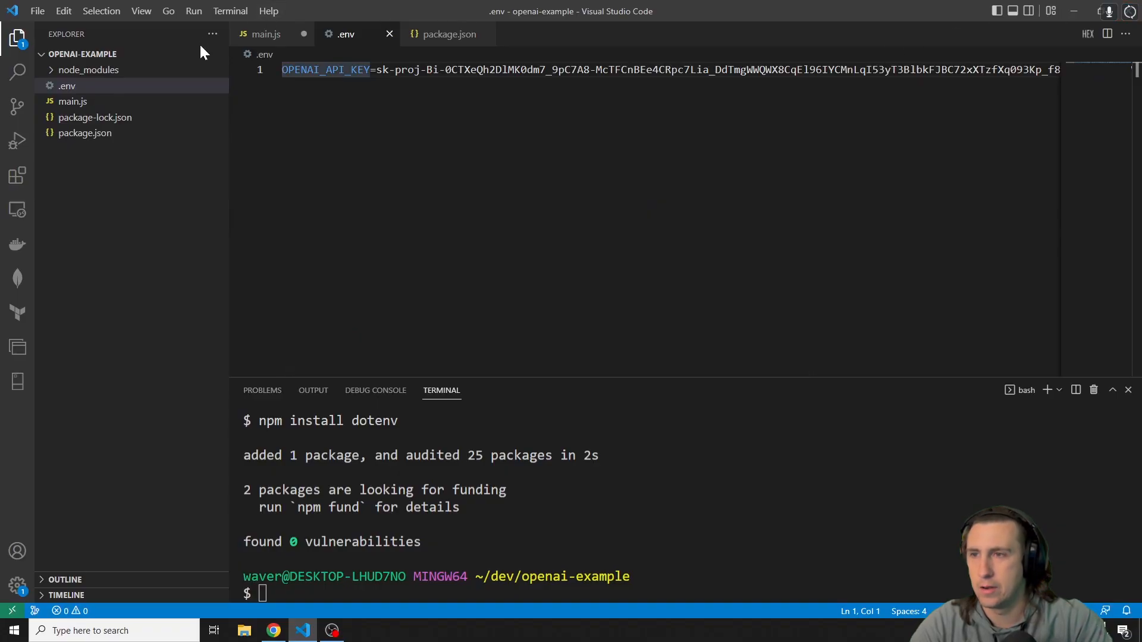
left_click(266, 33)
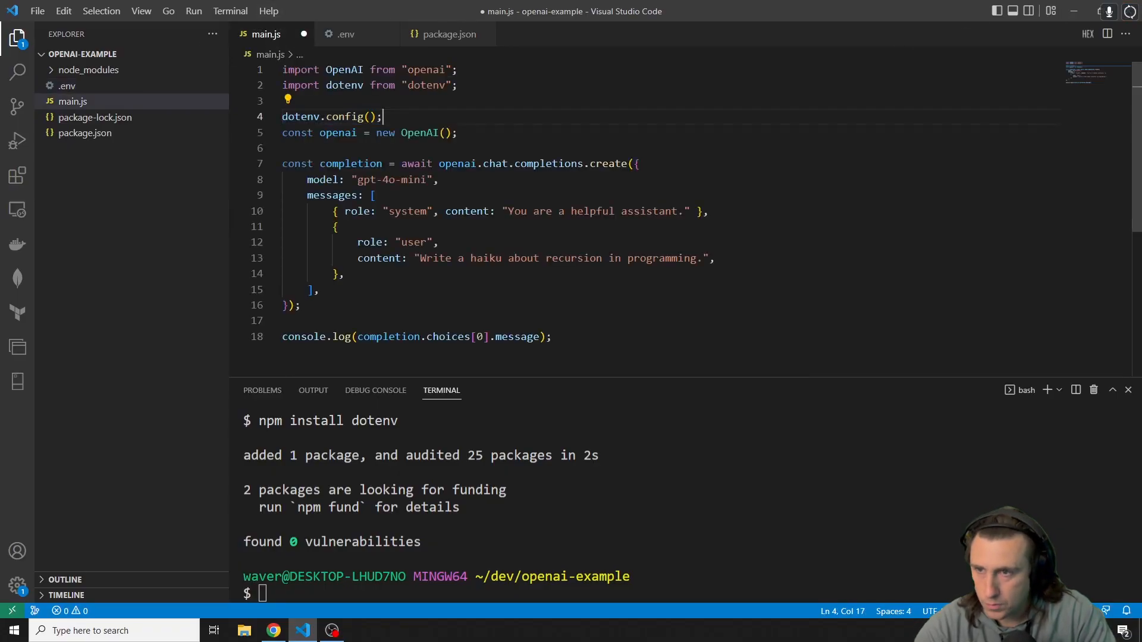
triple_click(332, 116)
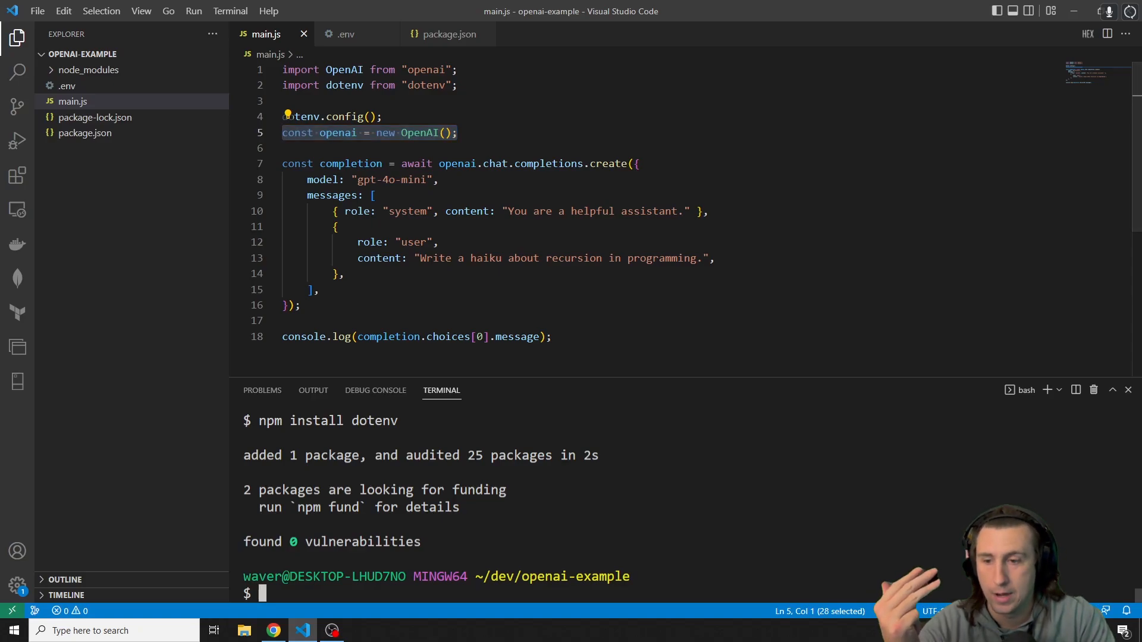
Run npm run start and confirm package.json's start script is node main.js
type("npm run start")
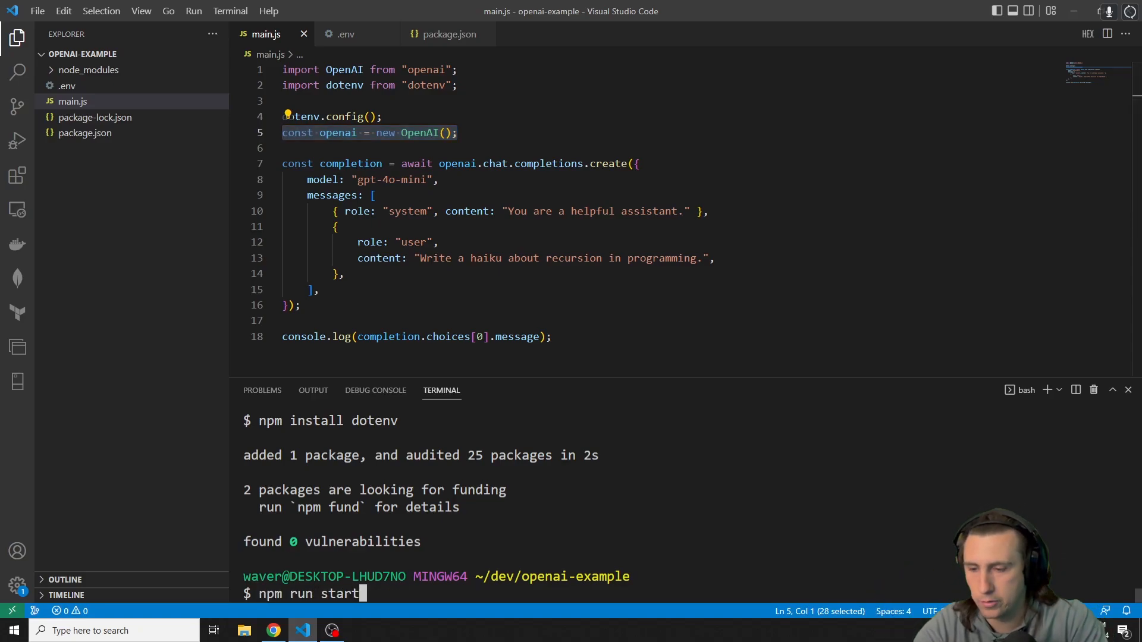
key("Return")
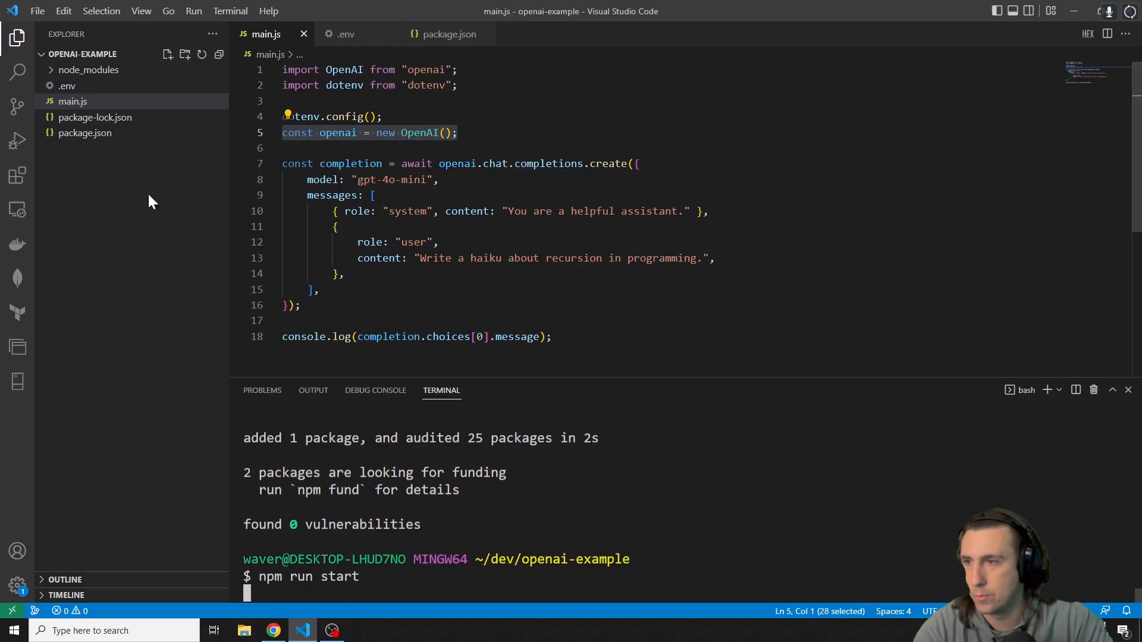
left_click(448, 33)
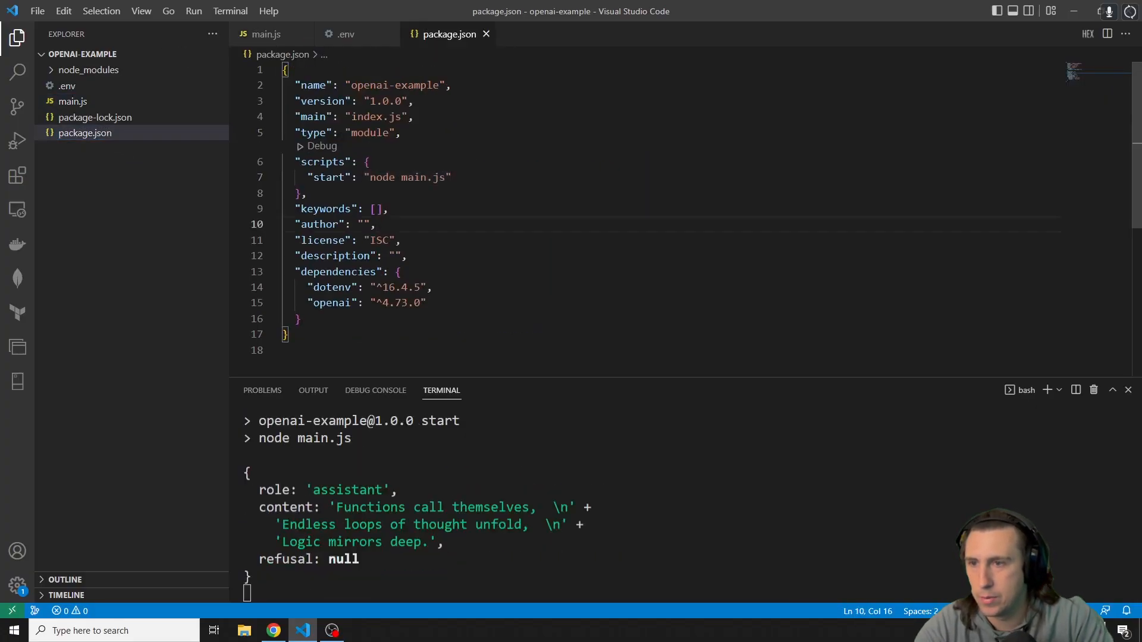
double_click(407, 178)
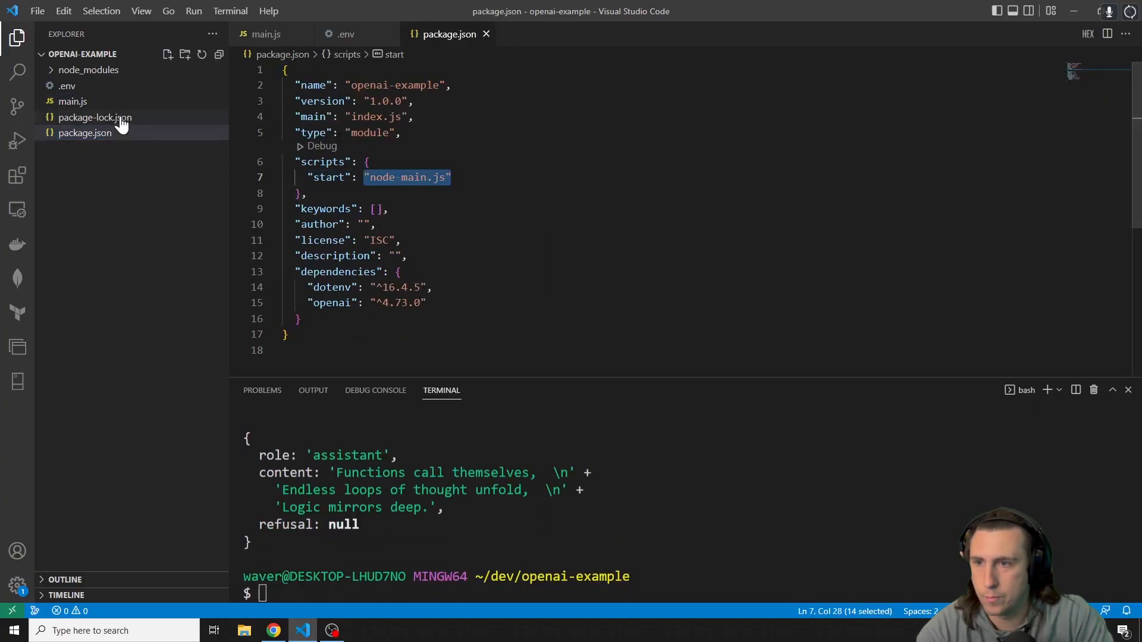
left_click(265, 35)
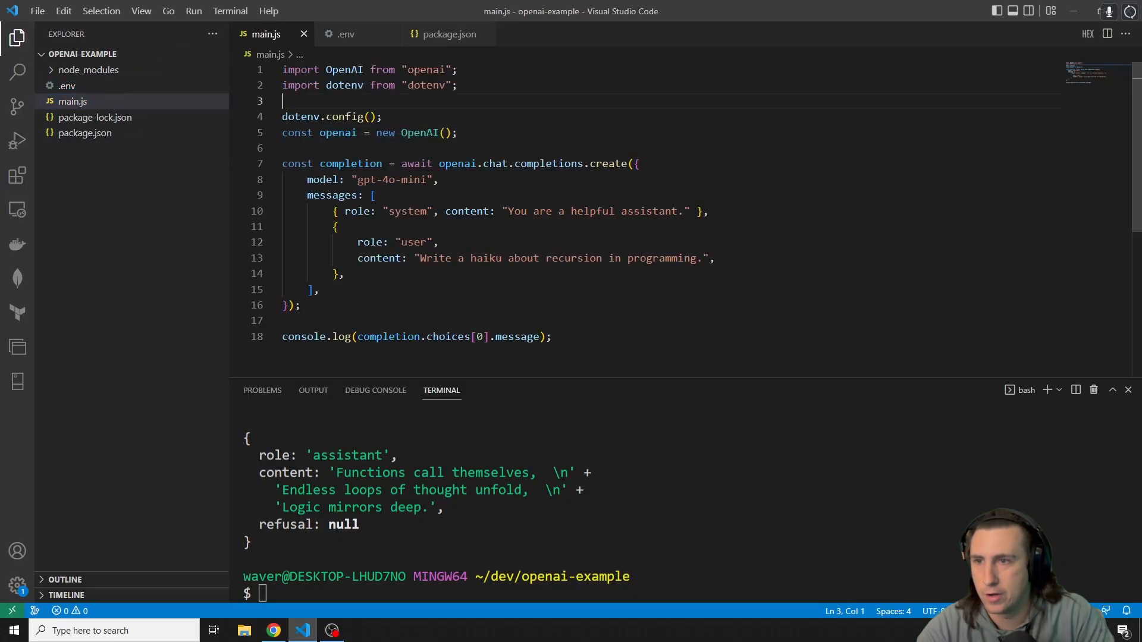
Highlight the chat completion request, the printed haiku, and the word recursion in the prompt
left_click(72, 101)
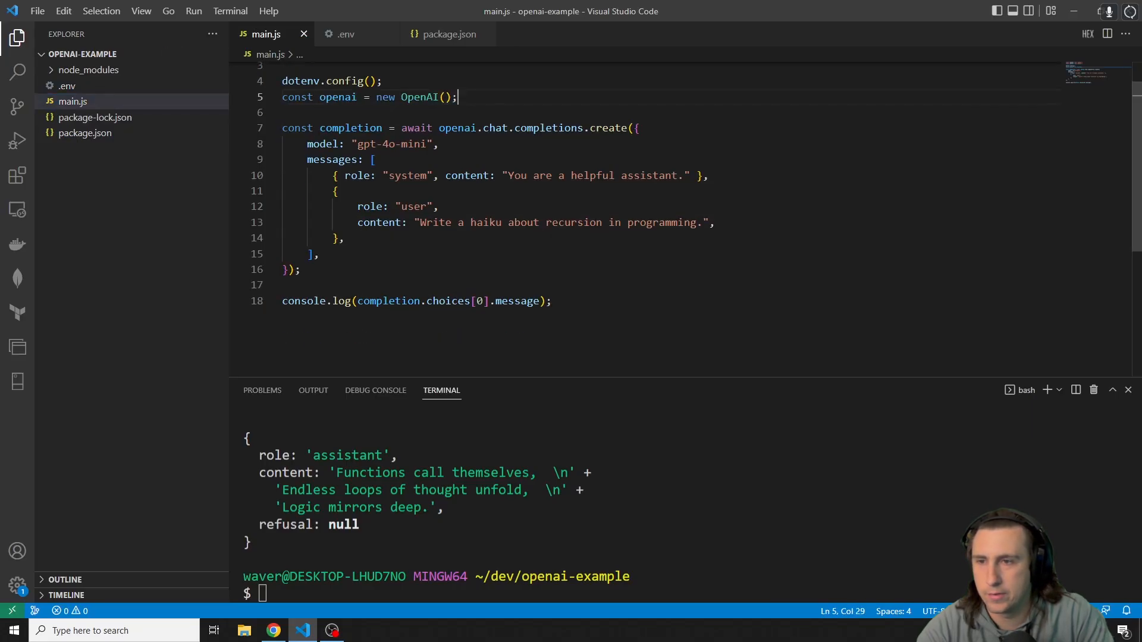
left_click_drag(282, 127, 300, 269)
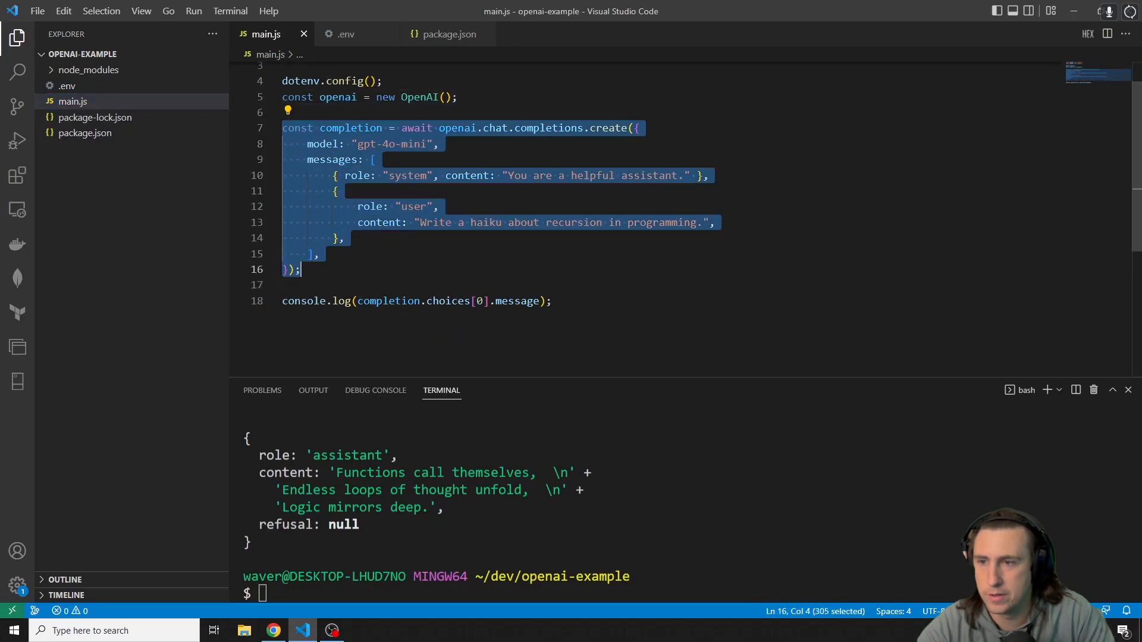
left_click(464, 176)
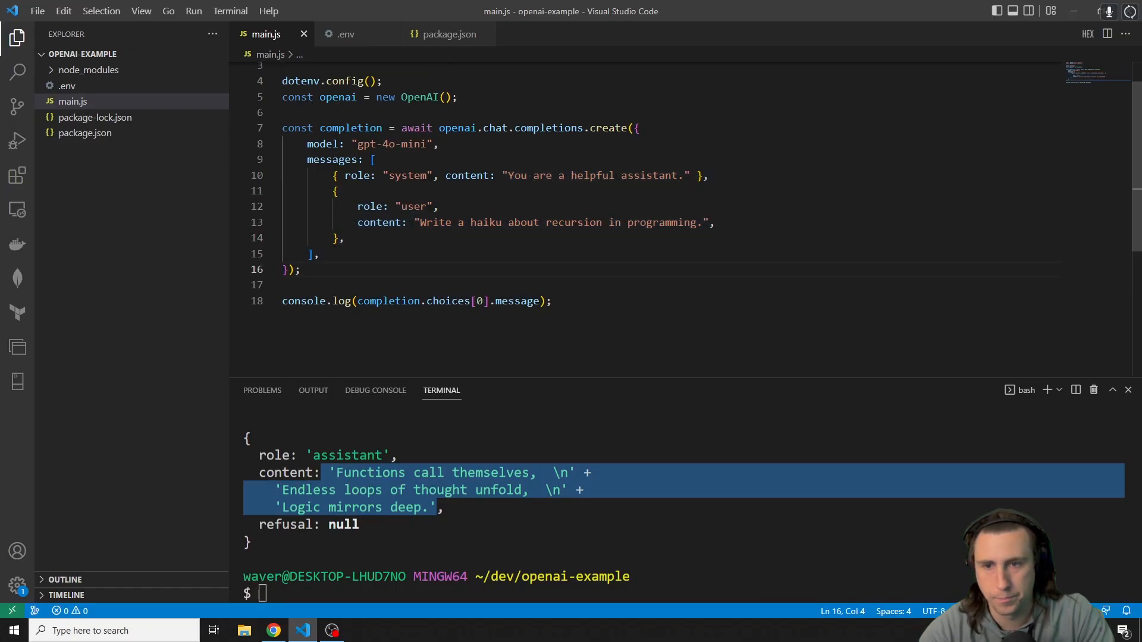
double_click(574, 223)
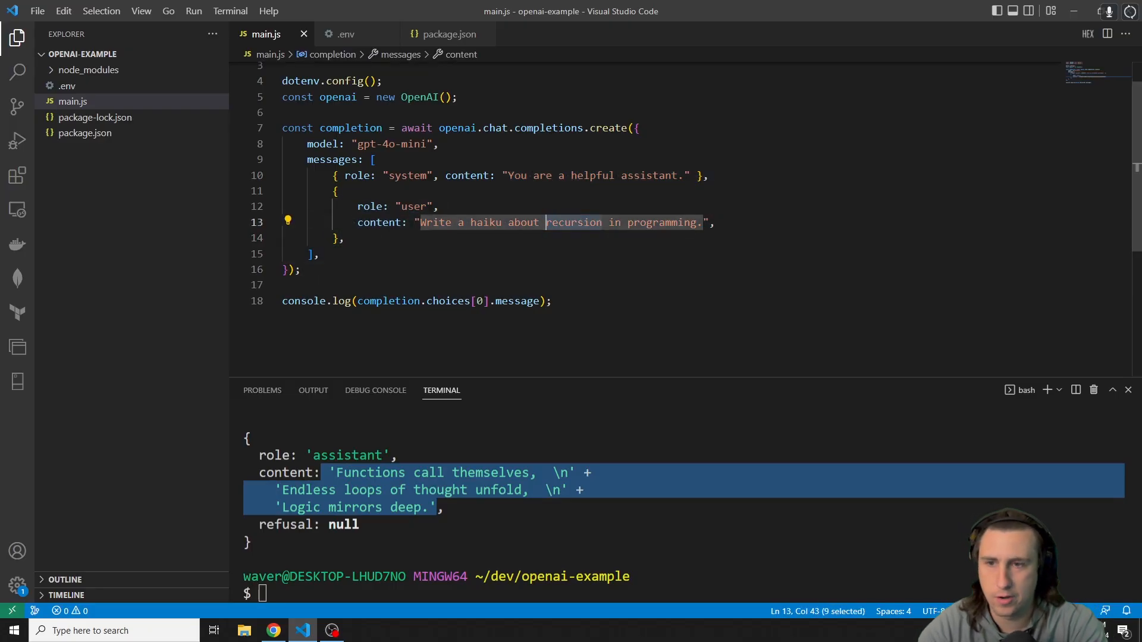
Change the user prompt to a haiku about 'dynamic programming' and rerun npm run start
type("dynamic programming")
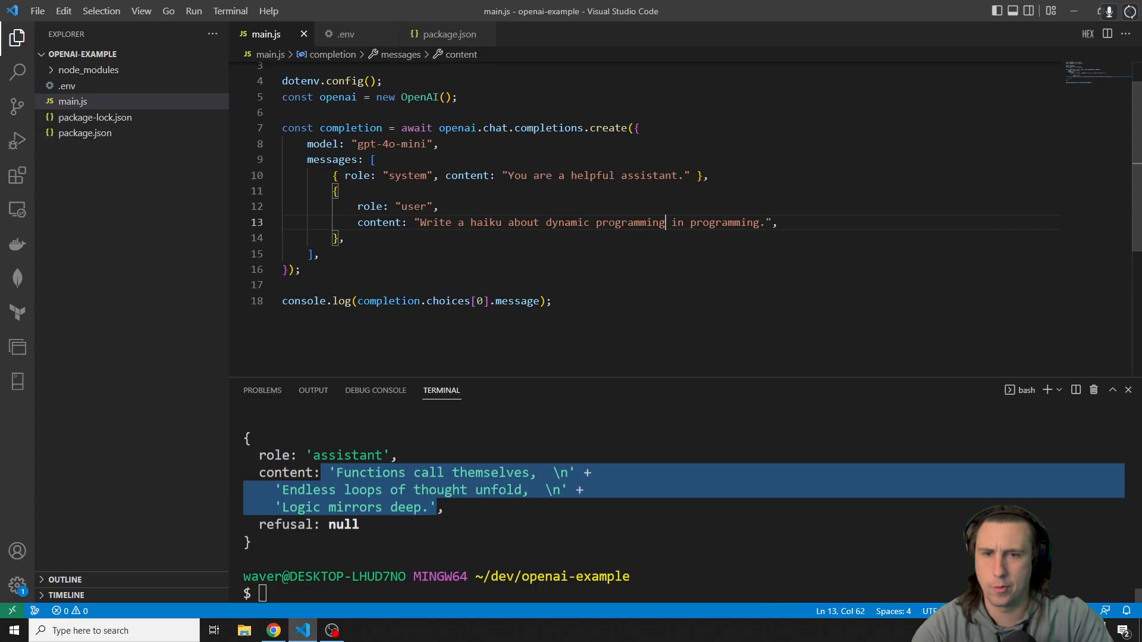
type("npm run start")
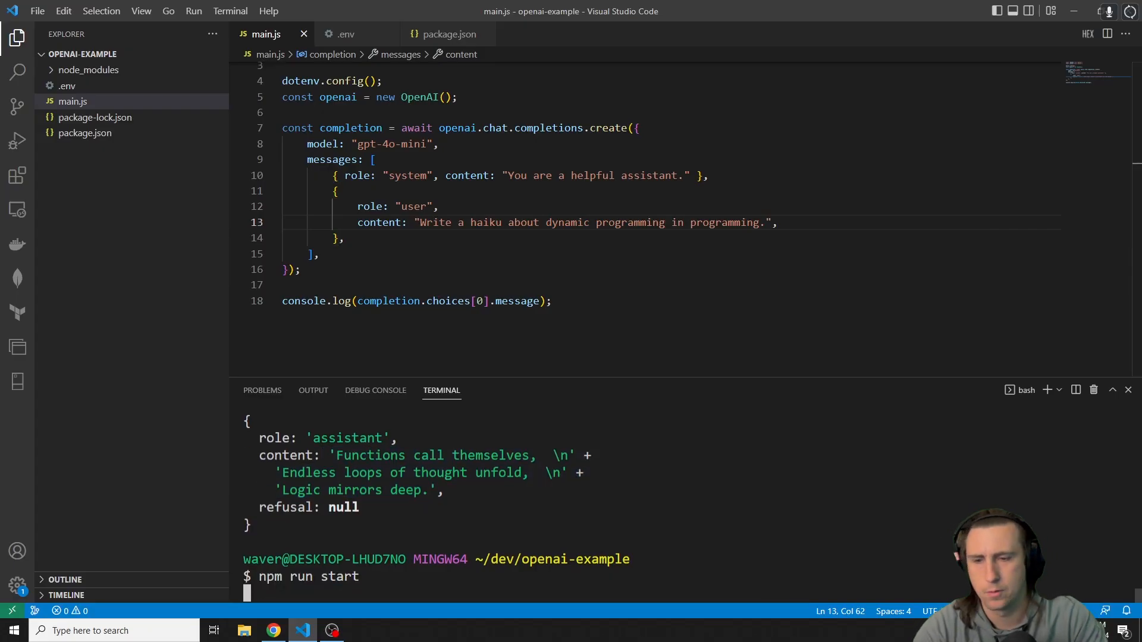
key("Return")
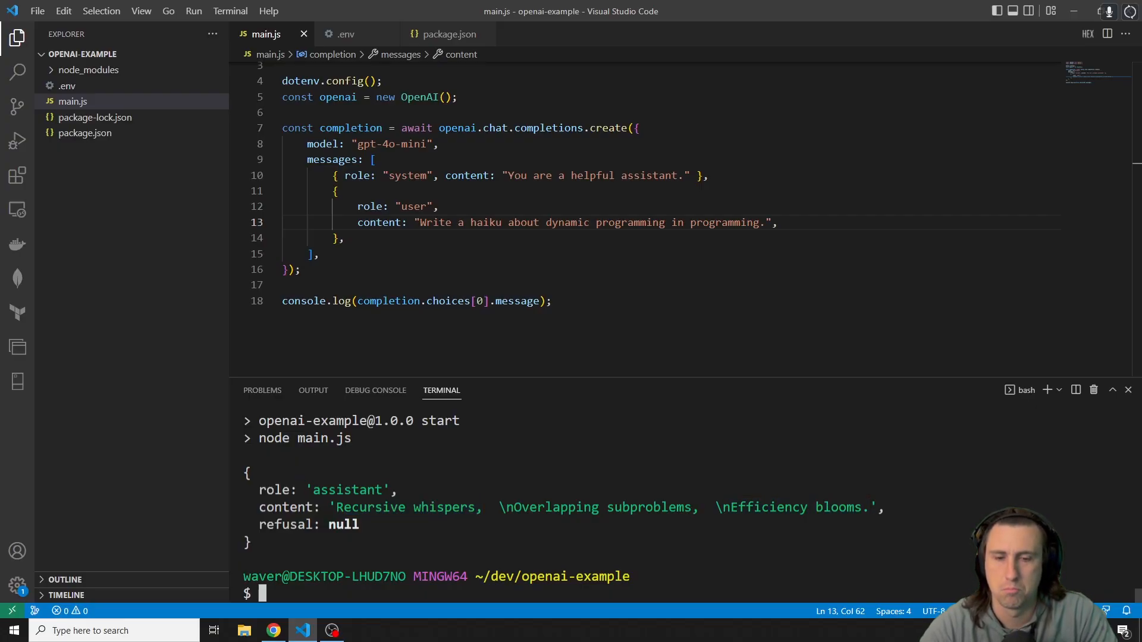
Review the blog's section on changing the model and adjusting the prompt
left_click(272, 631)
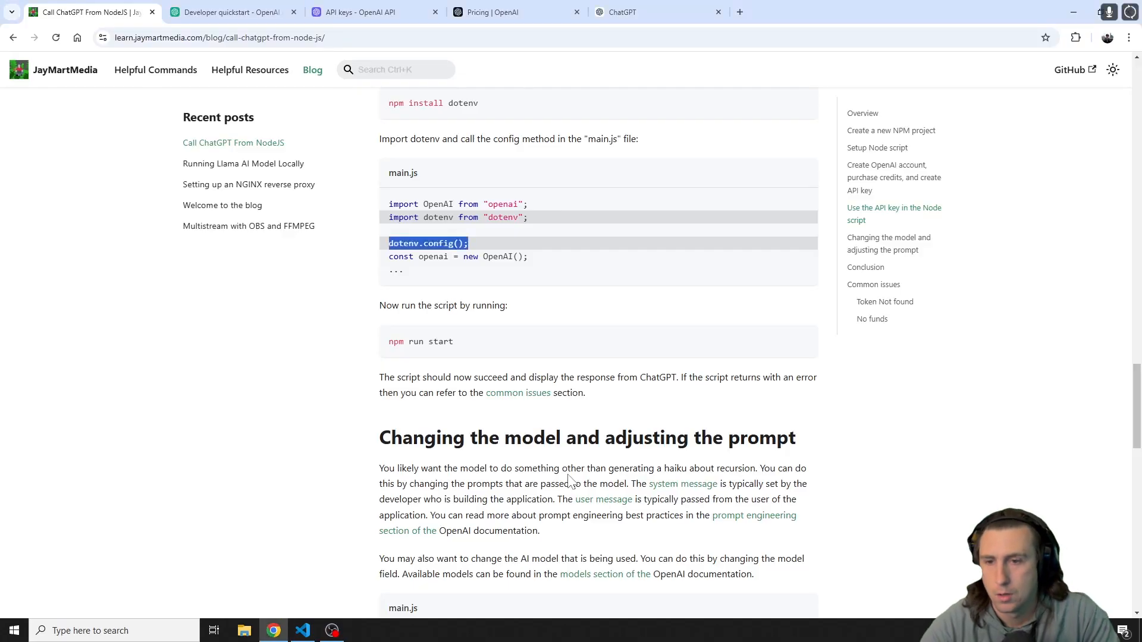
scroll("down", 3)
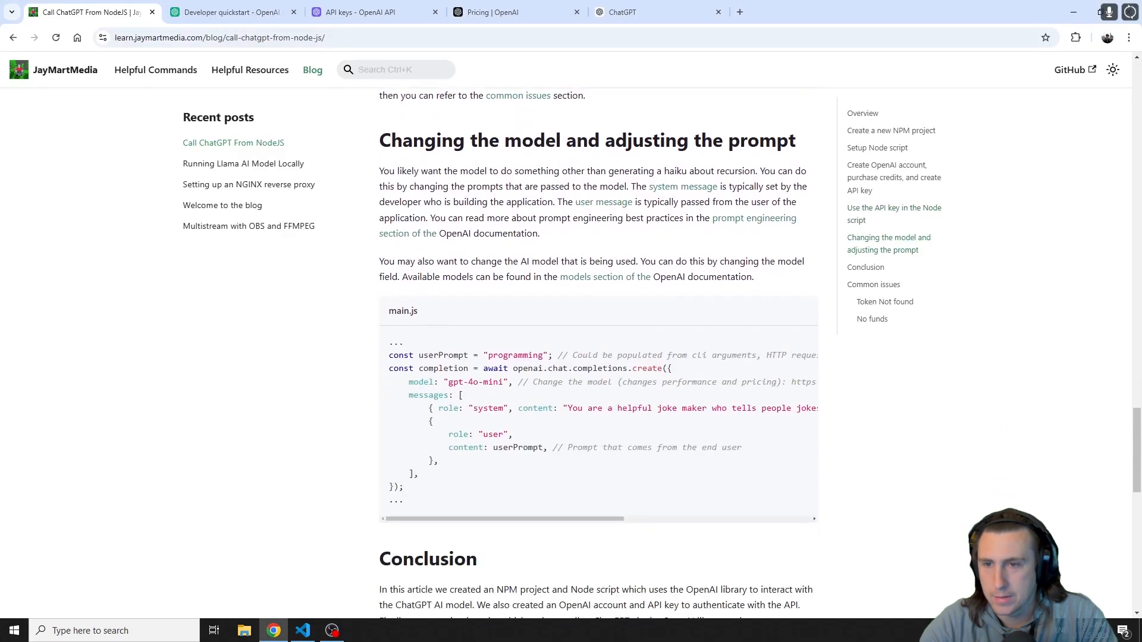
left_click(303, 631)
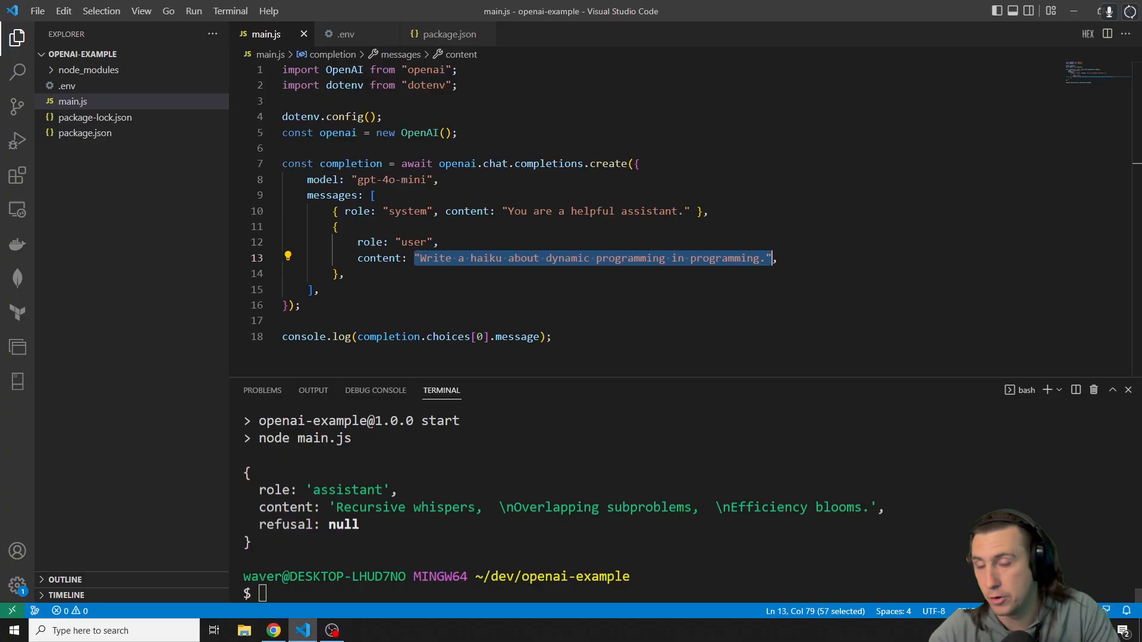
Point out the system message and completion request in main.js, then return to the blog
left_click(505, 211)
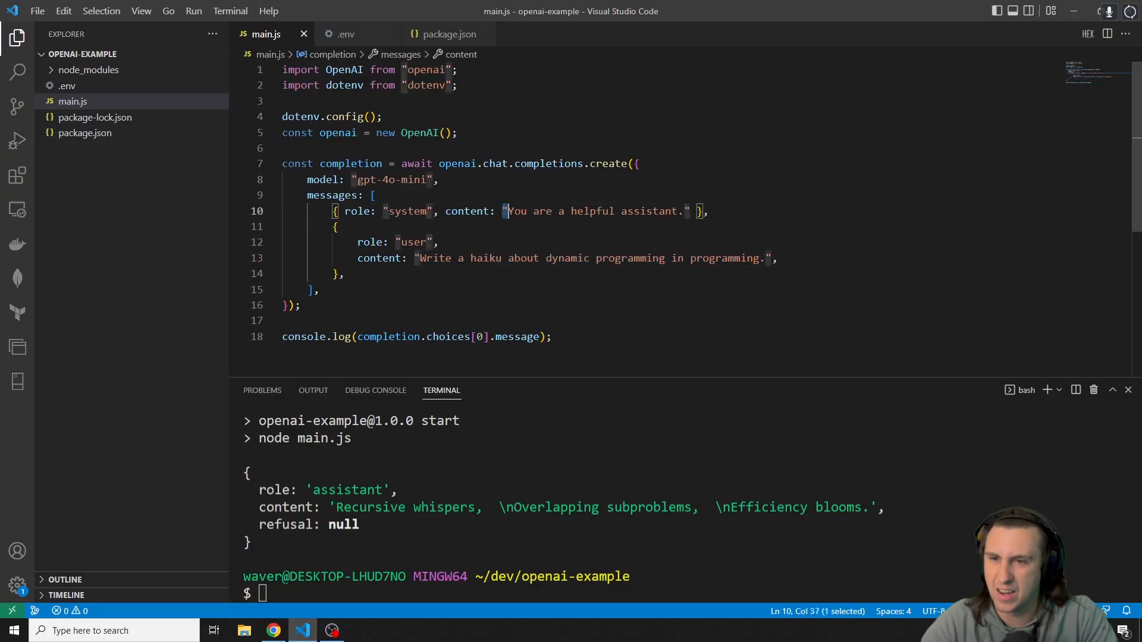
left_click(319, 290)
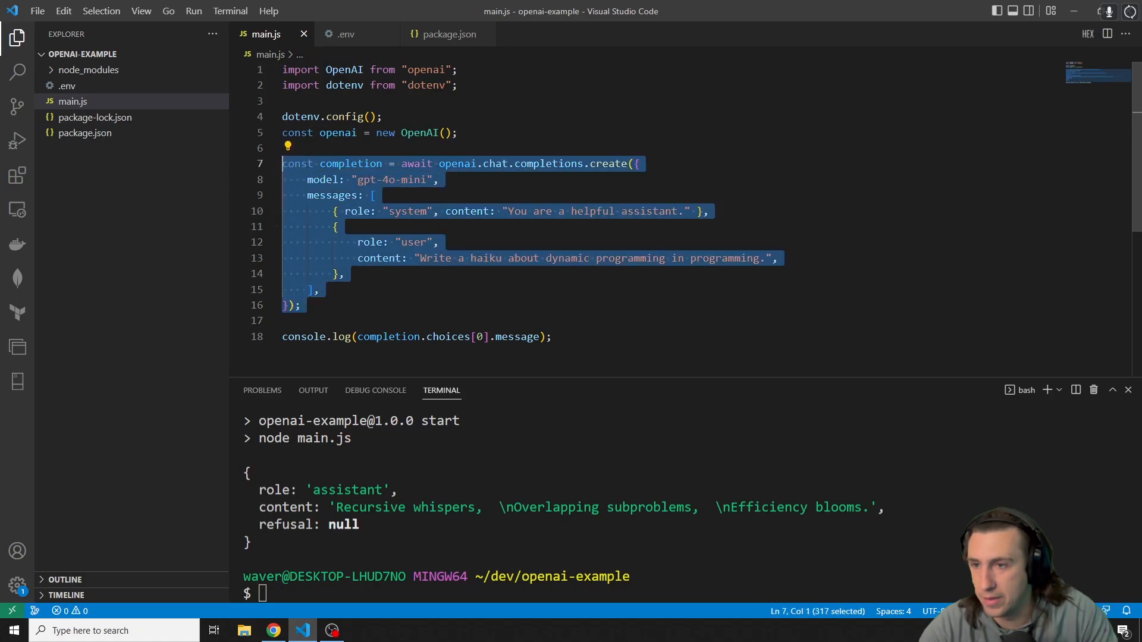
left_click(300, 304)
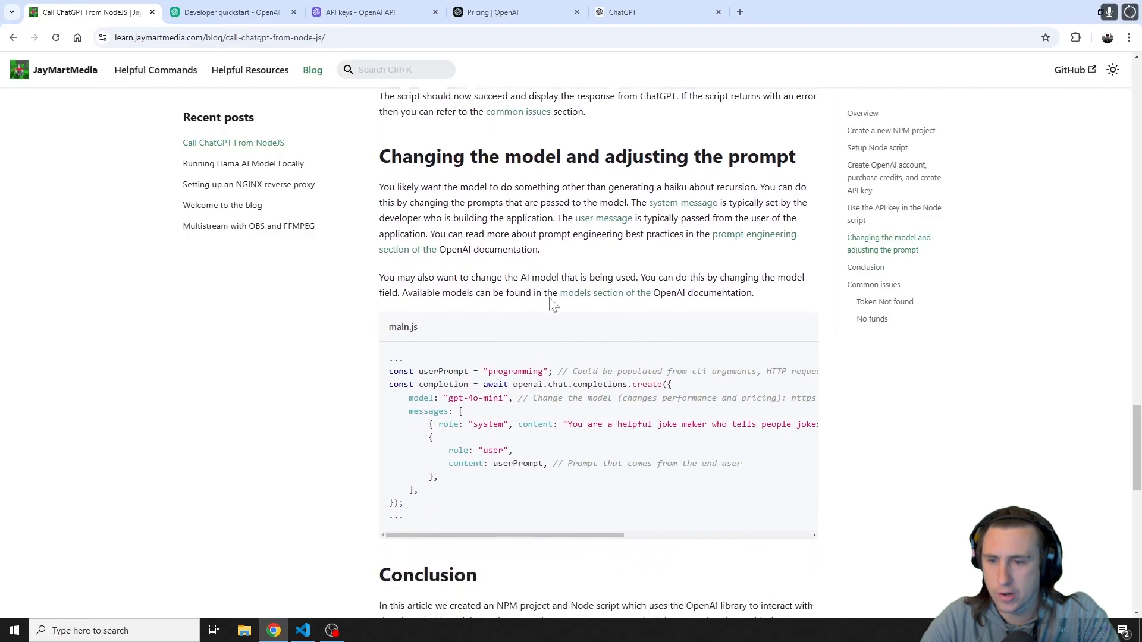
scroll("down", 3)
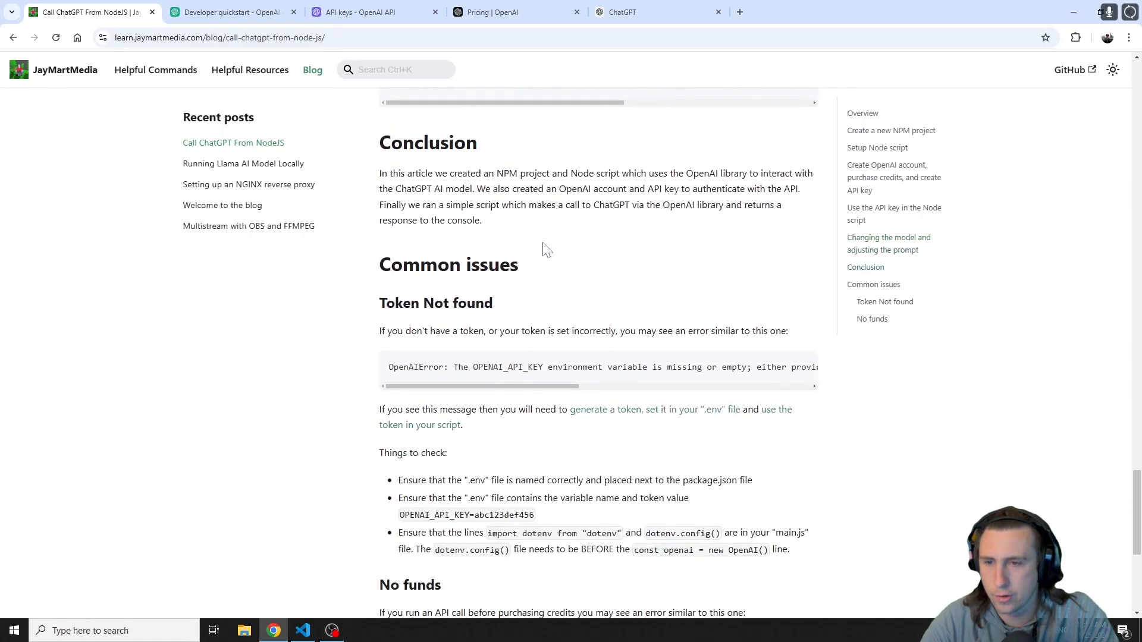
scroll("up", 3)
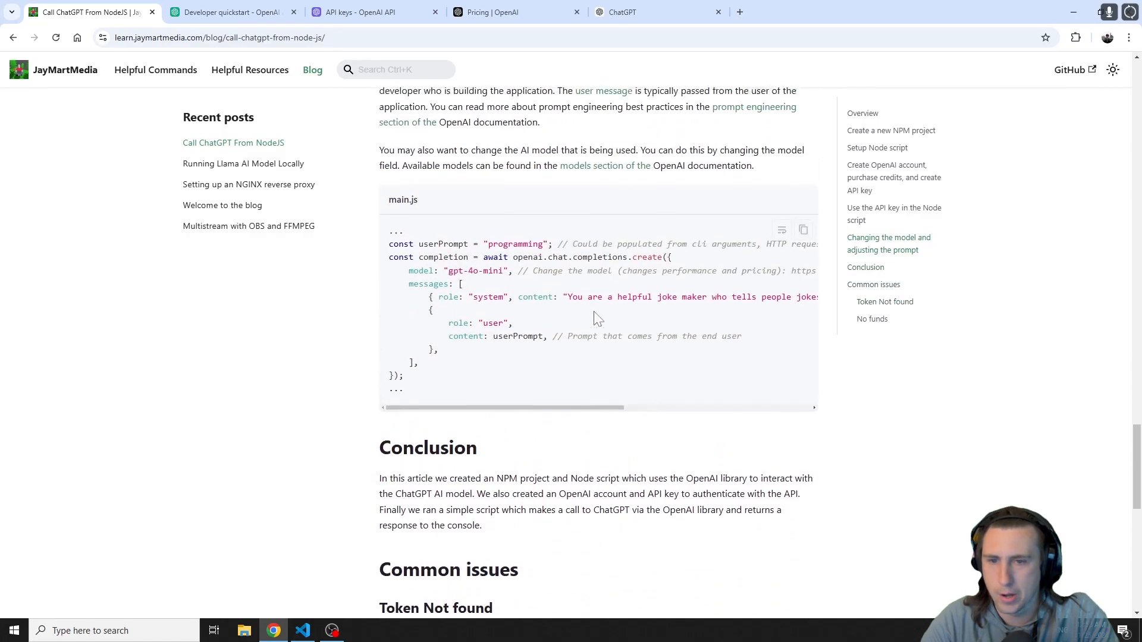
scroll("up", 3)
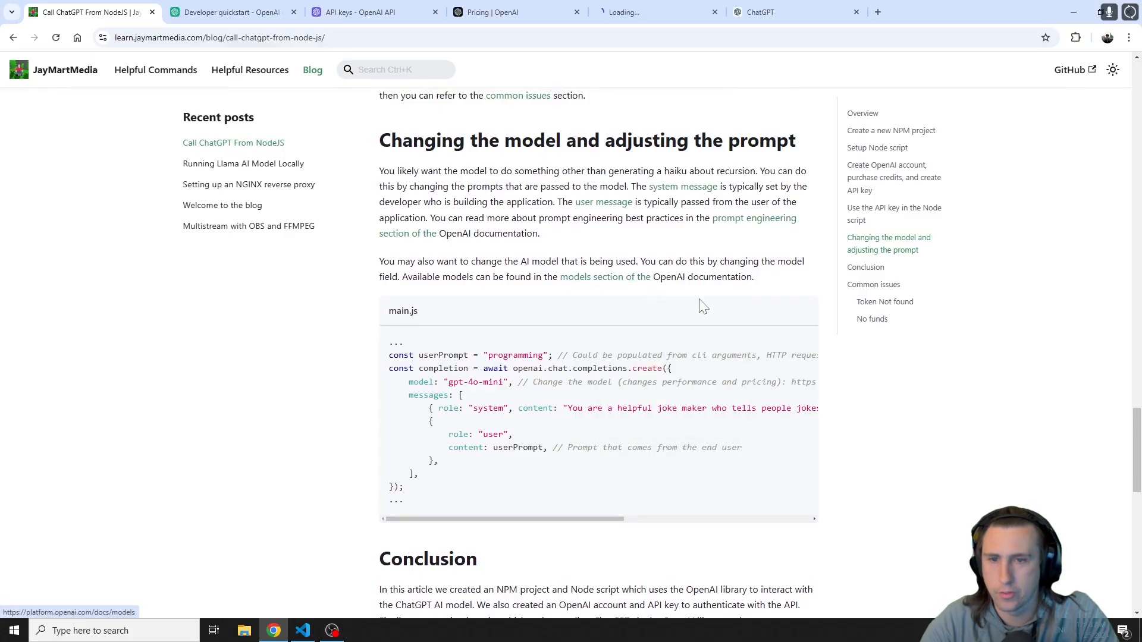
left_click(652, 12)
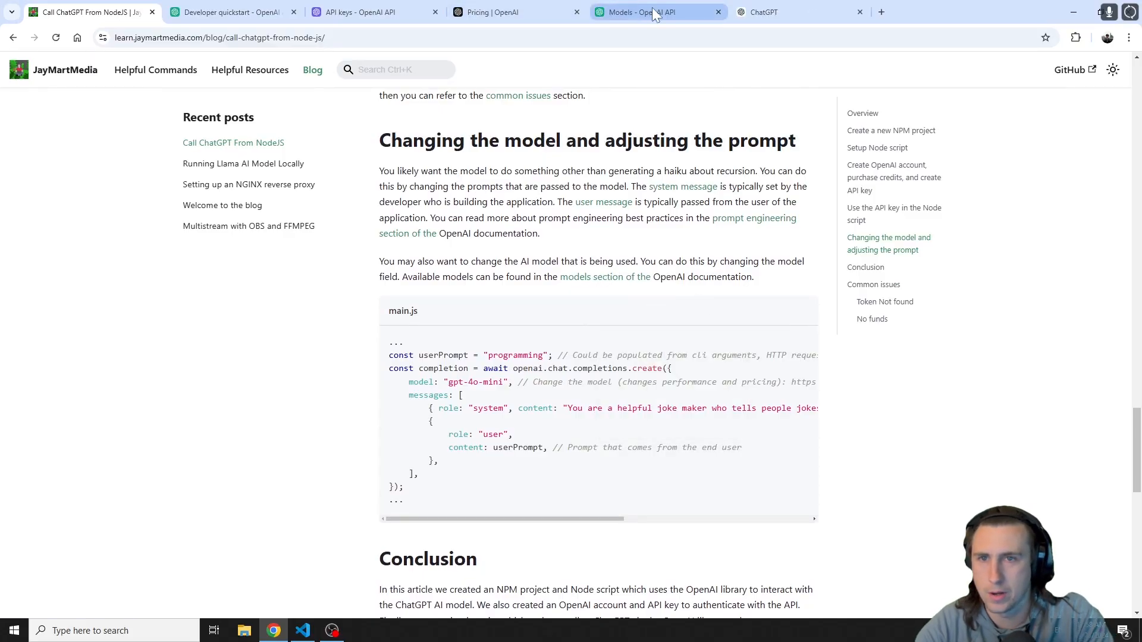
left_click(652, 11)
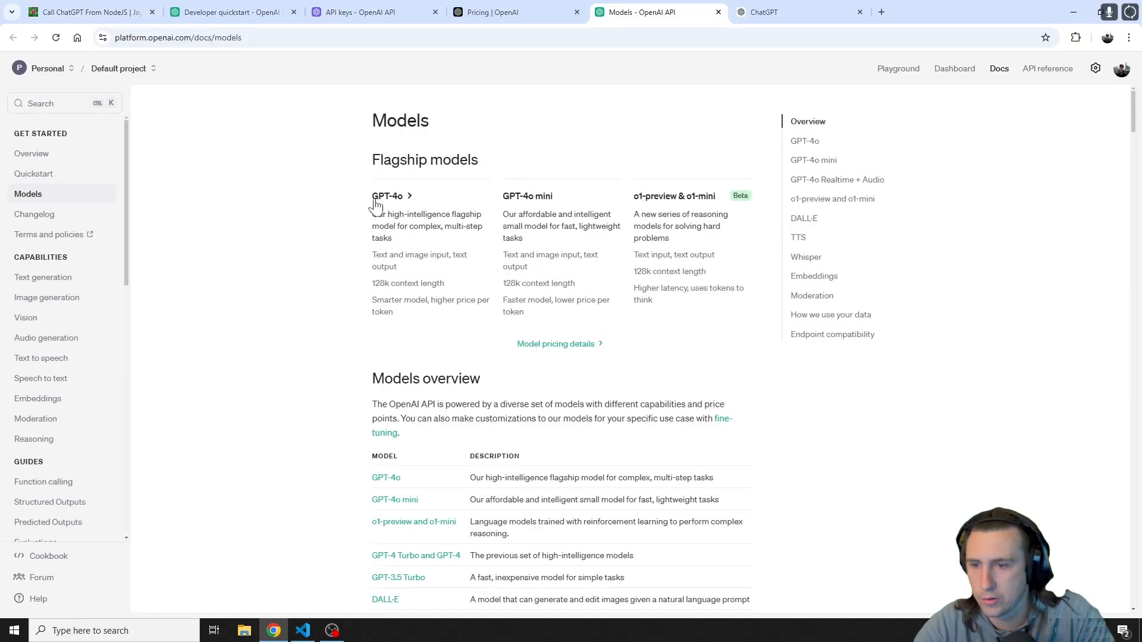
scroll("down", 3)
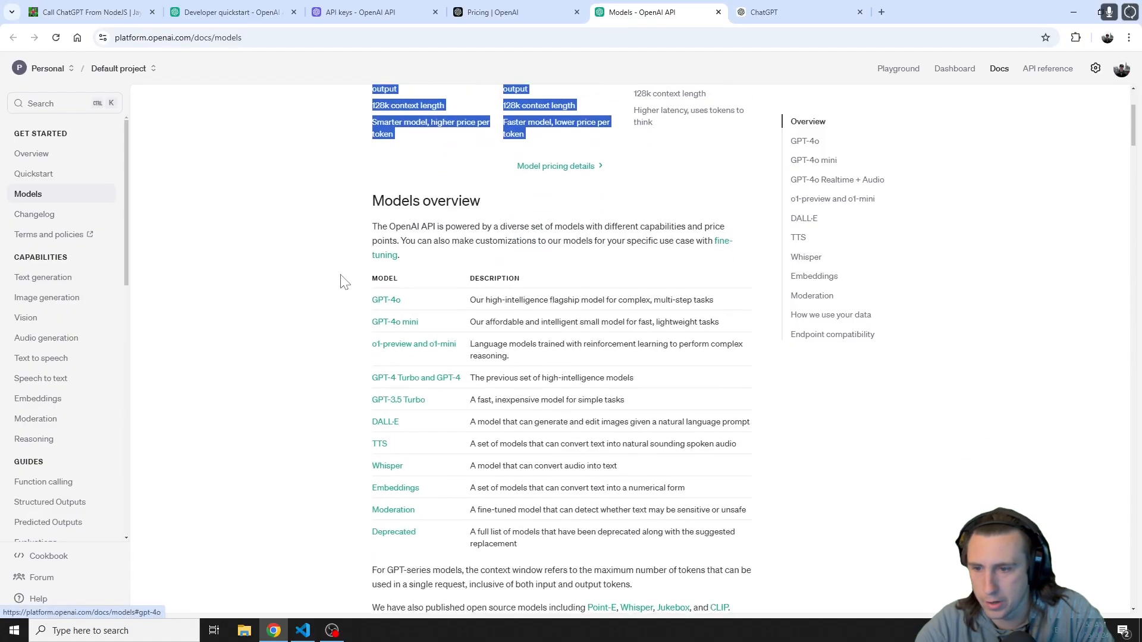
scroll("down", 3)
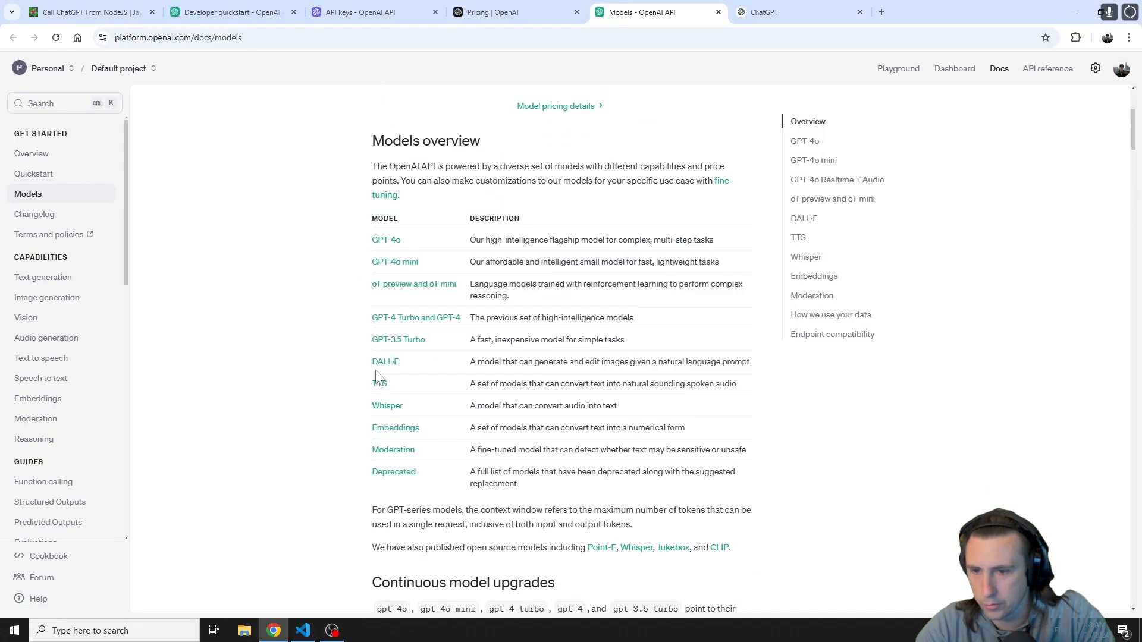
mouse_move(497, 257)
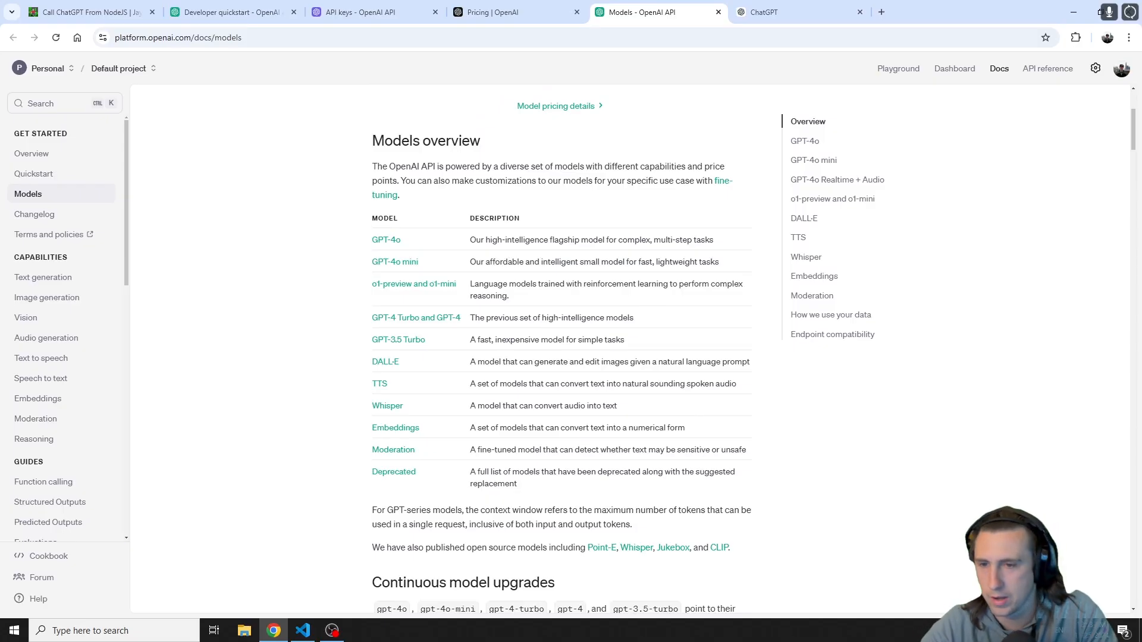
scroll("down", 3)
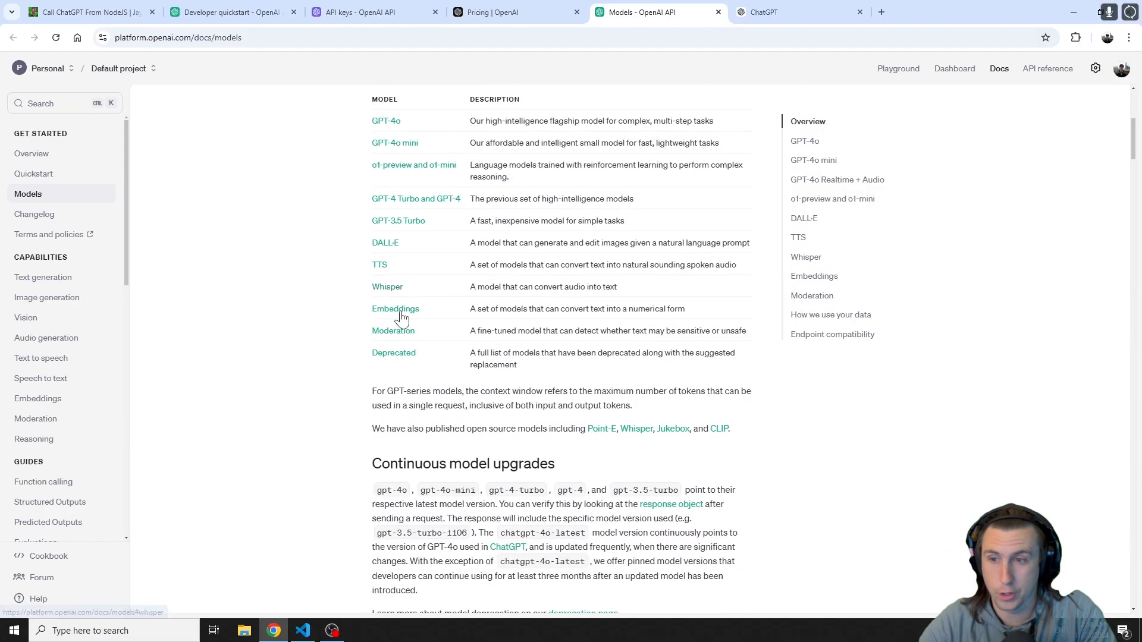
mouse_move(412, 254)
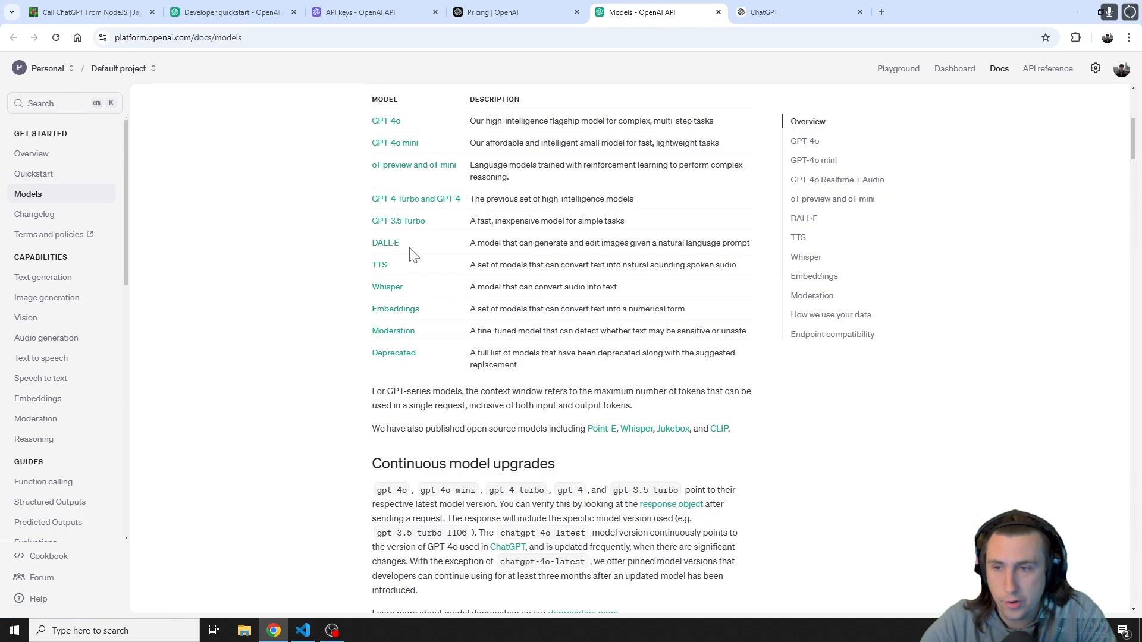
scroll("down", 3)
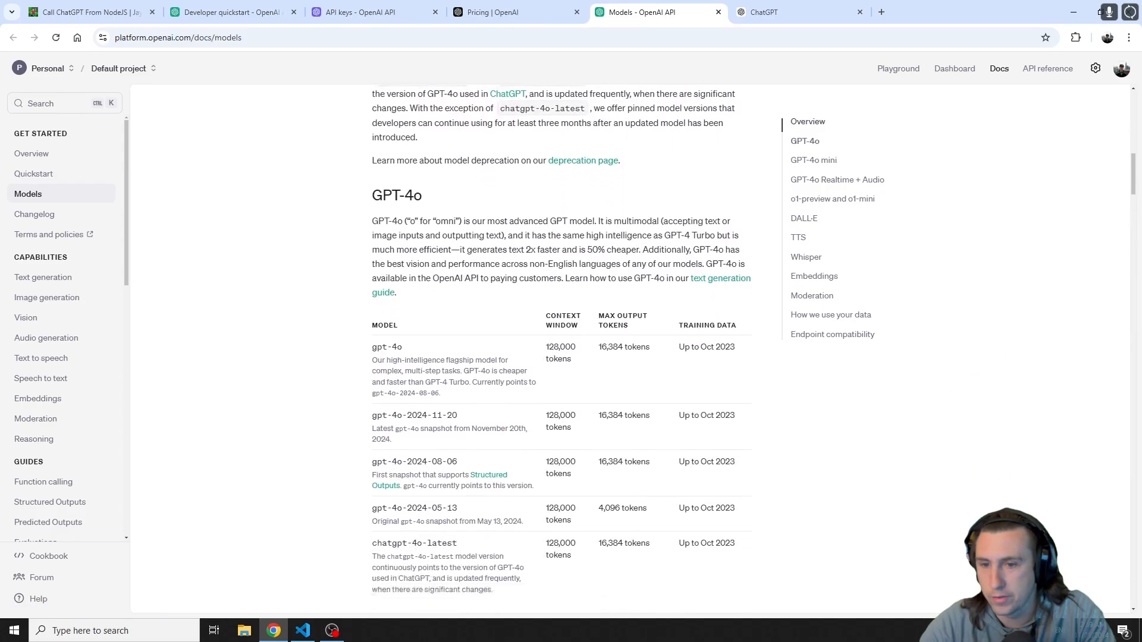
scroll("down", 3)
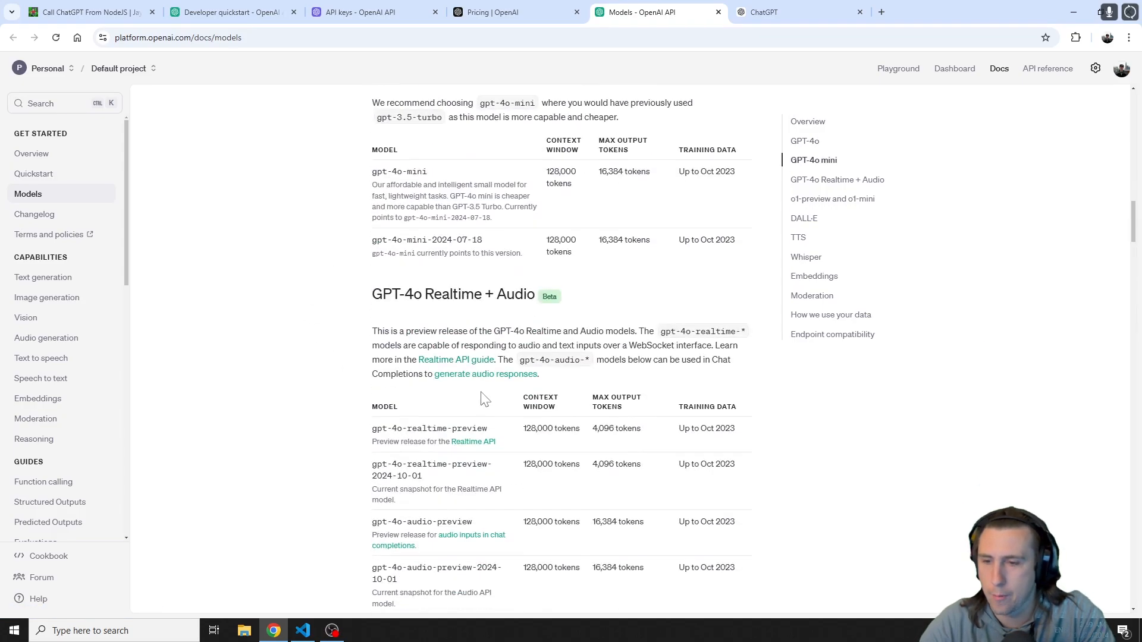
left_click(301, 630)
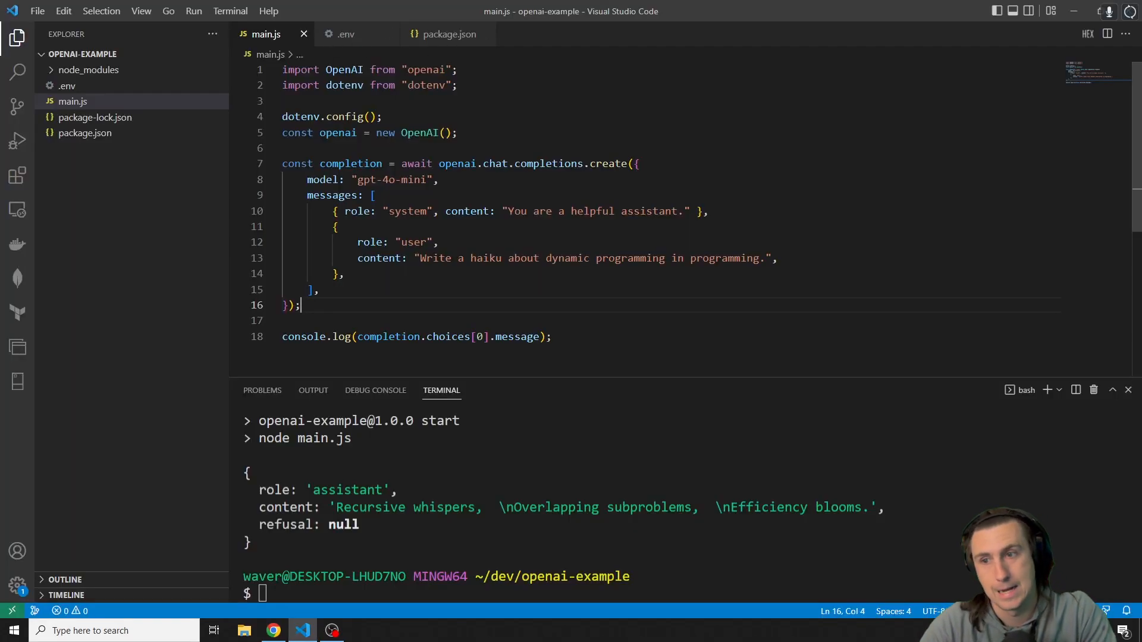
Bring up the blog's Common issues and highlight the token-not-found checklist
double_click(391, 179)
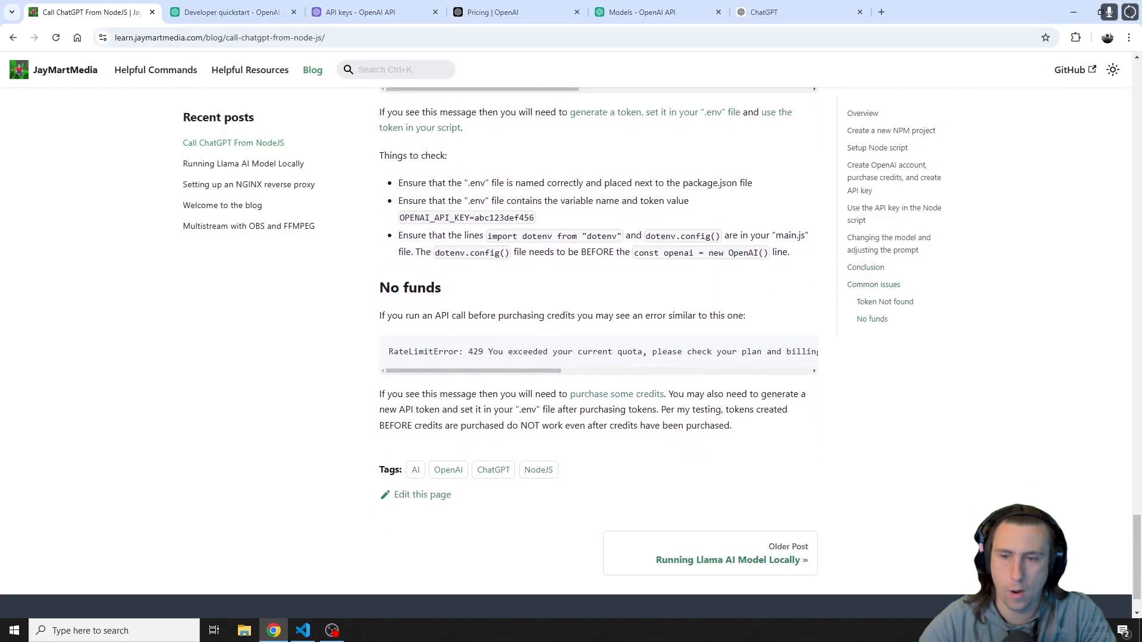
scroll("up", 3)
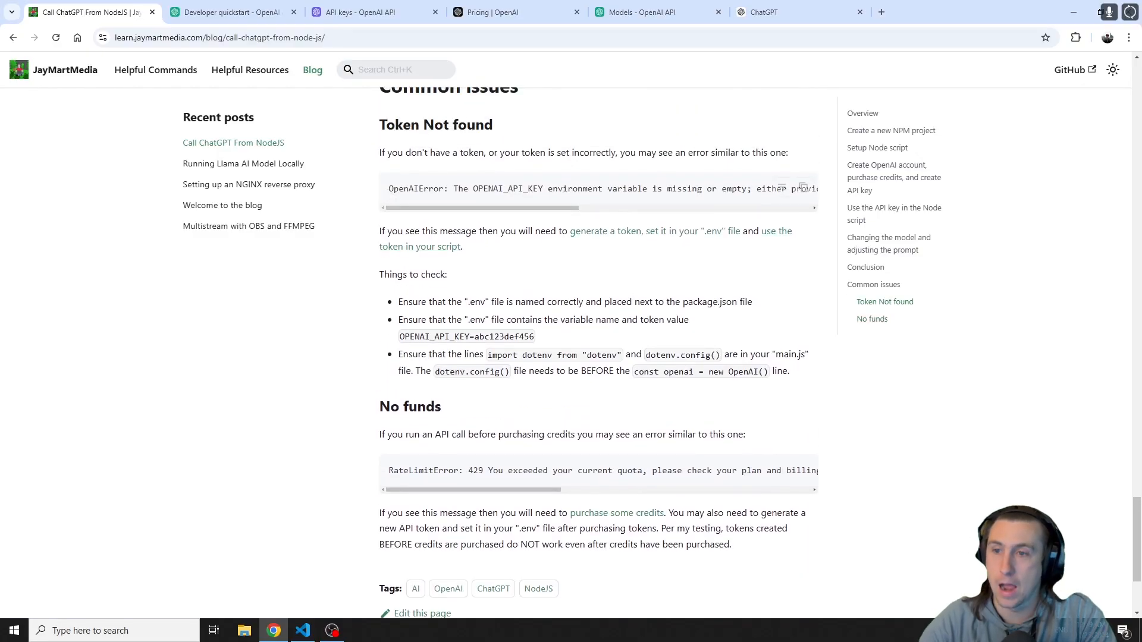
double_click(416, 189)
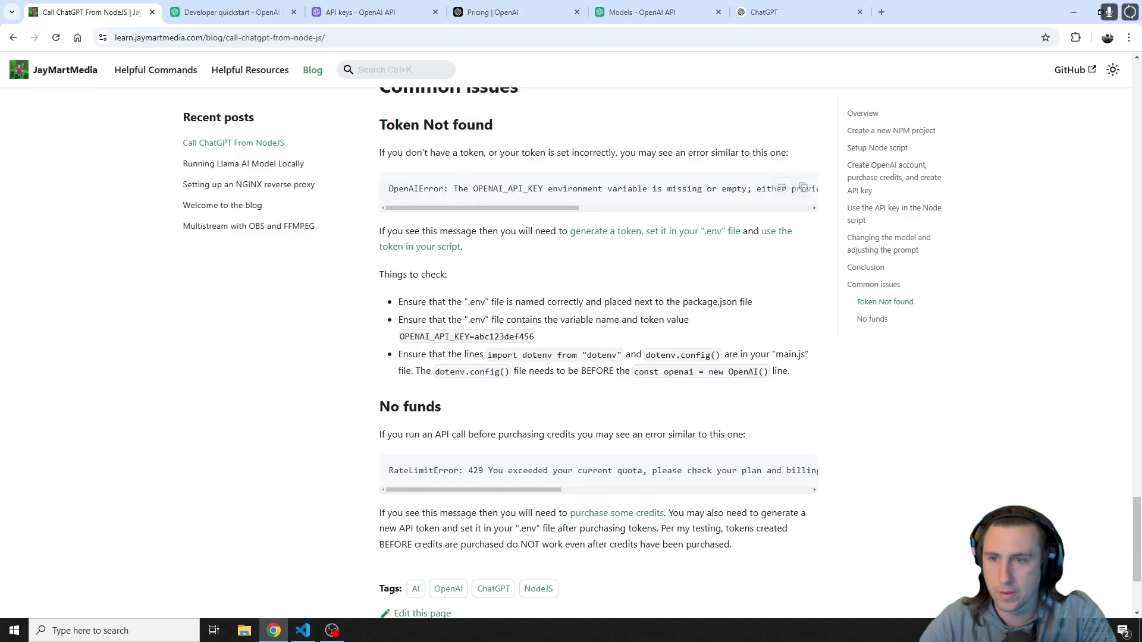
double_click(509, 189)
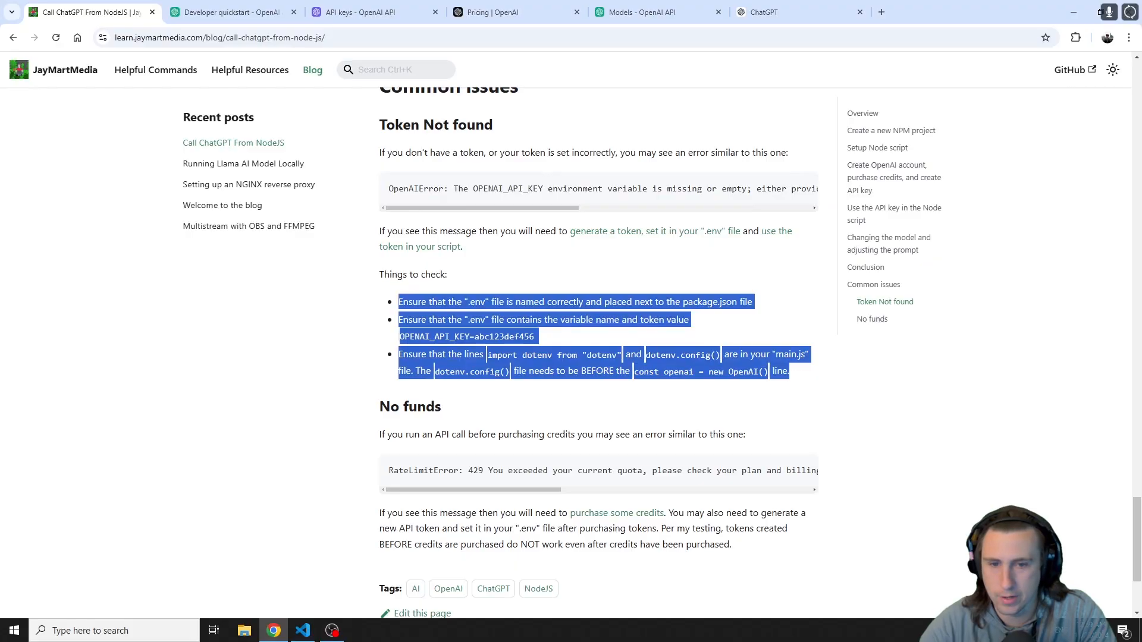
Highlight the RateLimitError quota wording for the no-funds issue
scroll("down", 3)
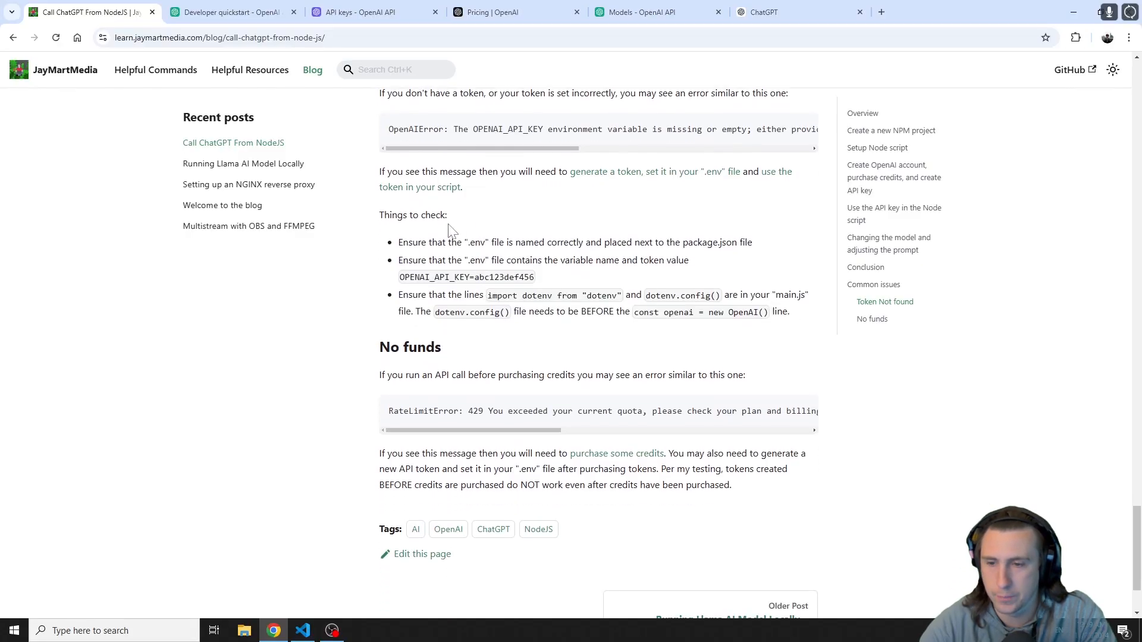
double_click(426, 410)
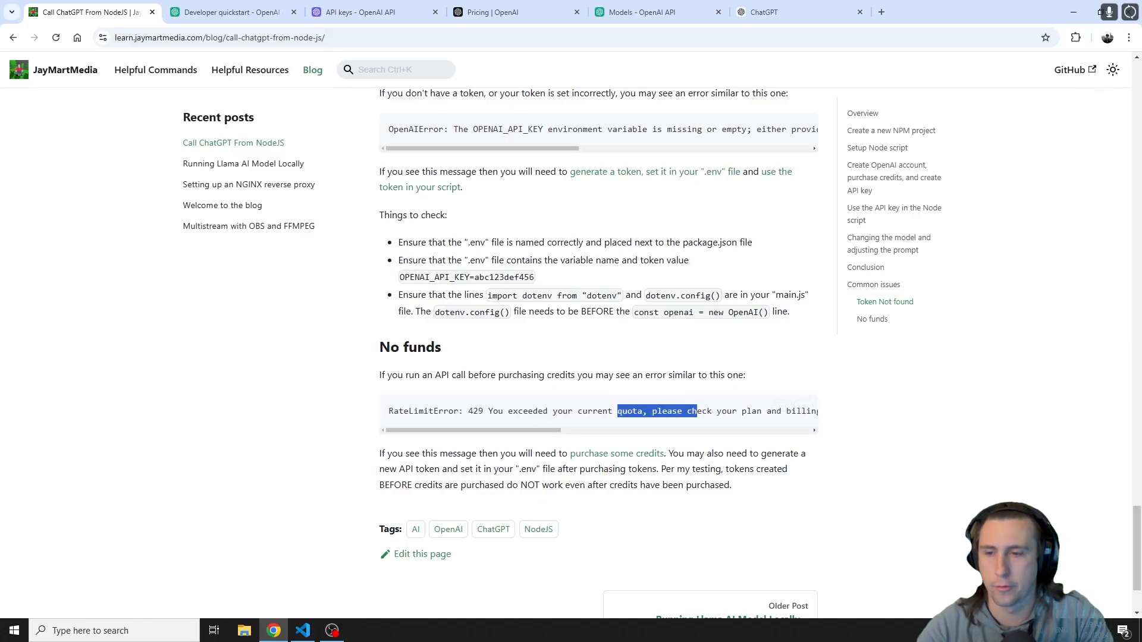
Dismiss the Save your key notice so both API keys are listed, then return to main.js
left_click(357, 12)
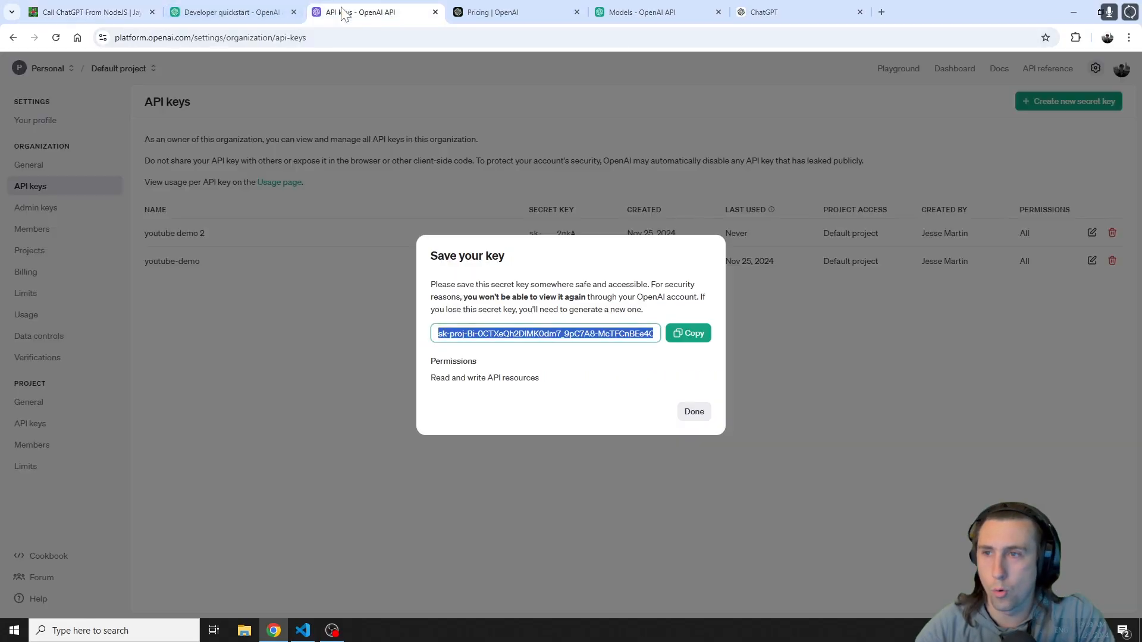
left_click(692, 411)
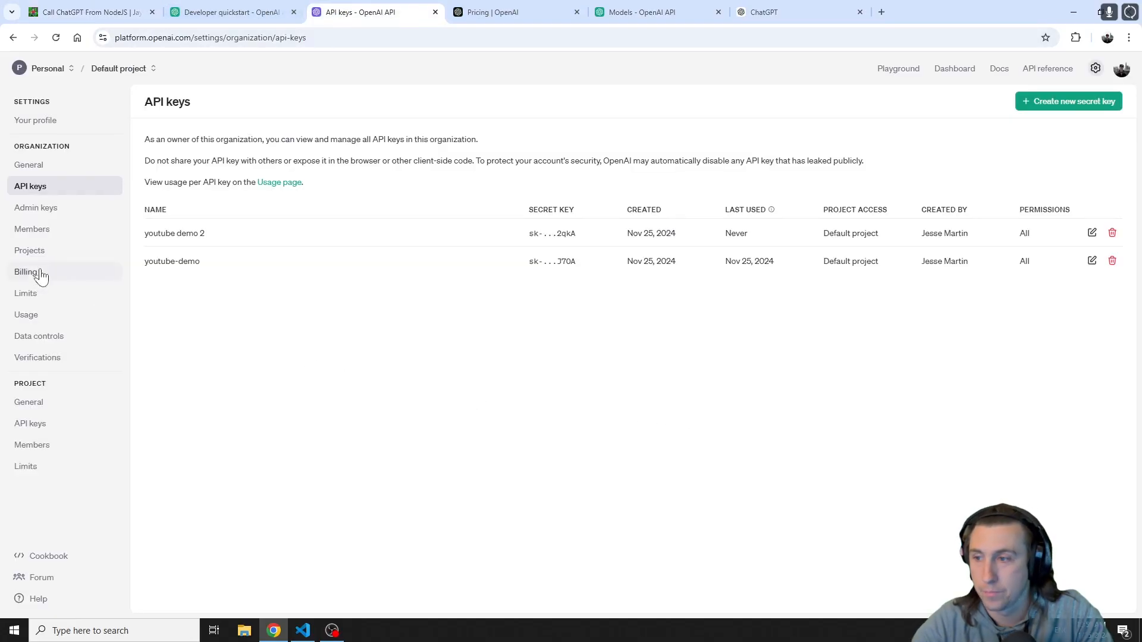
mouse_move(78, 284)
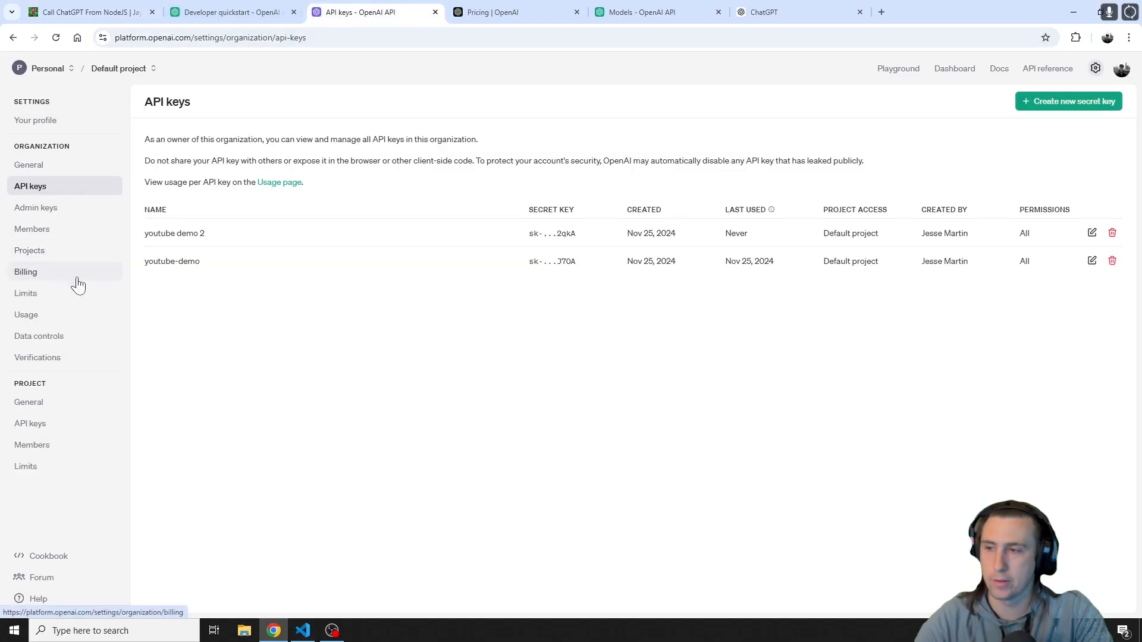
mouse_move(712, 191)
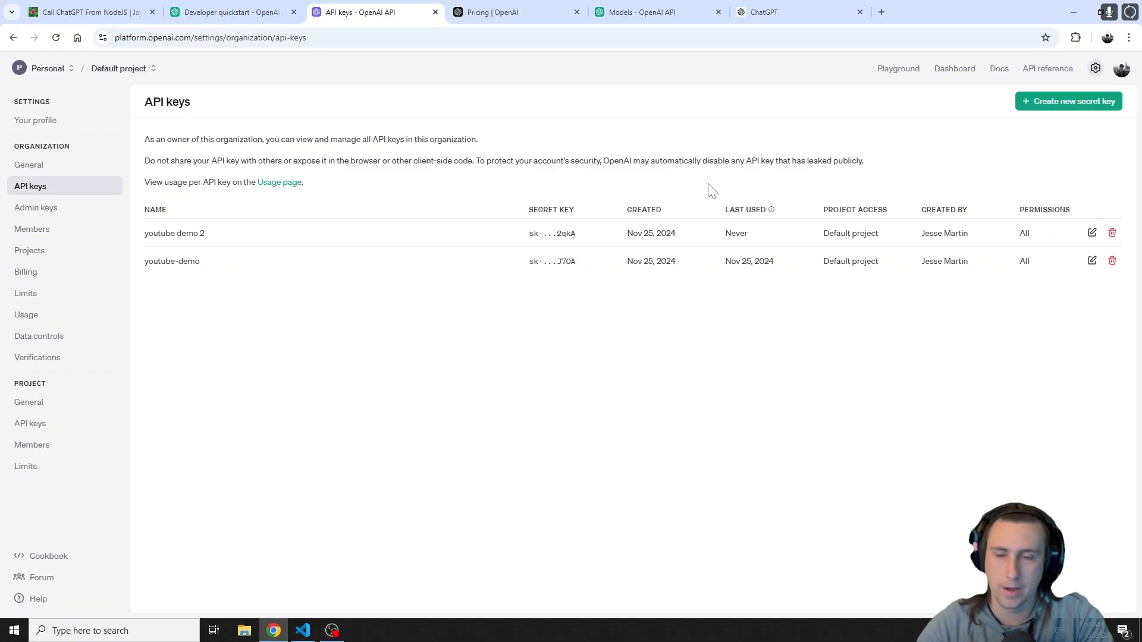
mouse_move(674, 217)
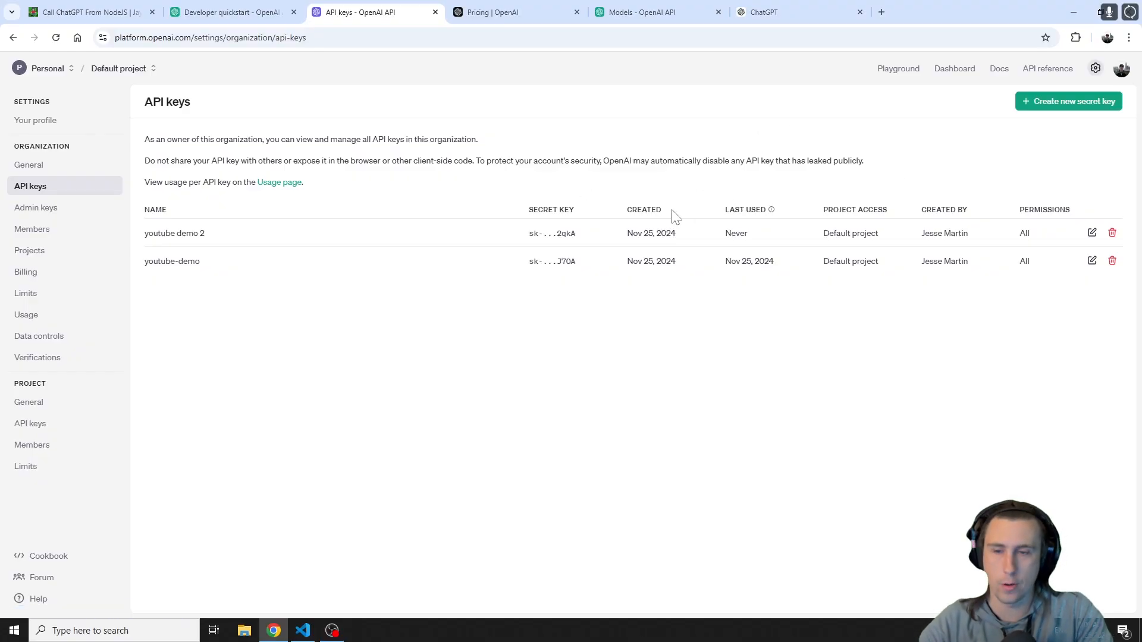
mouse_move(531, 272)
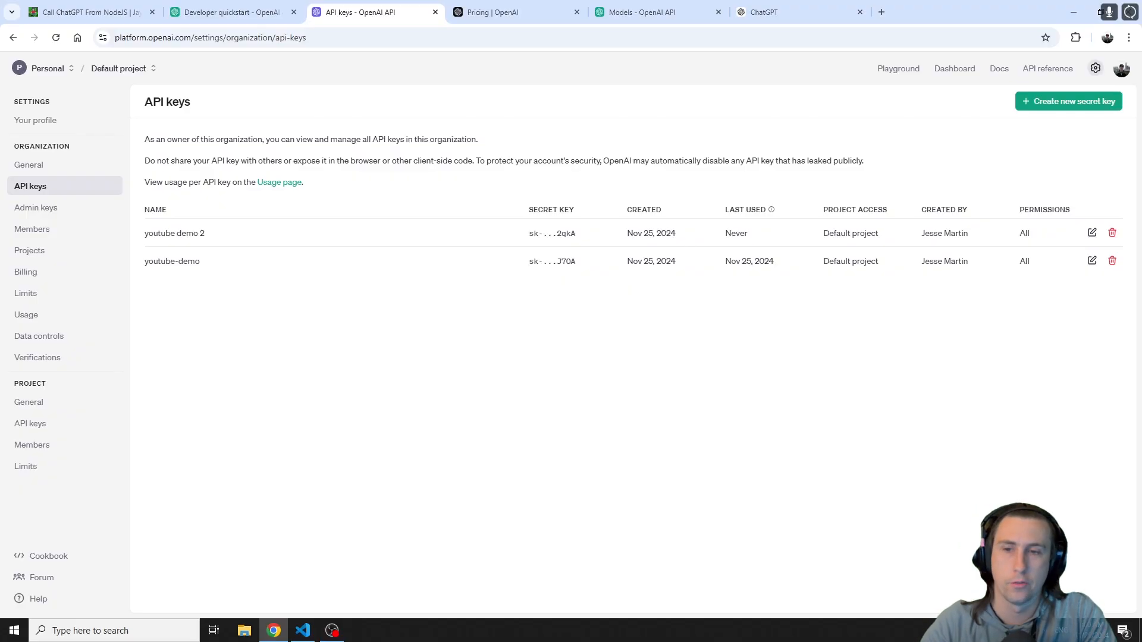
mouse_move(534, 275)
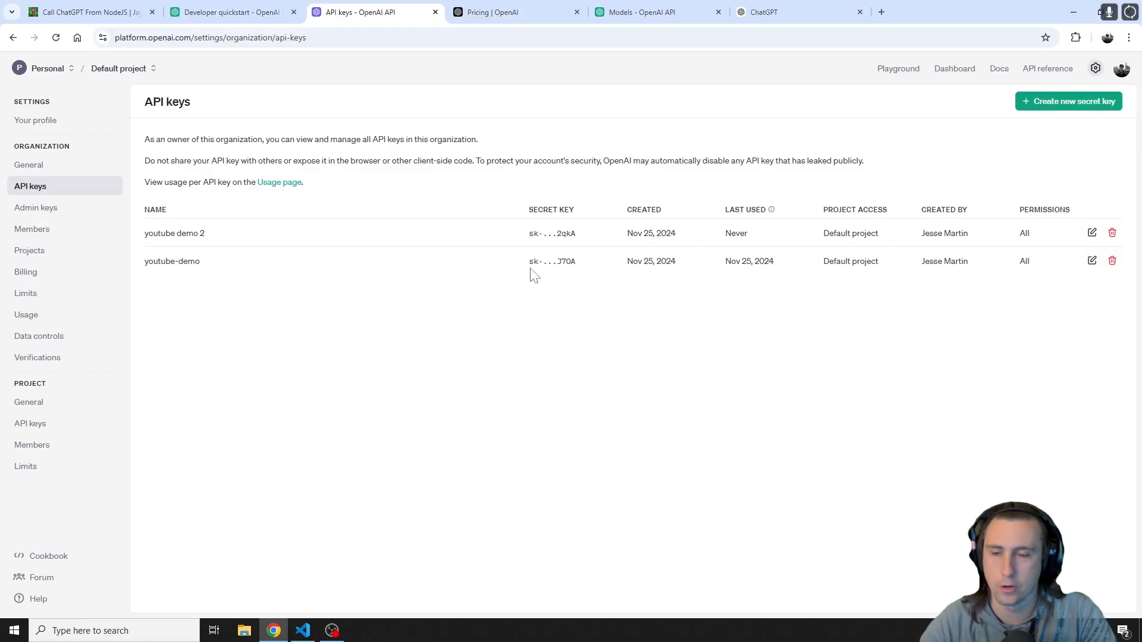
mouse_move(547, 297)
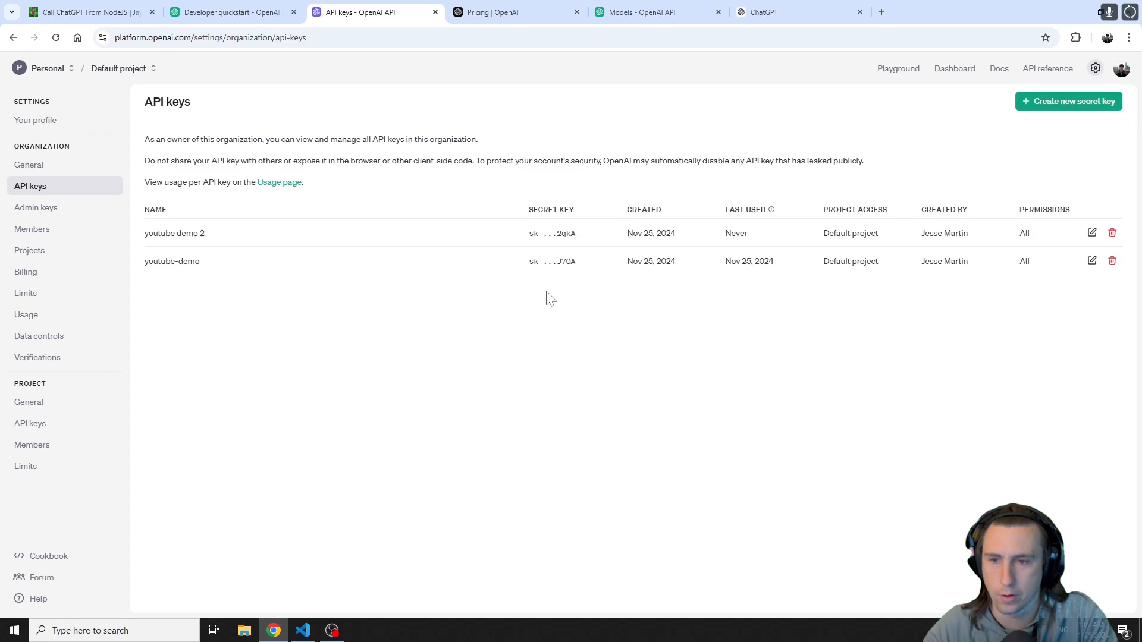
mouse_move(553, 277)
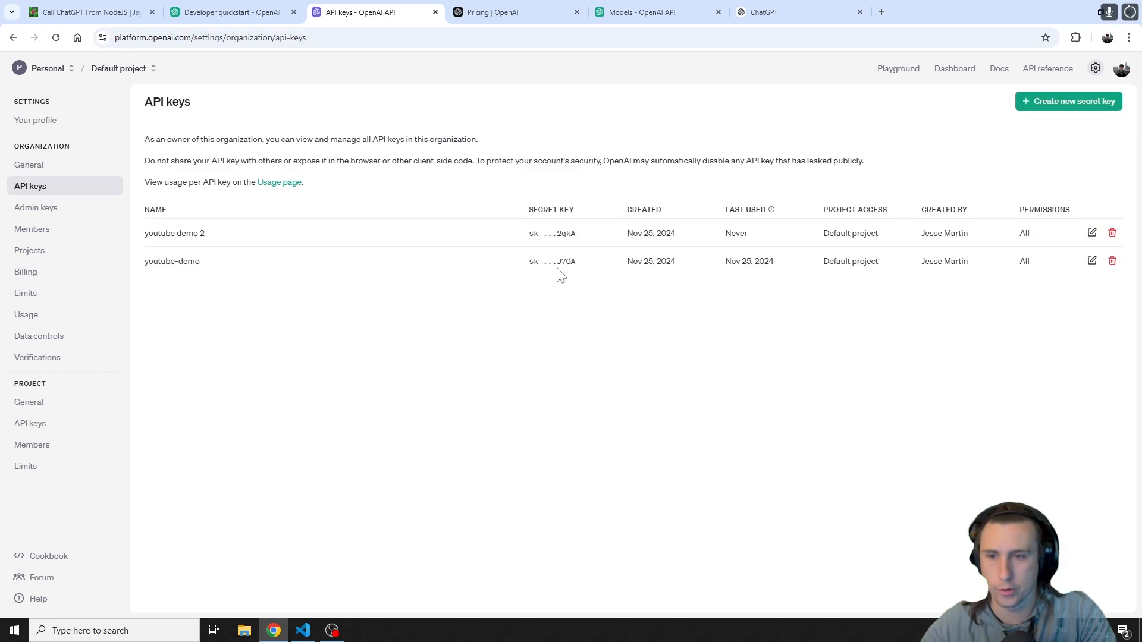
left_click(304, 630)
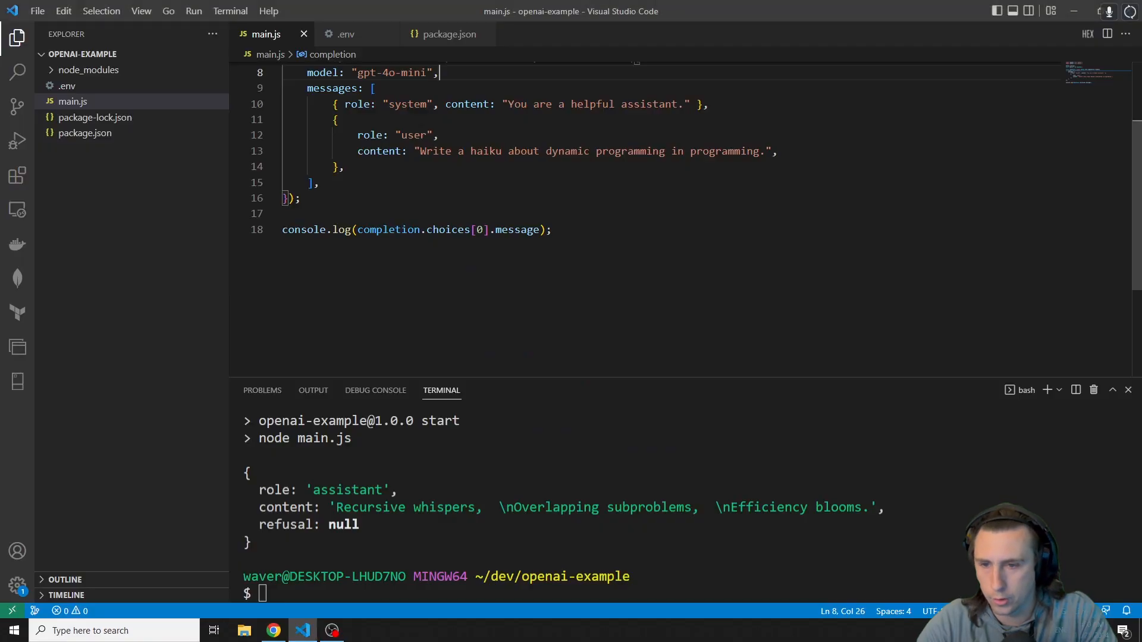
Scroll the blog up to its Conclusion on the Node script calling ChatGPT, glancing back at the haiku output
left_click(271, 631)
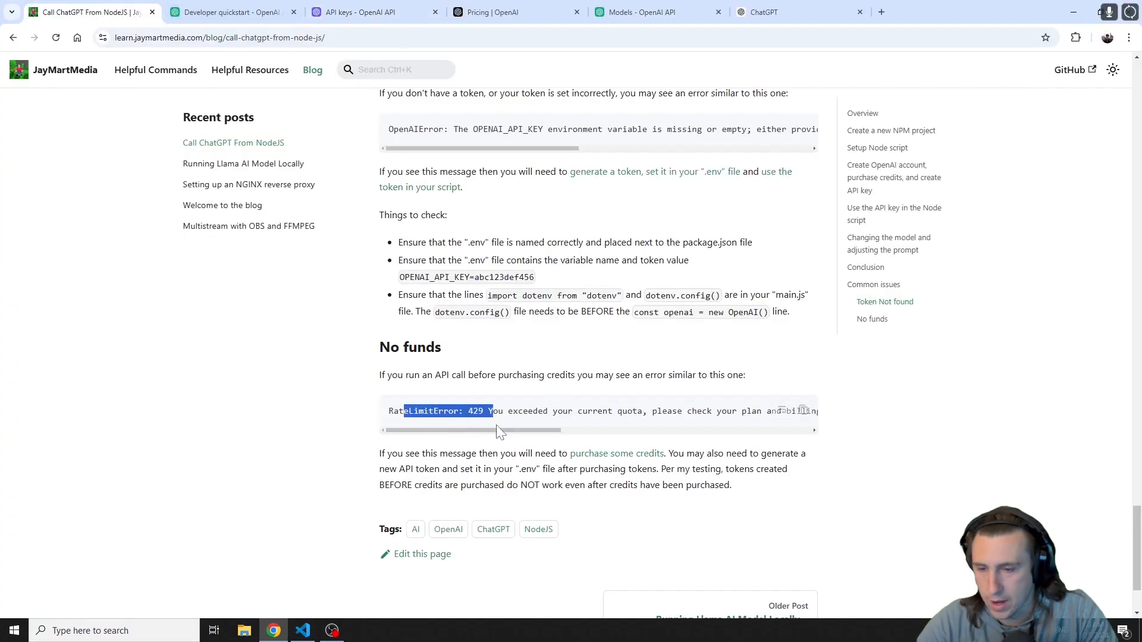
scroll("up", 3)
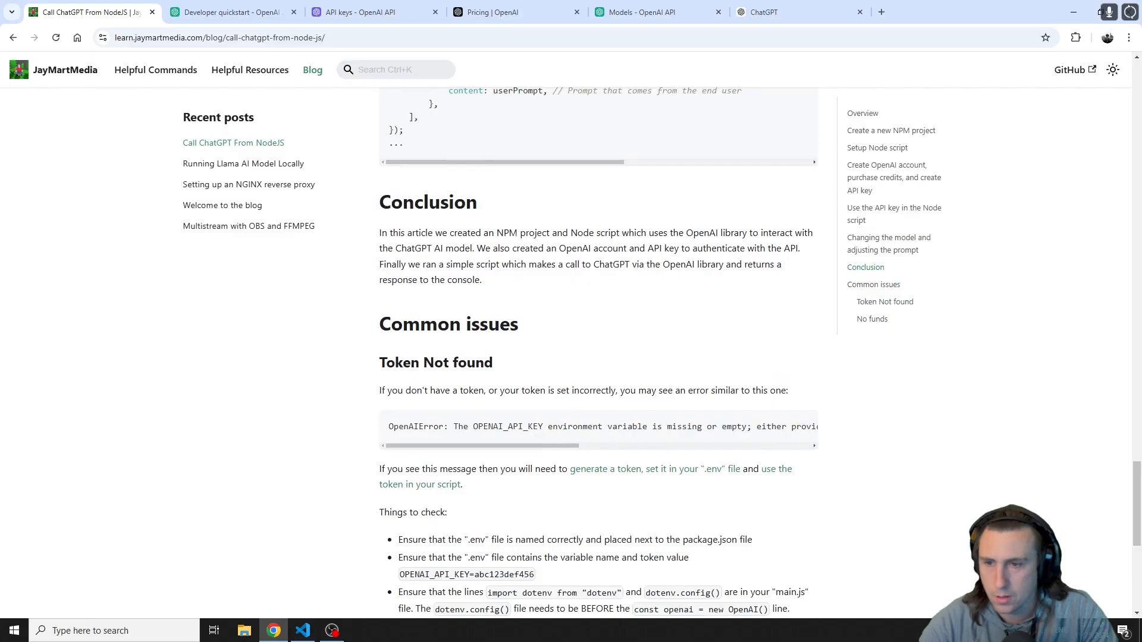
scroll("up", 3)
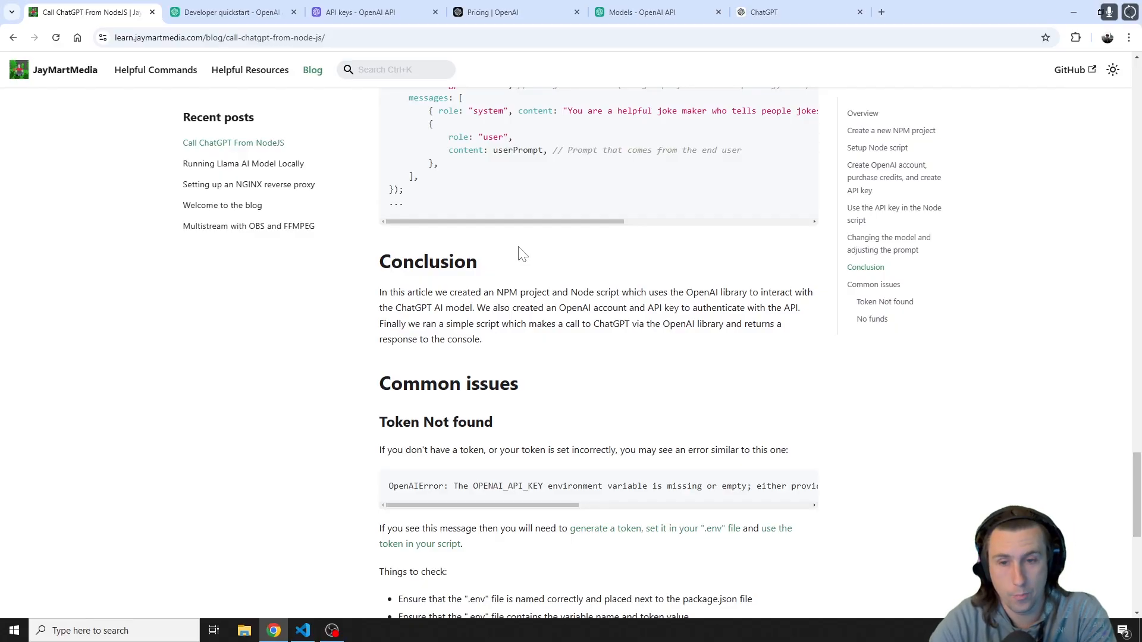
scroll("down", 3)
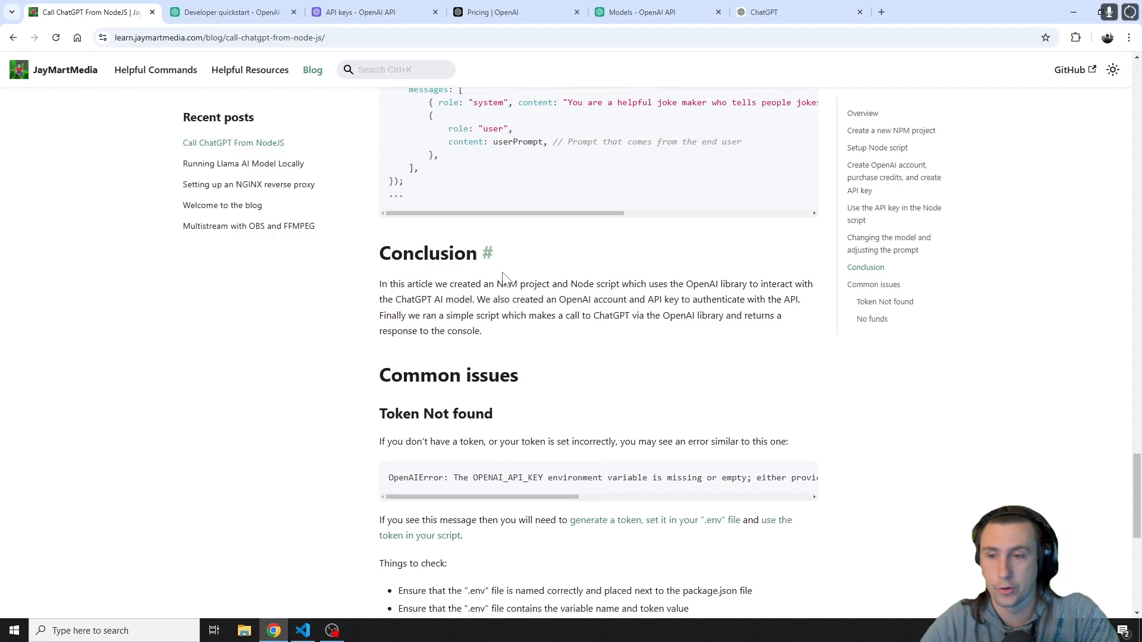
left_click(302, 631)
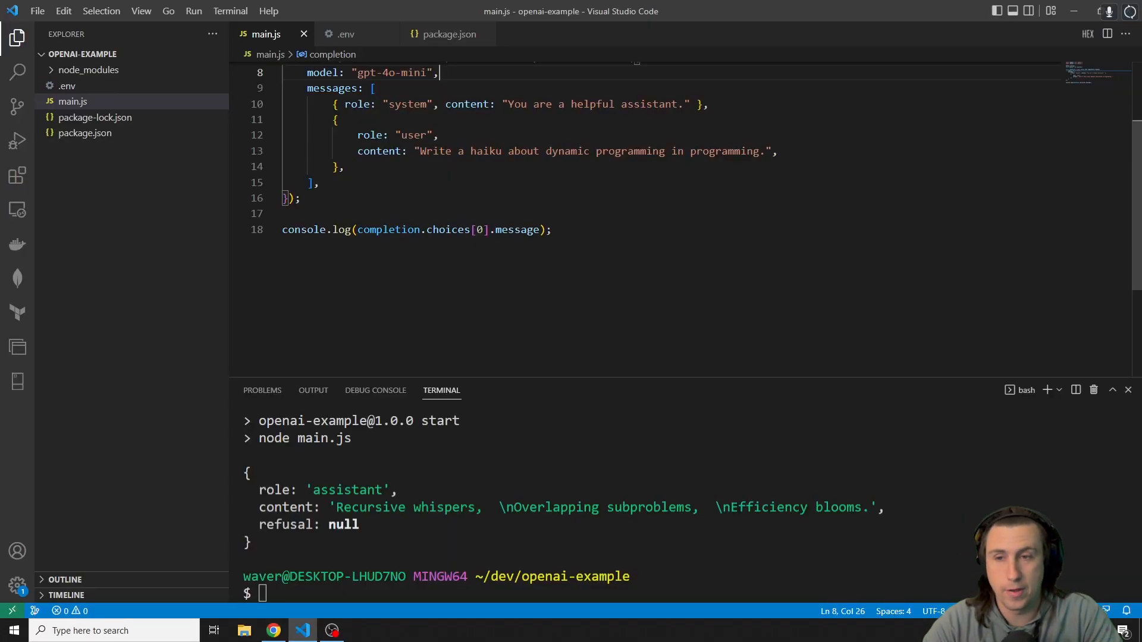
left_click(272, 631)
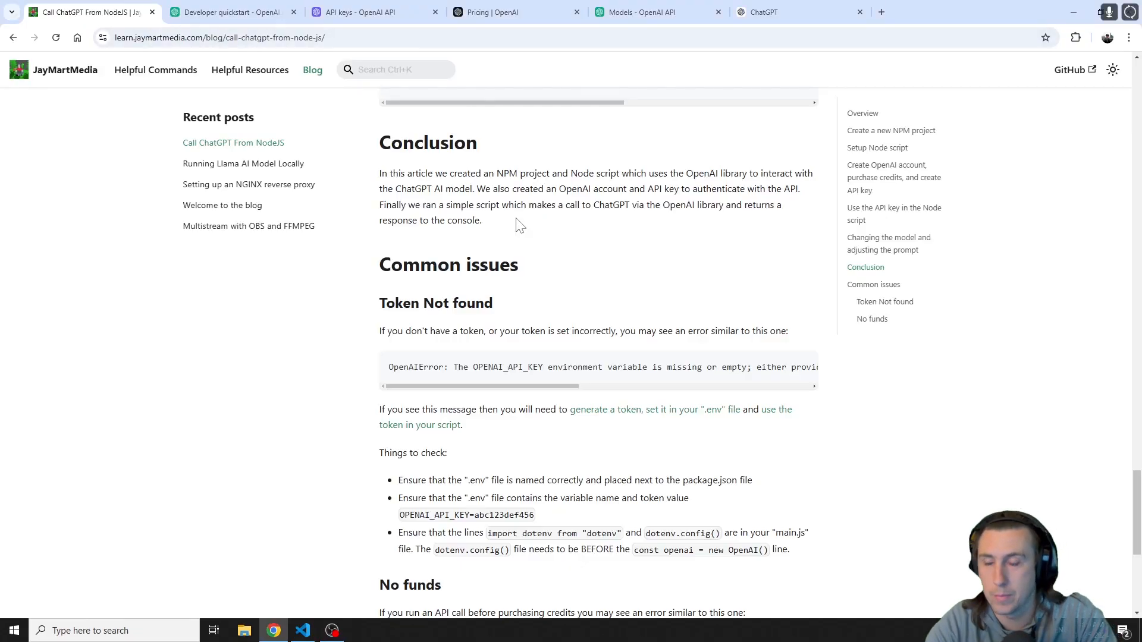
mouse_move(510, 227)
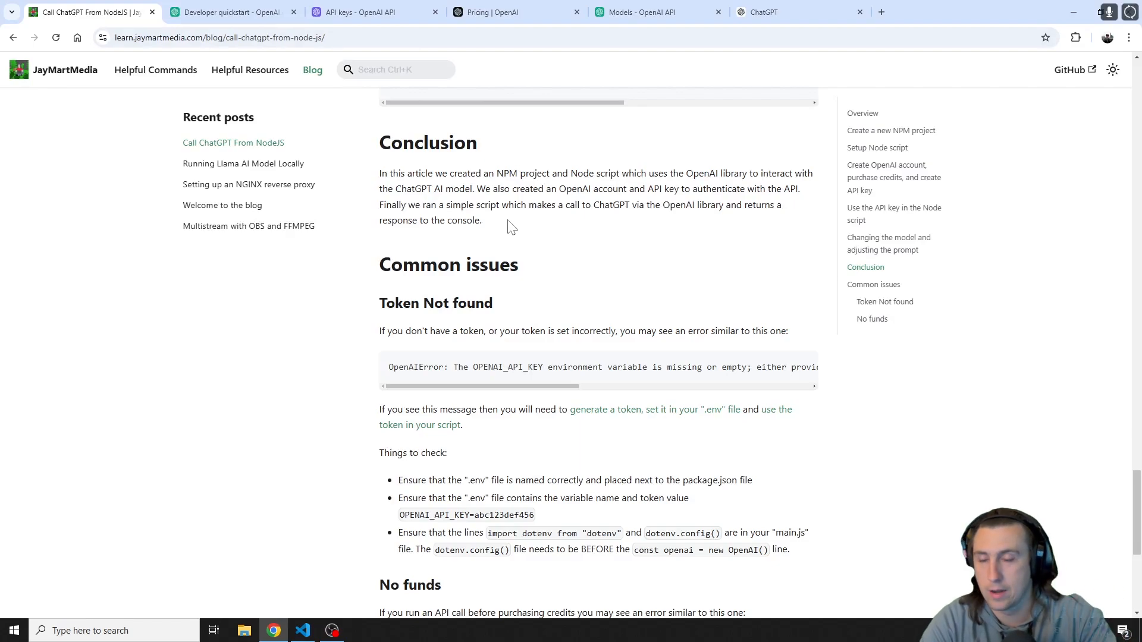